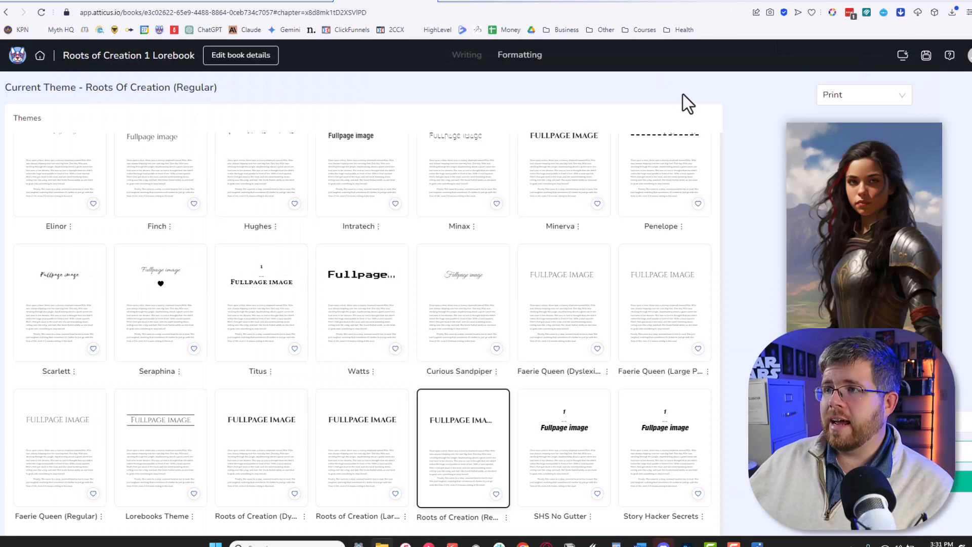
pyautogui.moveTo(764, 251)
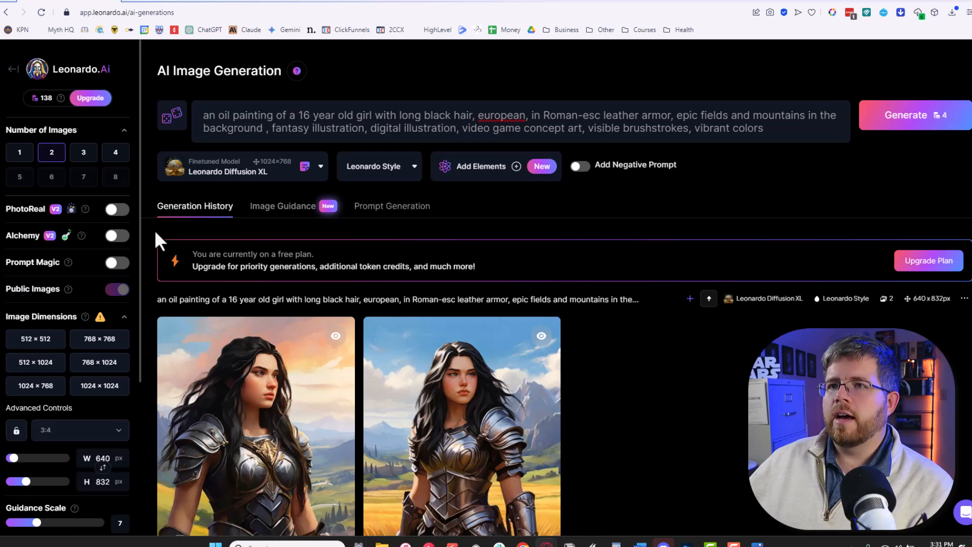
pyautogui.moveTo(149, 242)
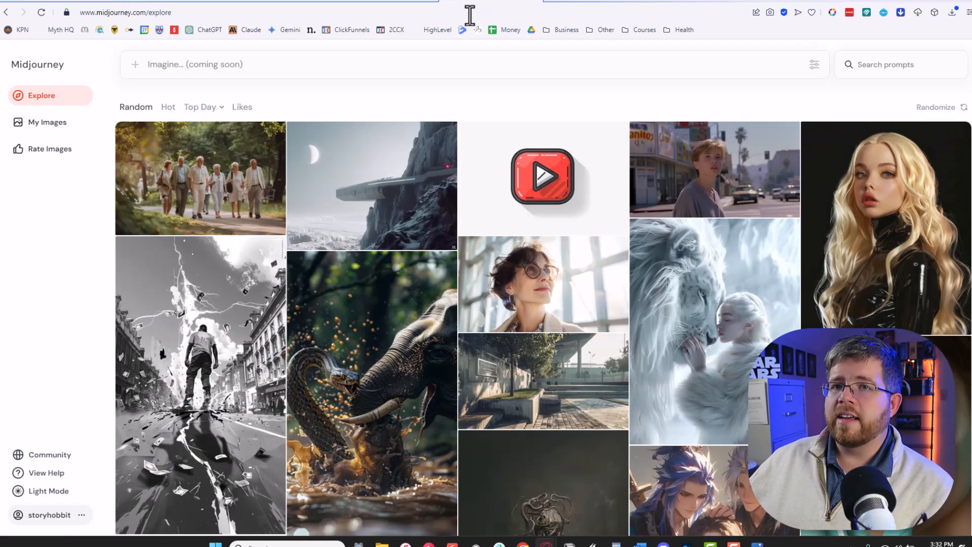
# Switch the browser to a fresh, empty ChatGPT 4 chat.
pyautogui.click(208, 30)
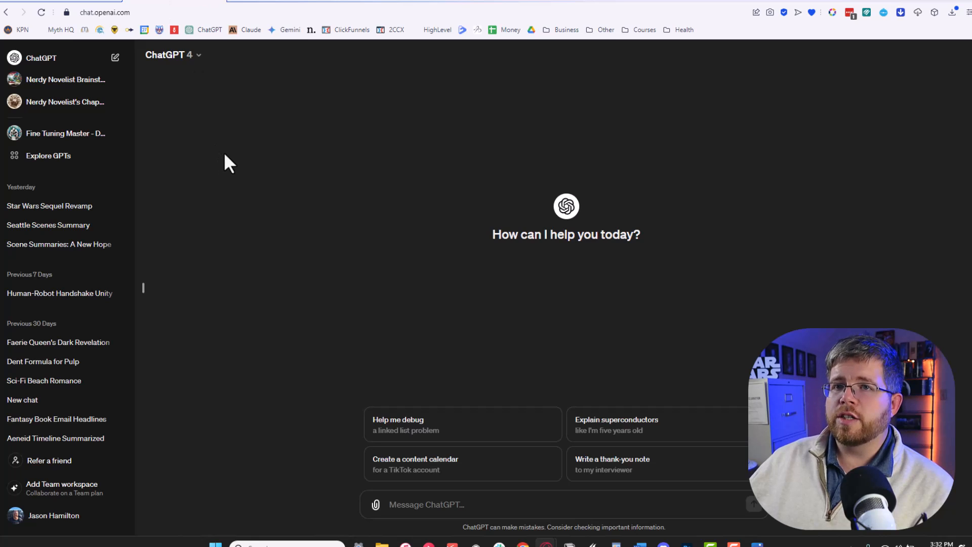
pyautogui.moveTo(221, 157)
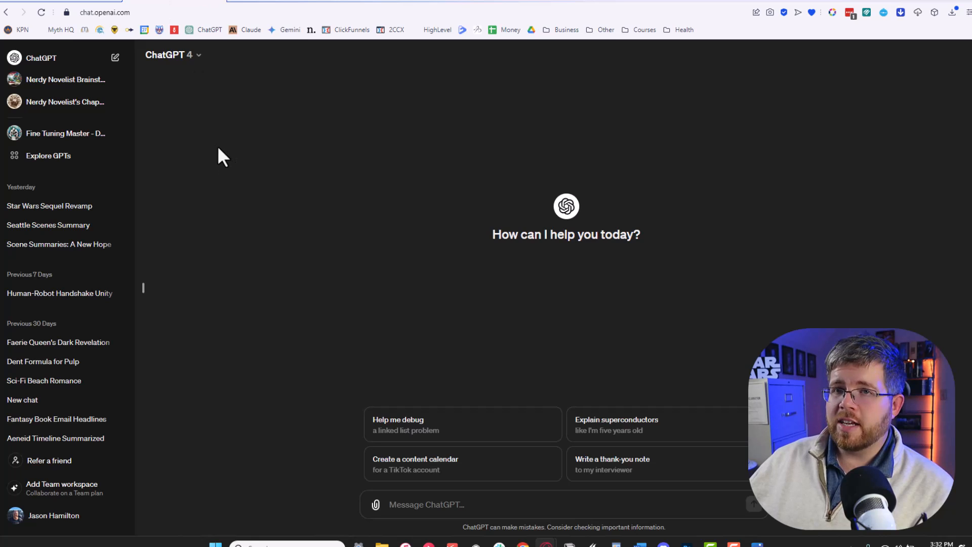
pyautogui.moveTo(192, 139)
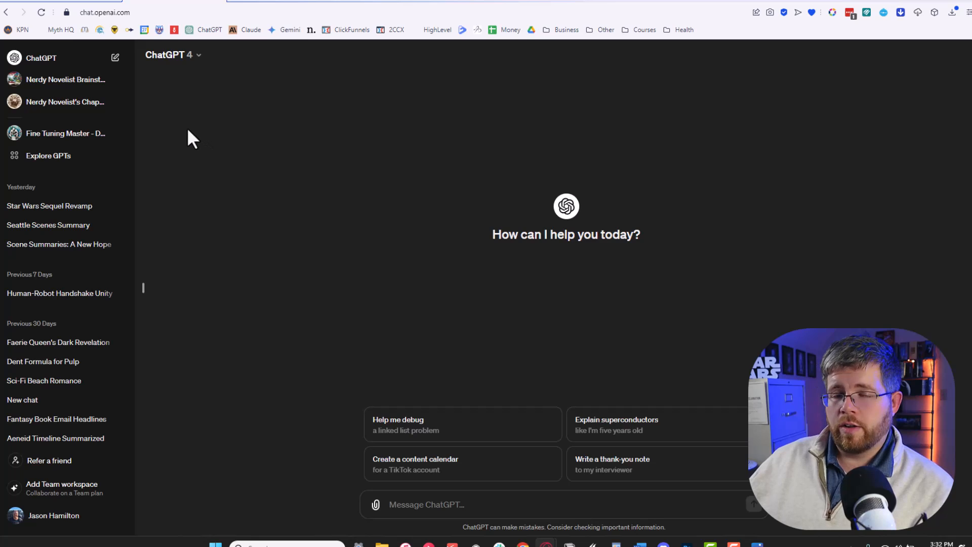
pyautogui.moveTo(182, 129)
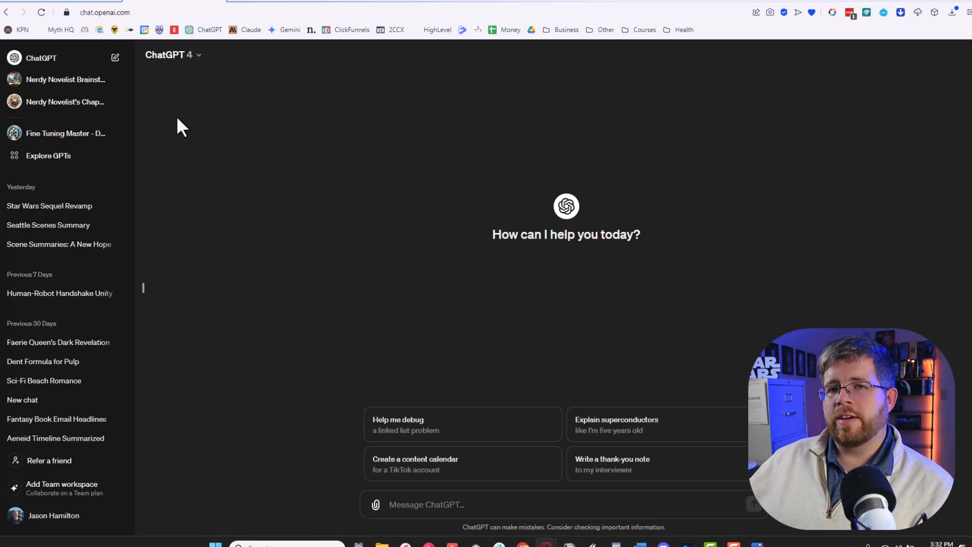
pyautogui.moveTo(170, 118)
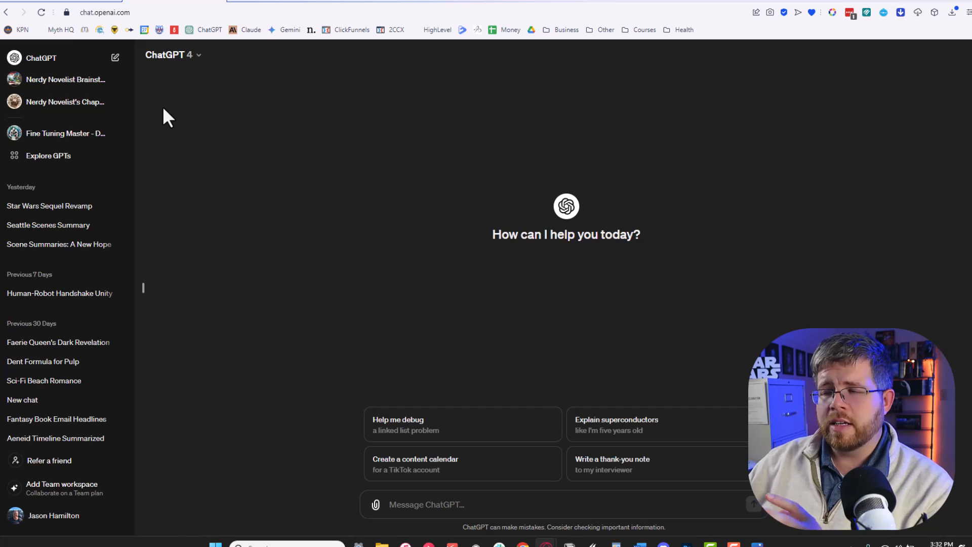
pyautogui.moveTo(738, 160)
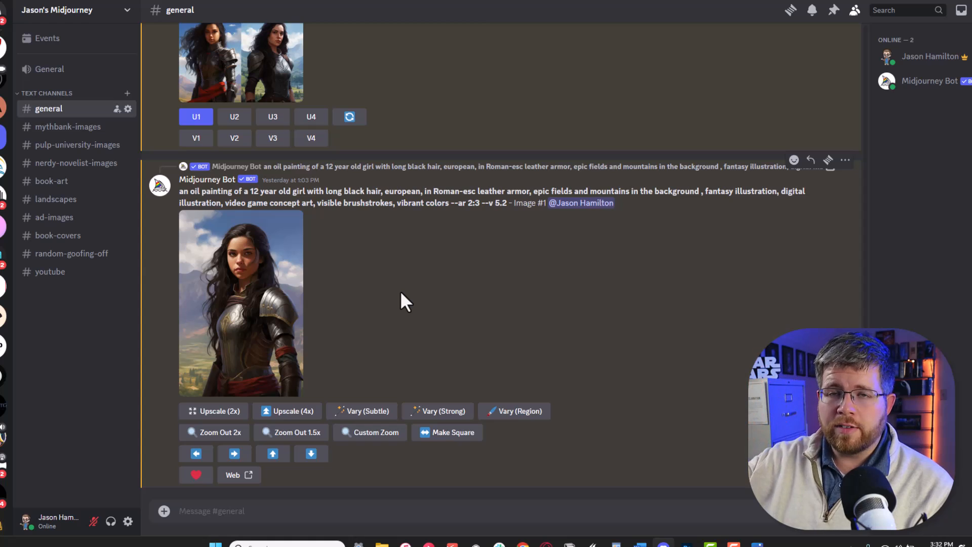
pyautogui.moveTo(396, 293)
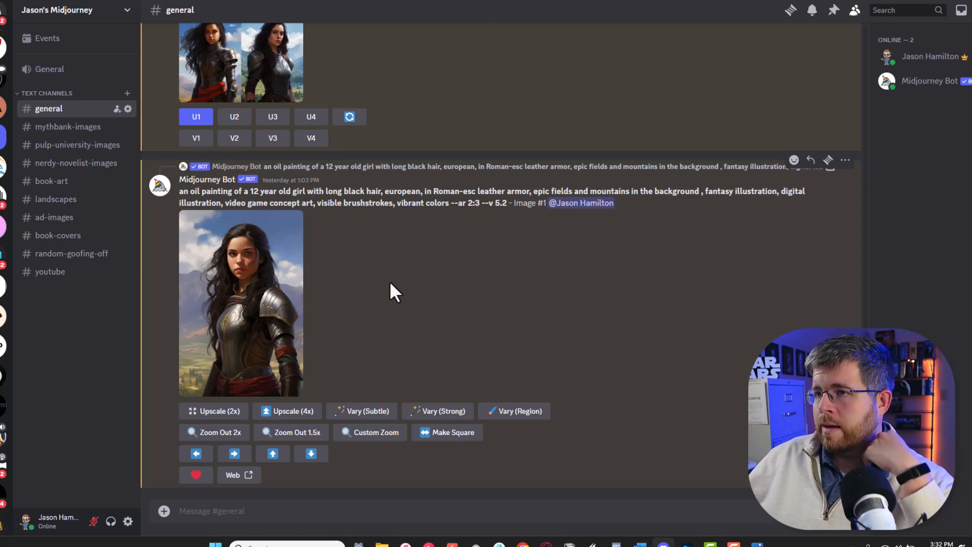
pyautogui.moveTo(315, 427)
pyautogui.write('/imagine')
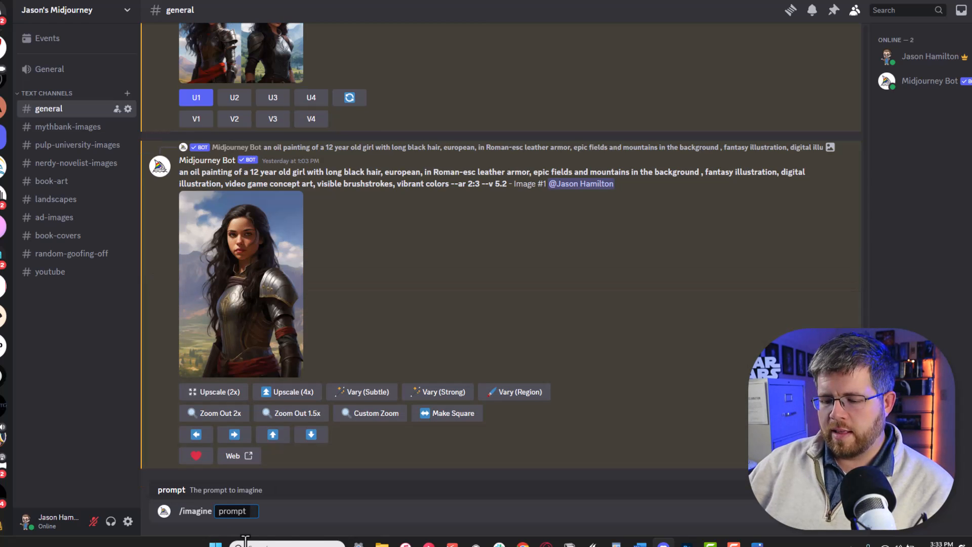
# Write the prompt: a tired, fit 50-year-old blond man holding a spear, small medieval village behind.
pyautogui.write('a 50-year old blond man, worn')
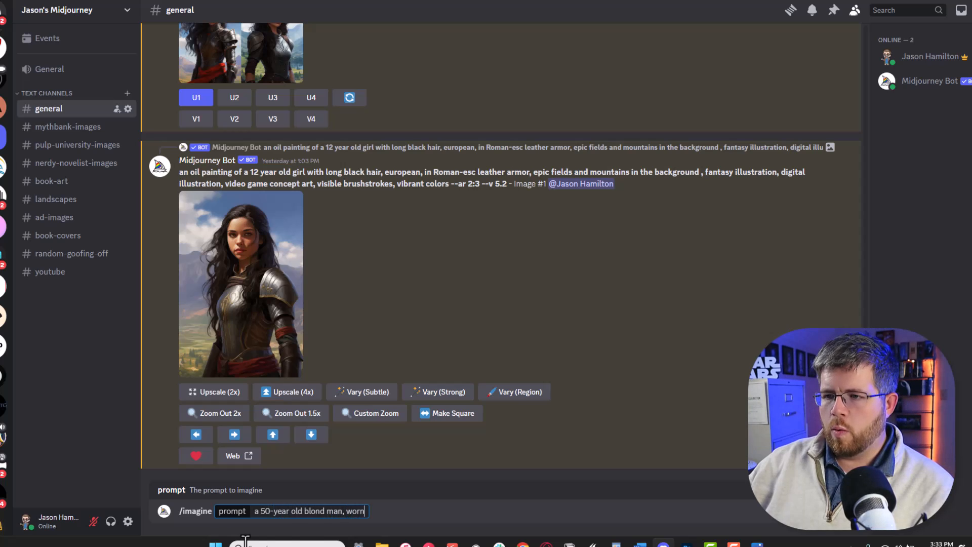
pyautogui.write('and tired,')
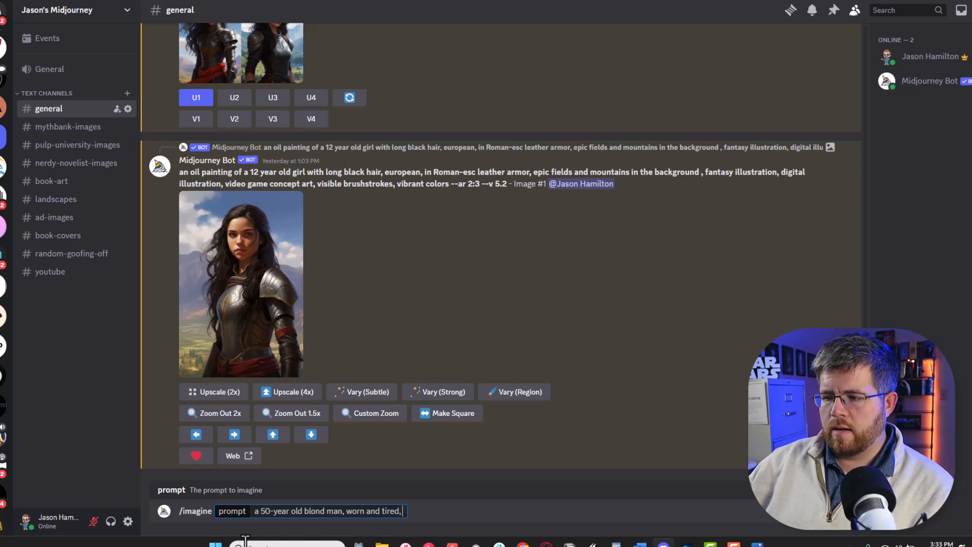
pyautogui.write('fit, holding a spear')
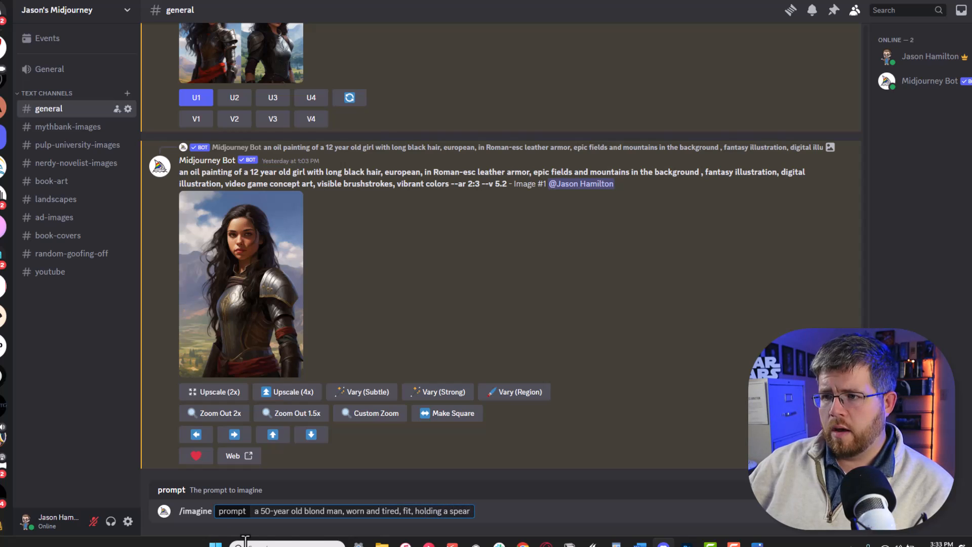
pyautogui.write(', small medieval village')
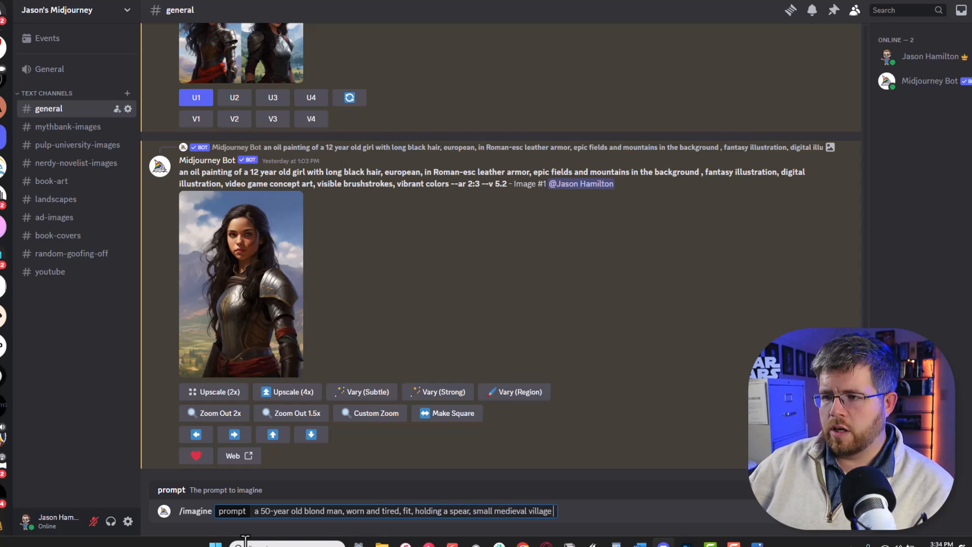
pyautogui.write('in the background')
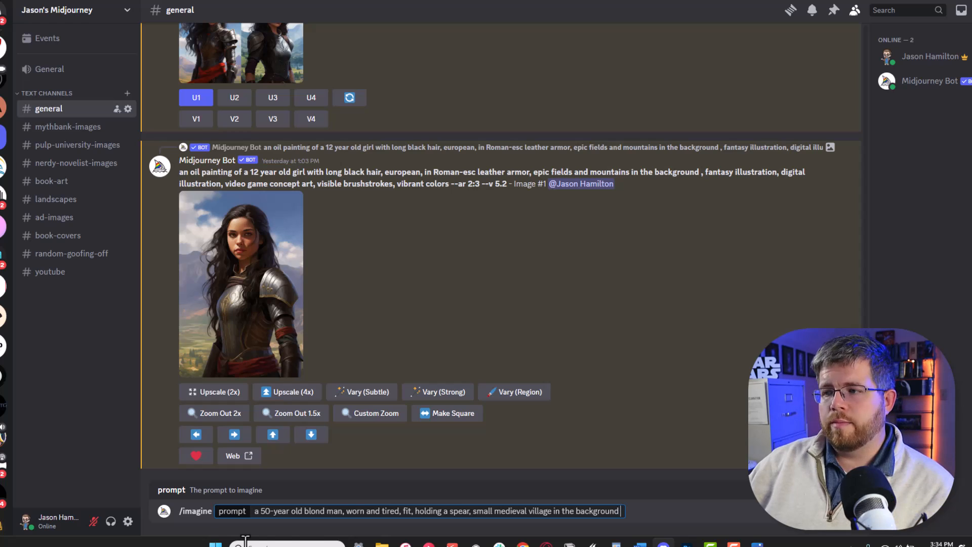
pyautogui.write('--concep')
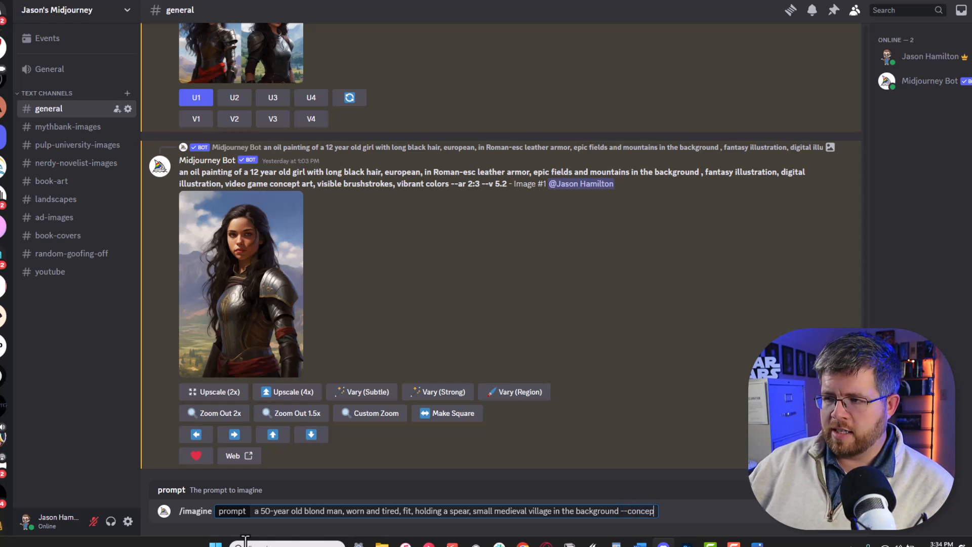
pyautogui.write('t')
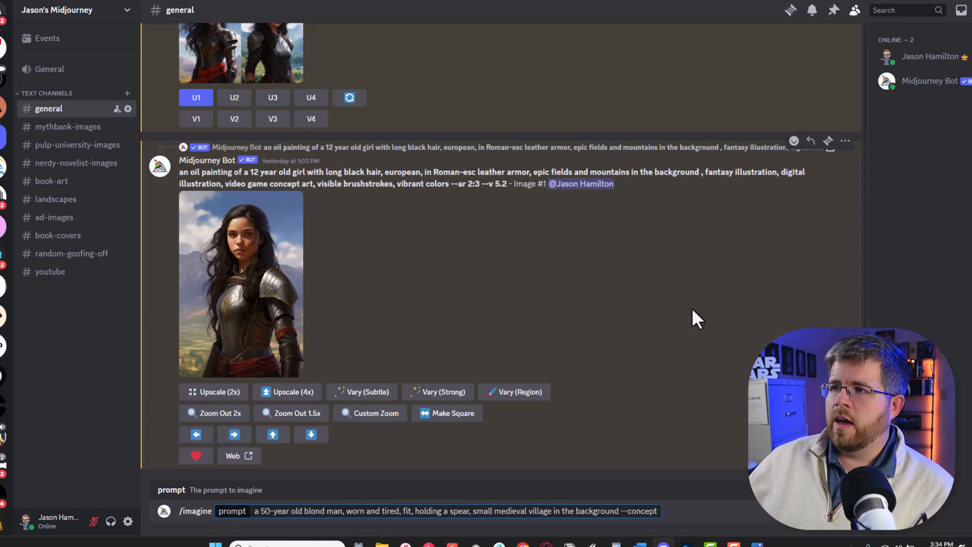
pyautogui.moveTo(692, 176)
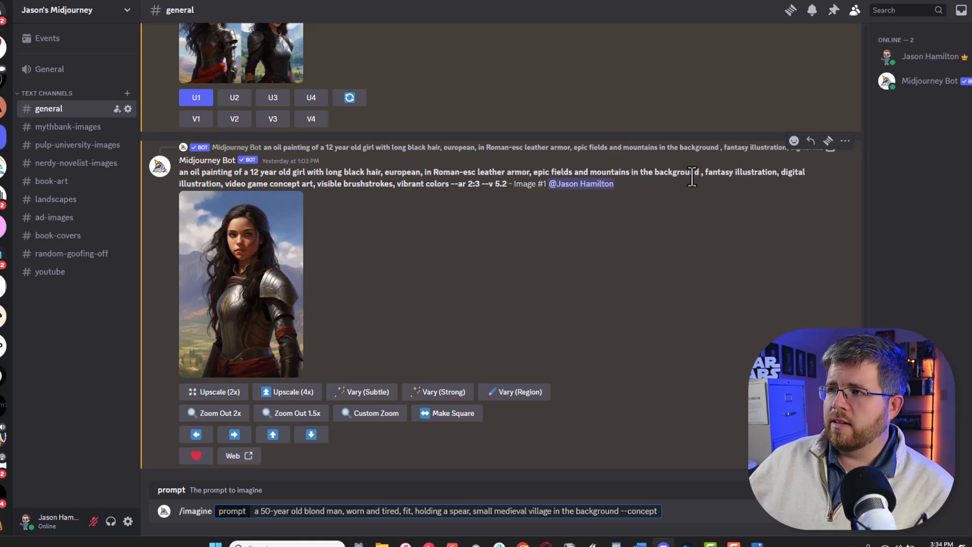
# Reuse the old prompt's style and aspect-ratio keywords in place of --concept and submit.
pyautogui.moveTo(700, 172); pyautogui.dragTo(793, 172)
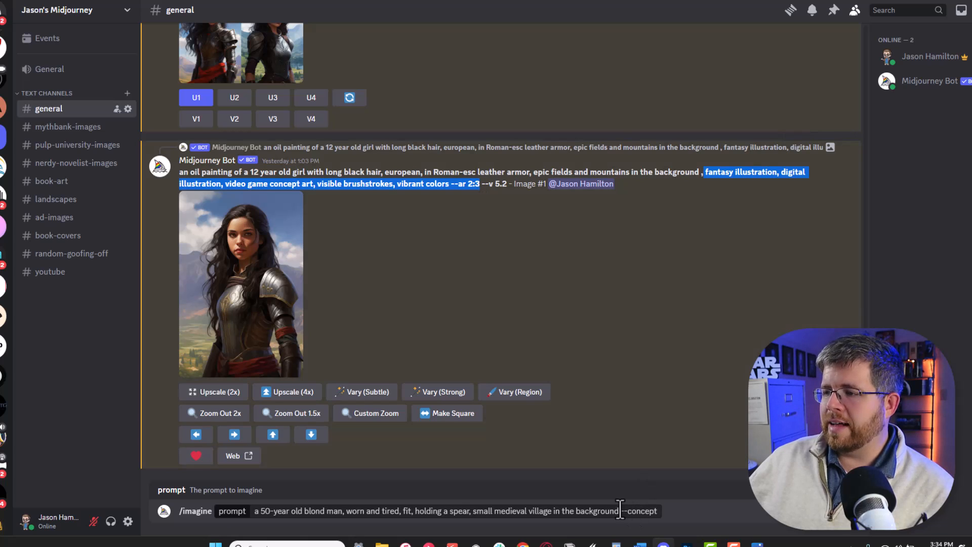
pyautogui.doubleClick(639, 510)
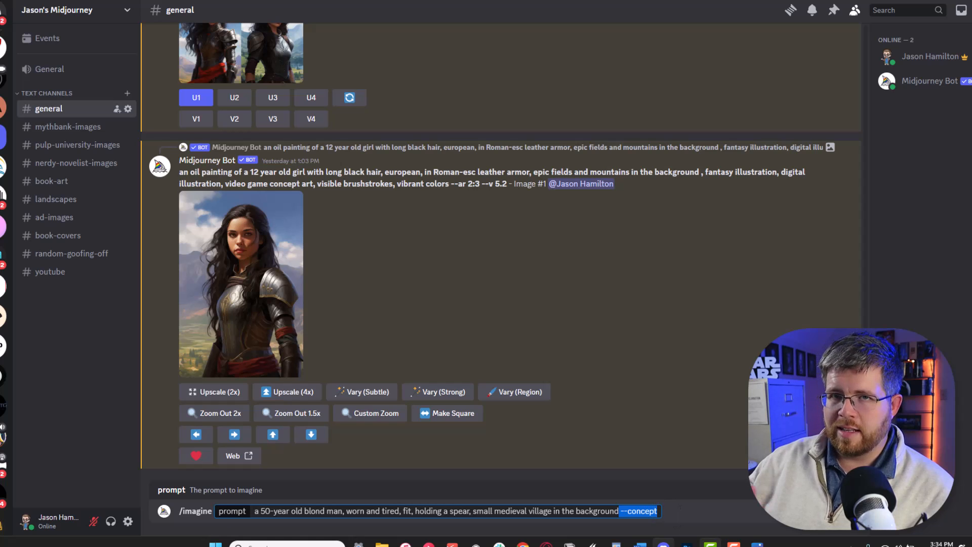
pyautogui.press('Enter')
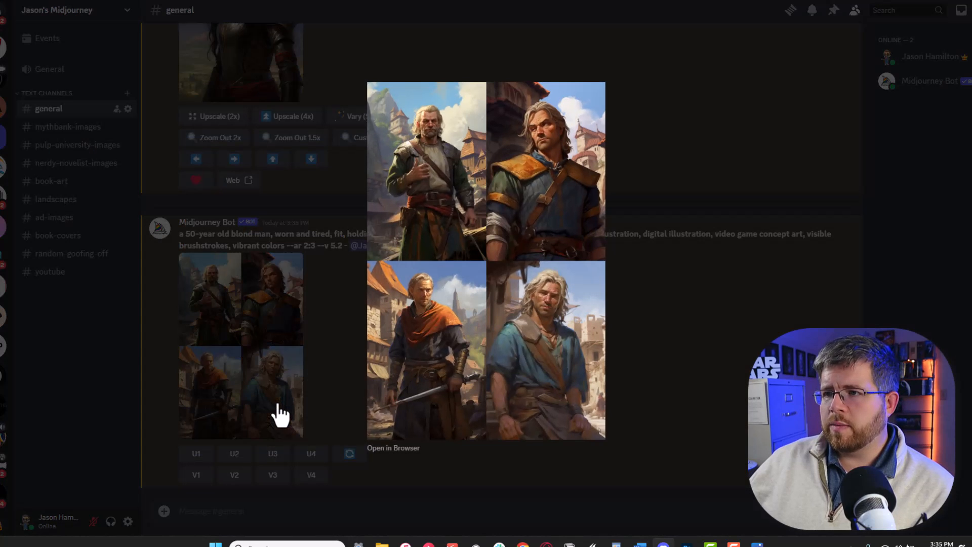
pyautogui.moveTo(503, 400)
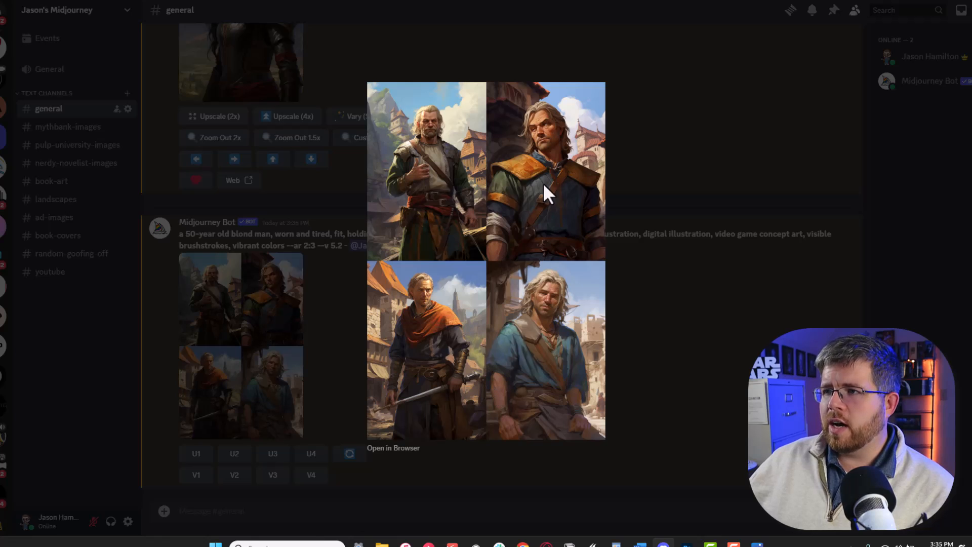
pyautogui.moveTo(399, 441)
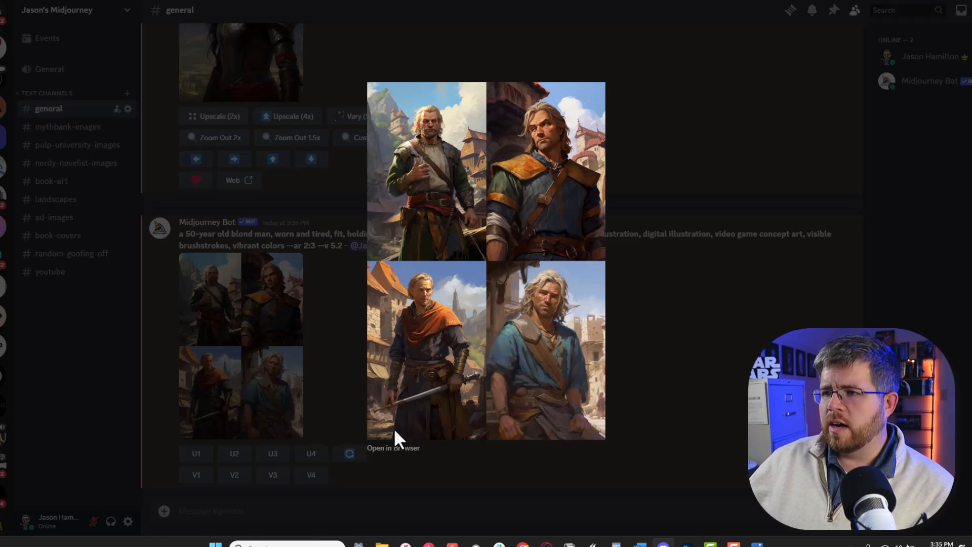
pyautogui.moveTo(449, 409)
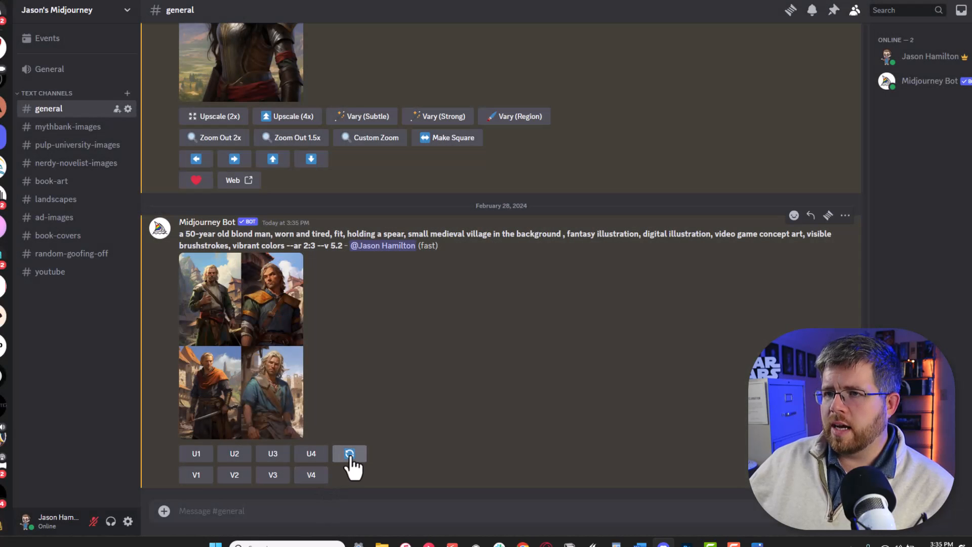
# Reroll the unchanged spearman prompt twice for two fresh four-image grids.
pyautogui.click(350, 454)
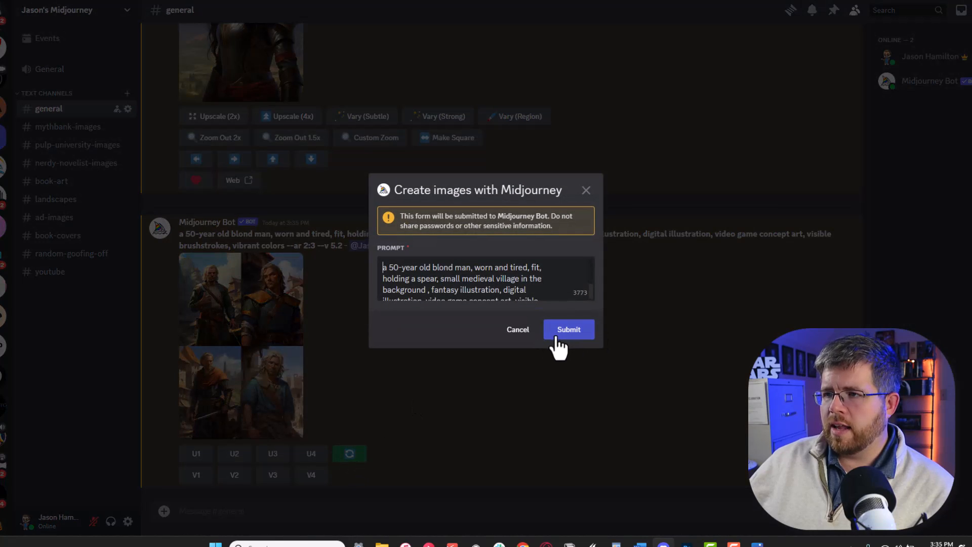
pyautogui.click(568, 330)
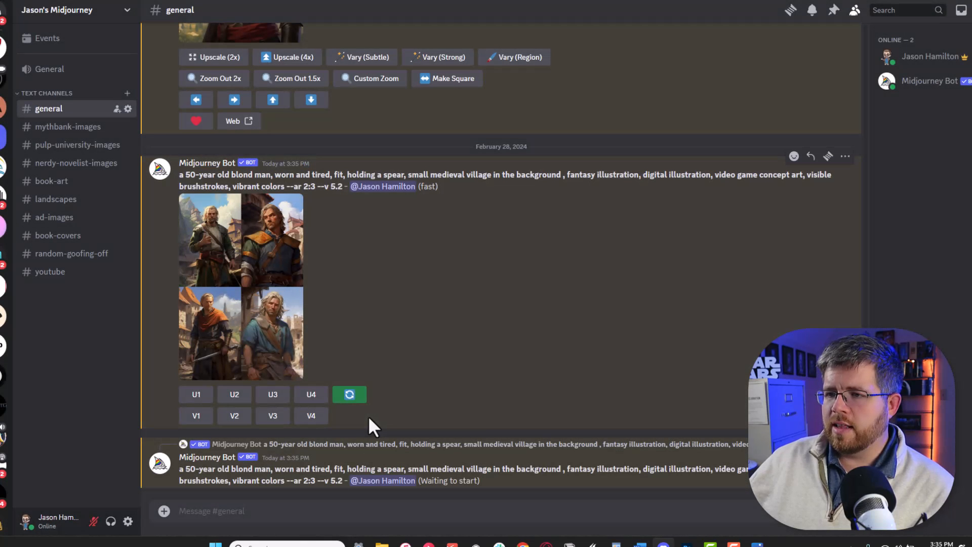
pyautogui.click(349, 394)
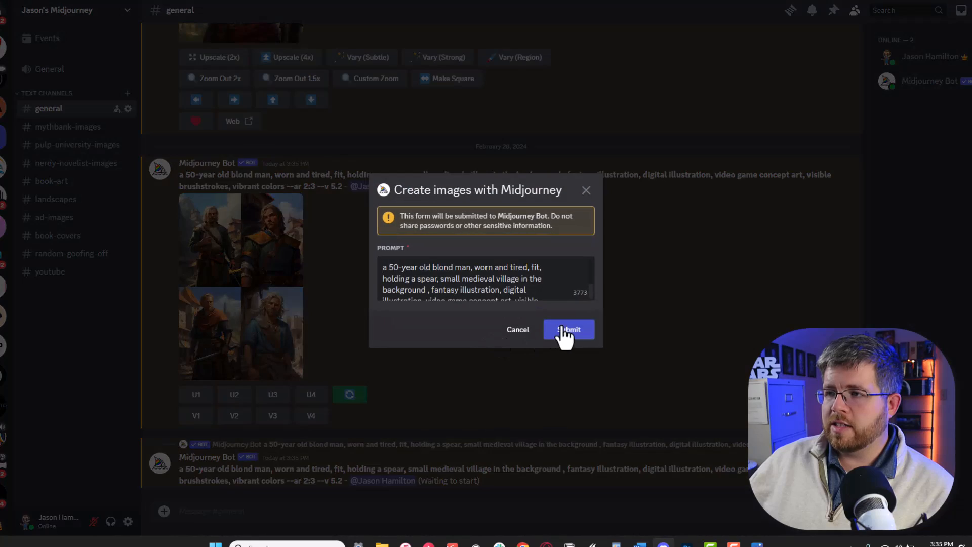
pyautogui.click(568, 329)
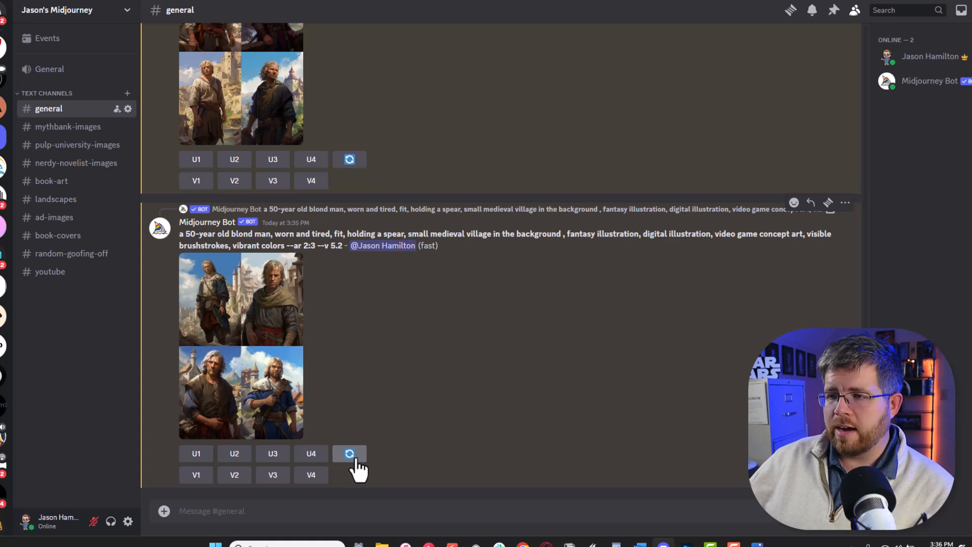
# Resubmit the prompt with 'medieval pastoral setting' replacing the small medieval village.
pyautogui.click(348, 454)
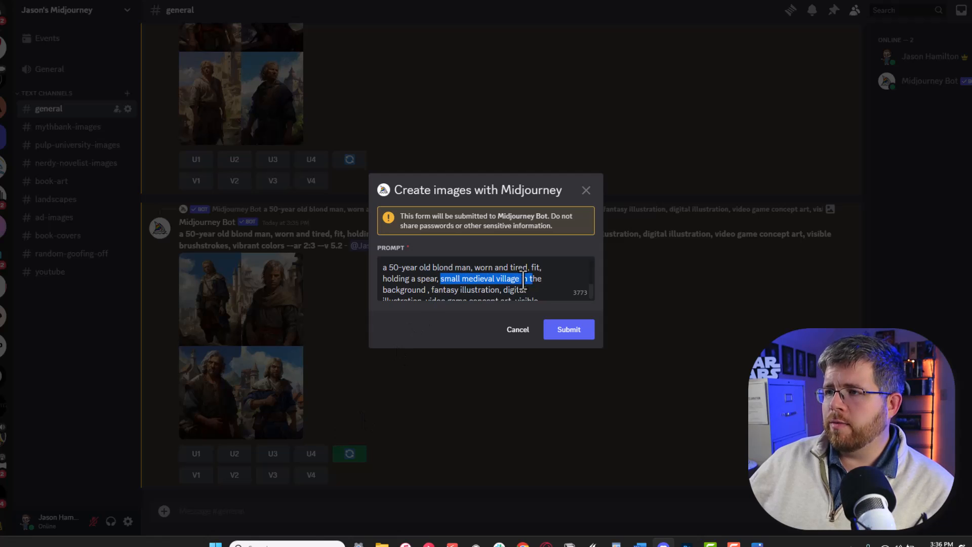
pyautogui.write('mee')
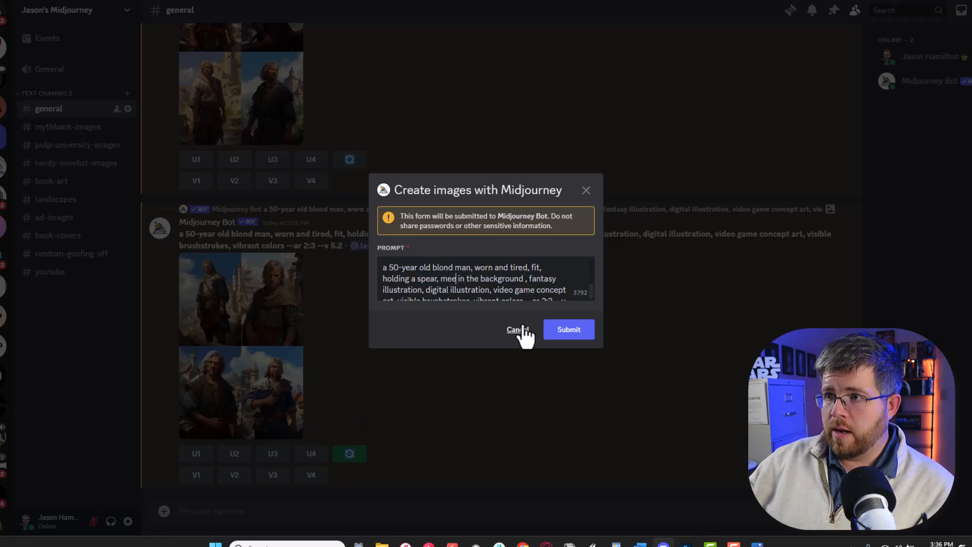
pyautogui.write('medieval pastoral set')
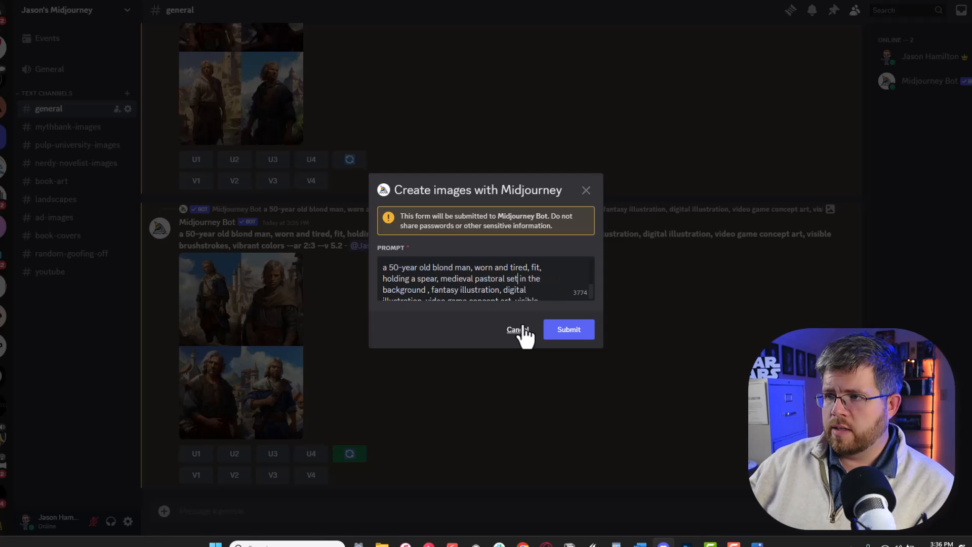
pyautogui.click(568, 329)
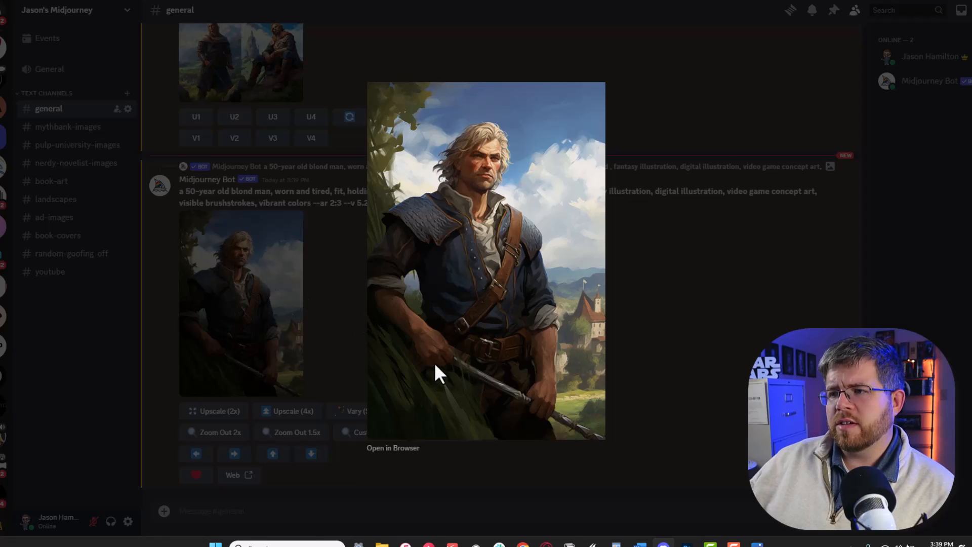
pyautogui.moveTo(468, 374)
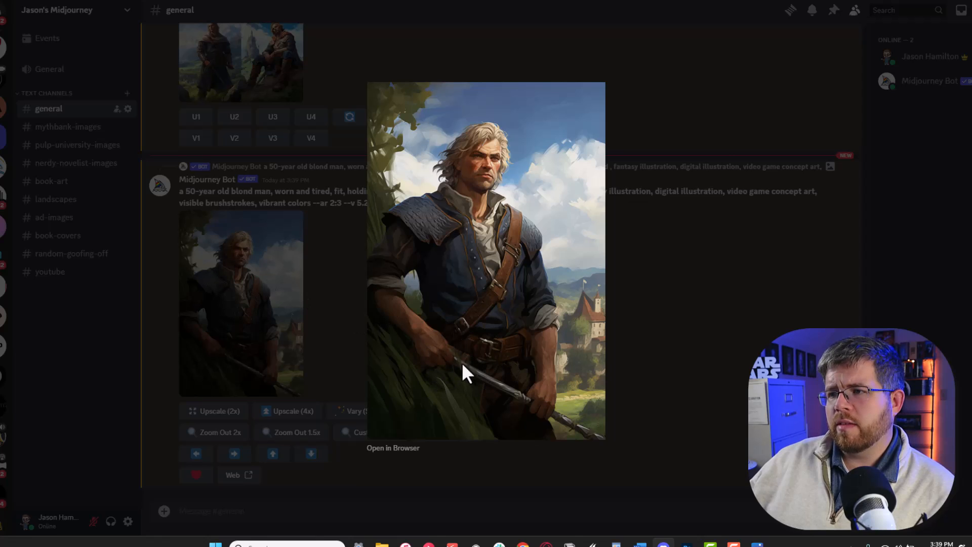
pyautogui.moveTo(650, 465)
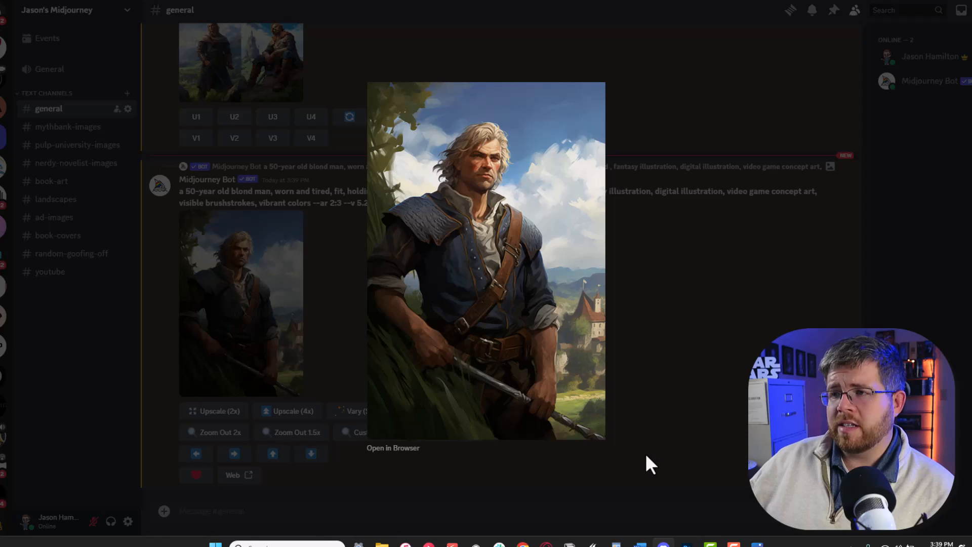
pyautogui.moveTo(456, 382)
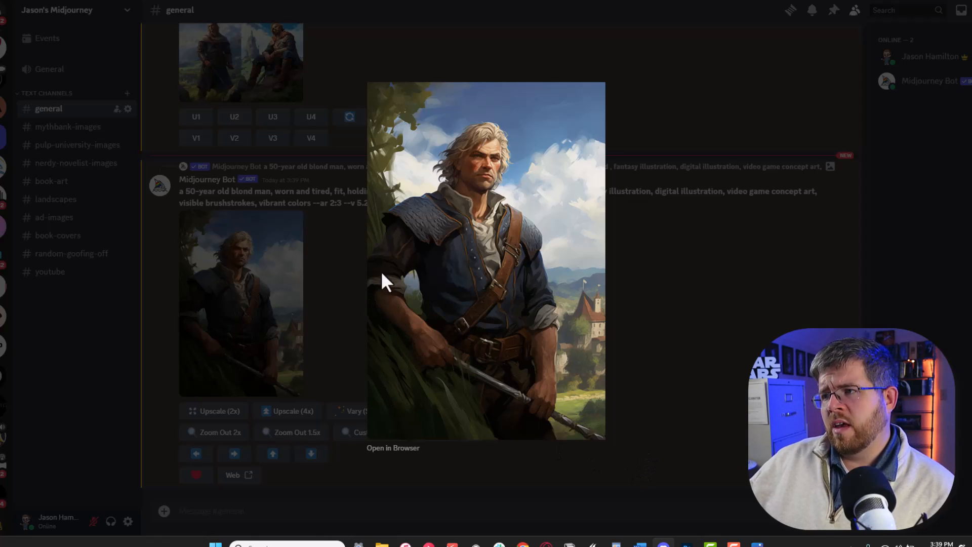
pyautogui.moveTo(480, 251)
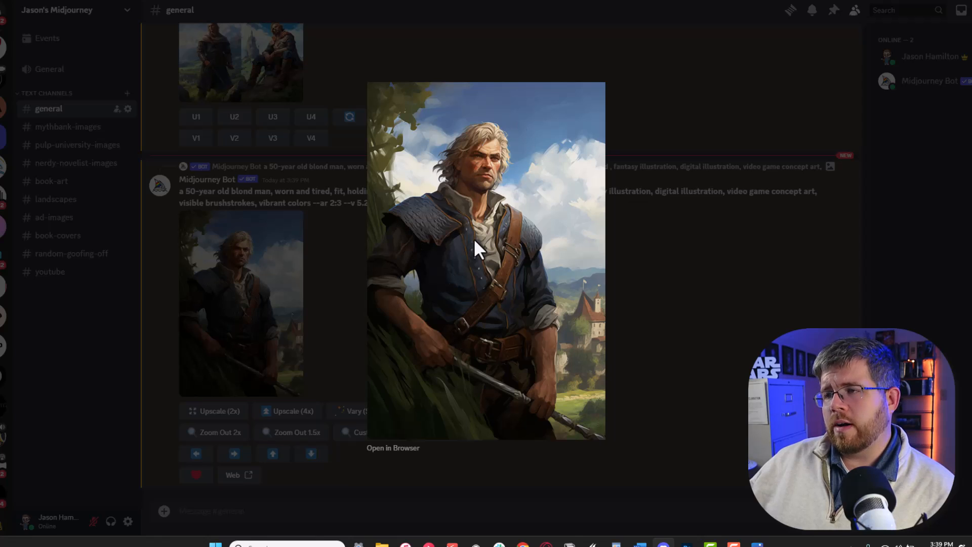
pyautogui.moveTo(459, 268)
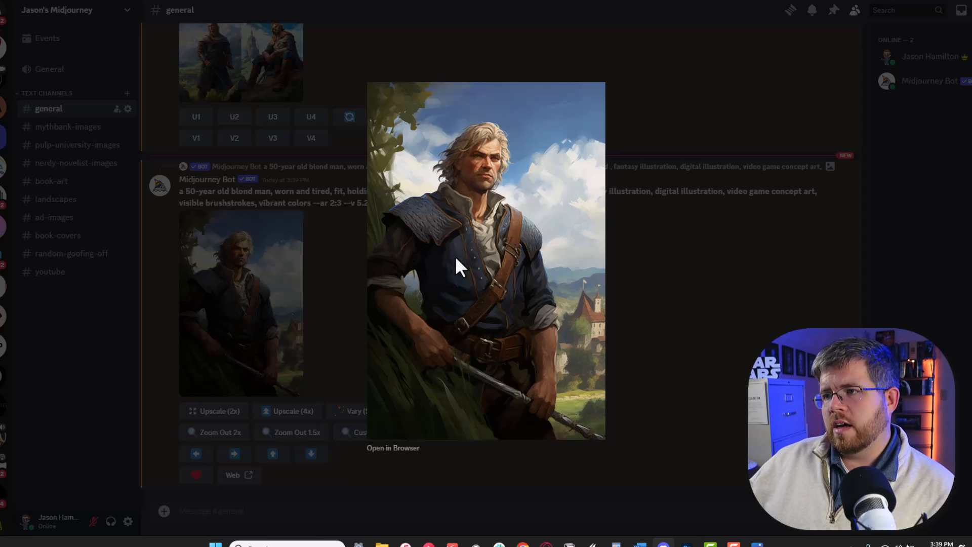
pyautogui.moveTo(526, 341)
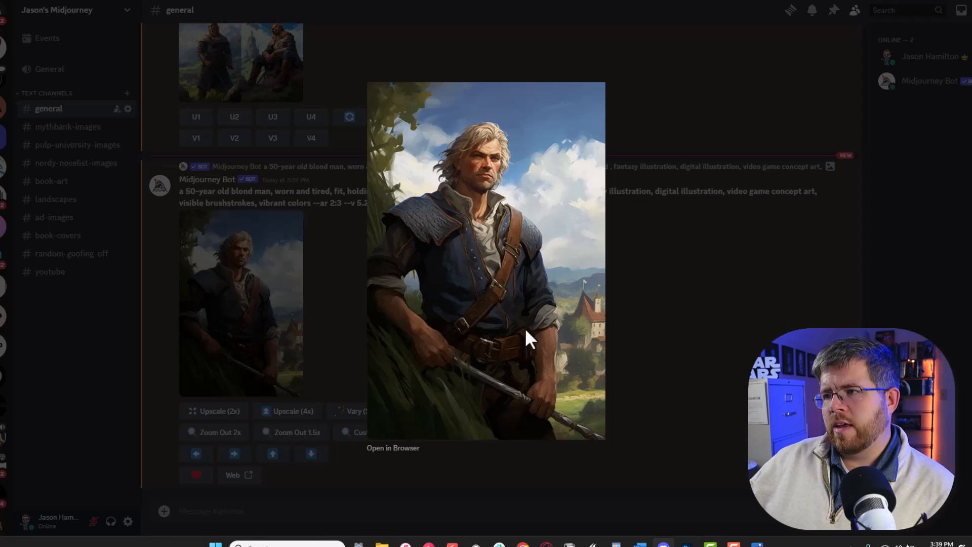
pyautogui.moveTo(335, 353)
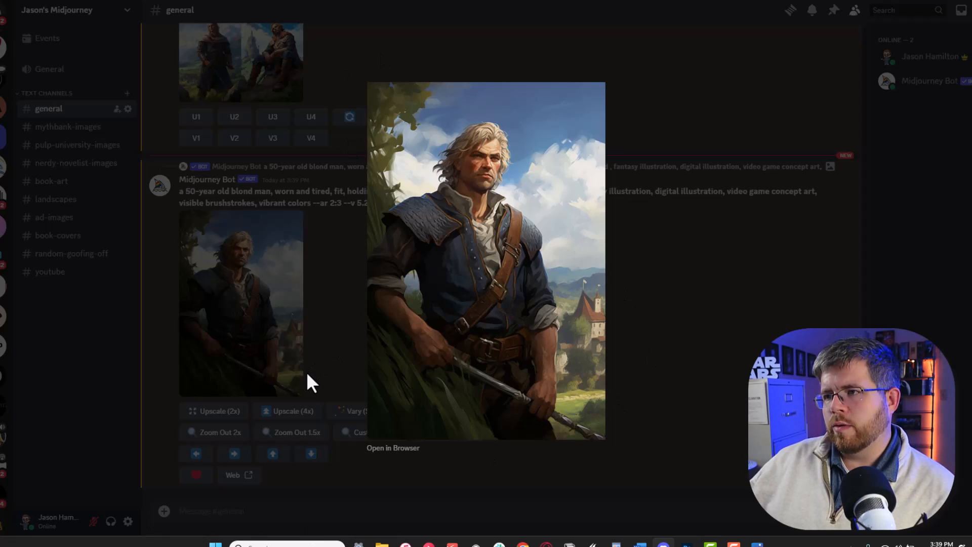
pyautogui.click(310, 382)
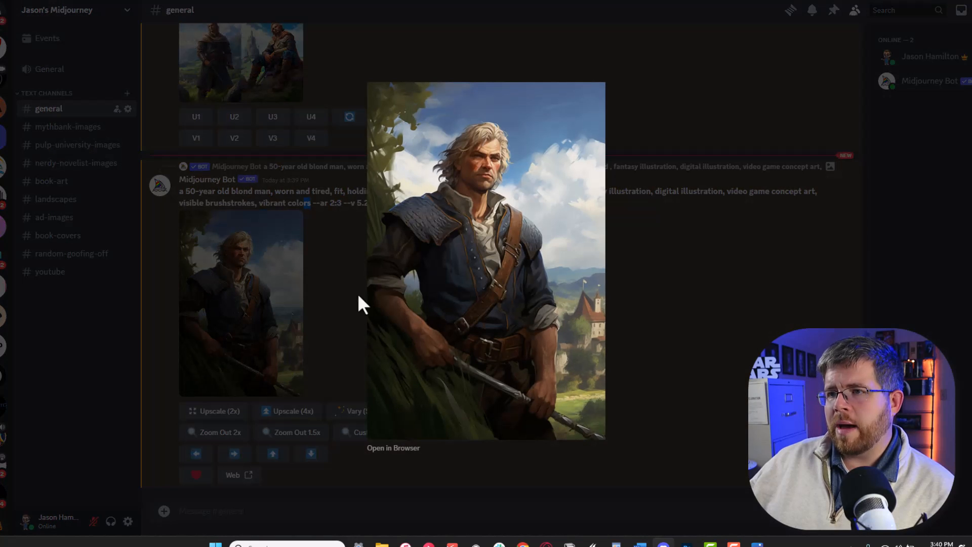
pyautogui.moveTo(526, 242)
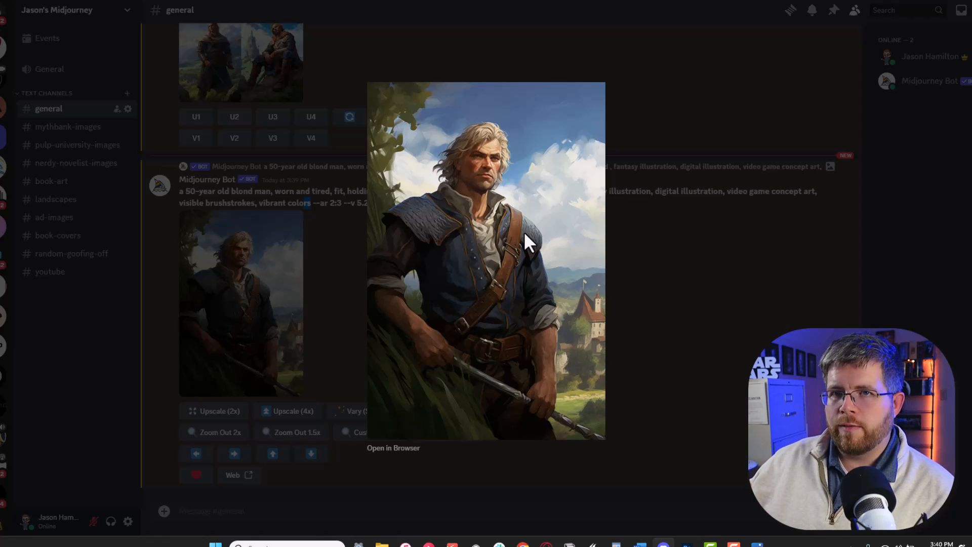
pyautogui.moveTo(535, 263)
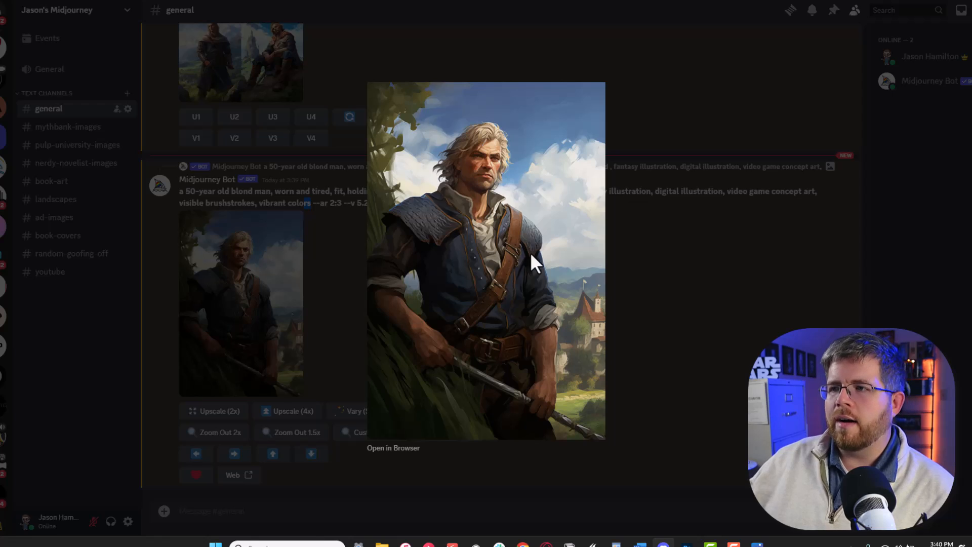
pyautogui.moveTo(689, 236)
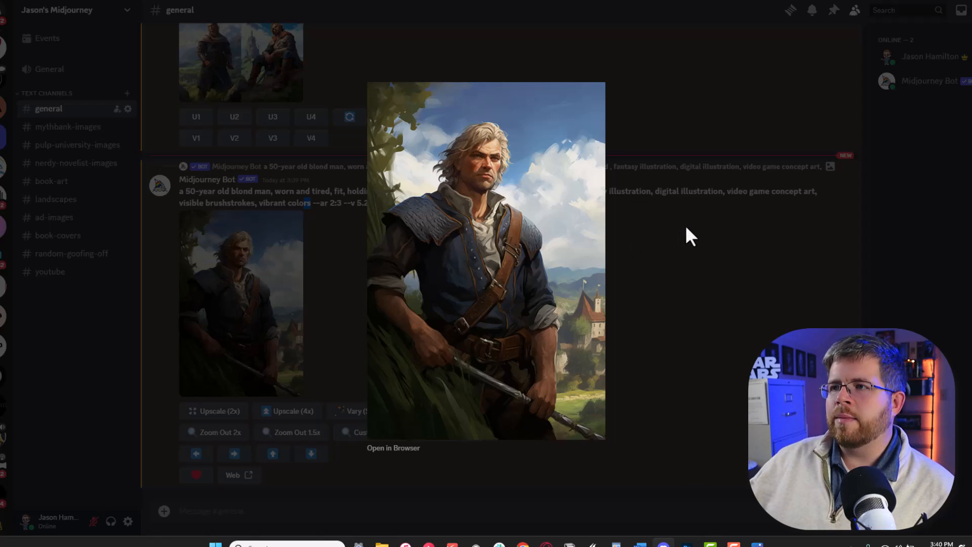
pyautogui.moveTo(647, 244)
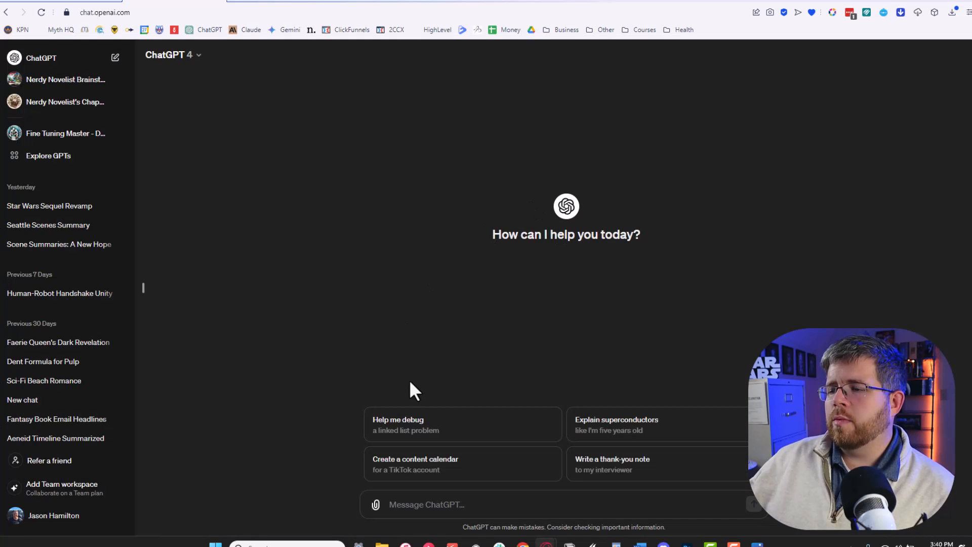
# Send ChatGPT the 50-year-old blond spearman in a medieval pastoral setting prompt and view the result.
pyautogui.click(424, 505)
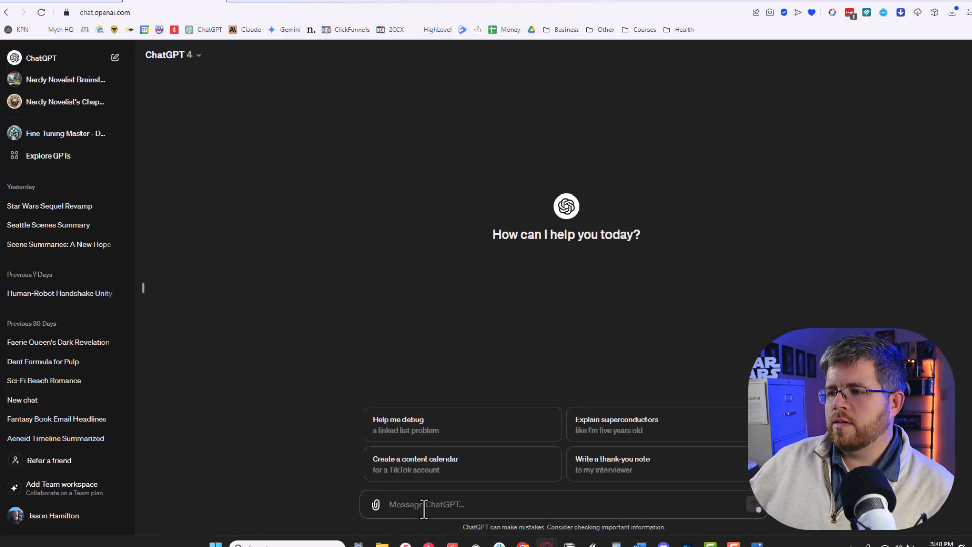
pyautogui.write('a 50-year old blond man, worn and tired, fit, holding a spear, medieval pastoral setting in the background, fantasy illustration, digital illustration, video game concept art, visible brush strokes, vibrant colors')
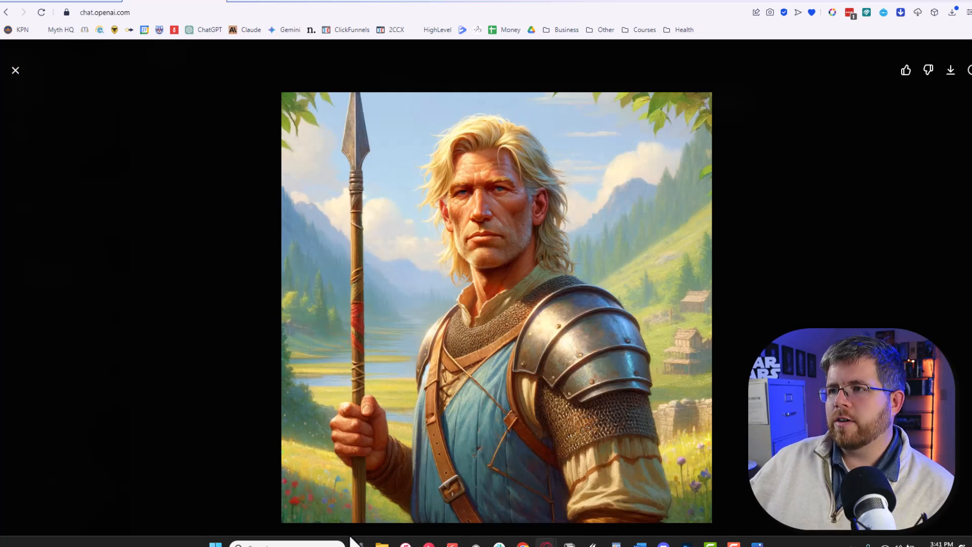
pyautogui.moveTo(335, 511)
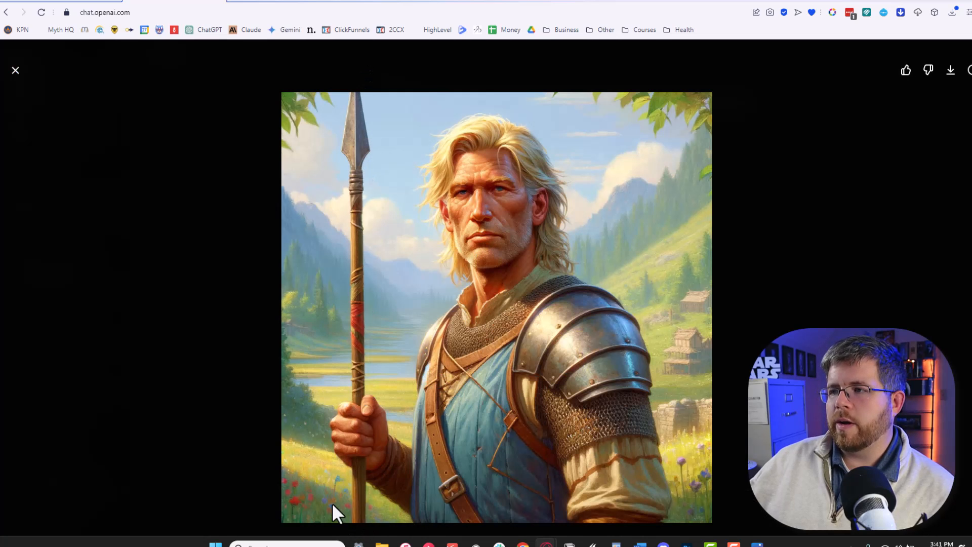
pyautogui.moveTo(632, 452)
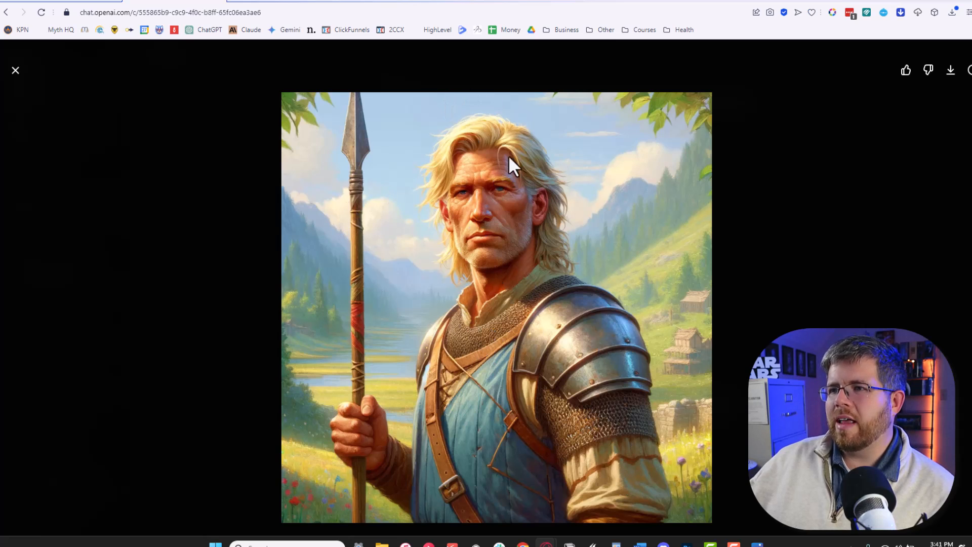
pyautogui.moveTo(391, 266)
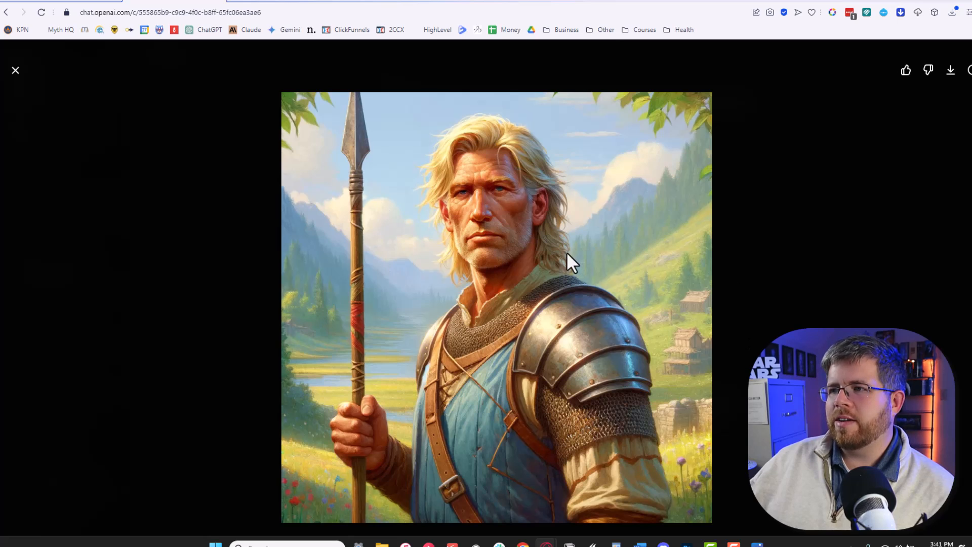
pyautogui.moveTo(440, 211)
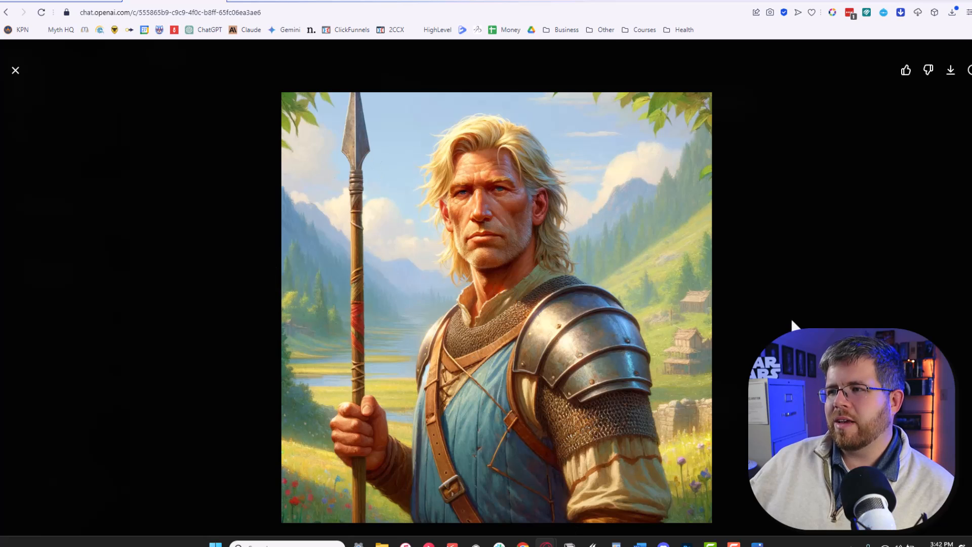
pyautogui.moveTo(789, 325)
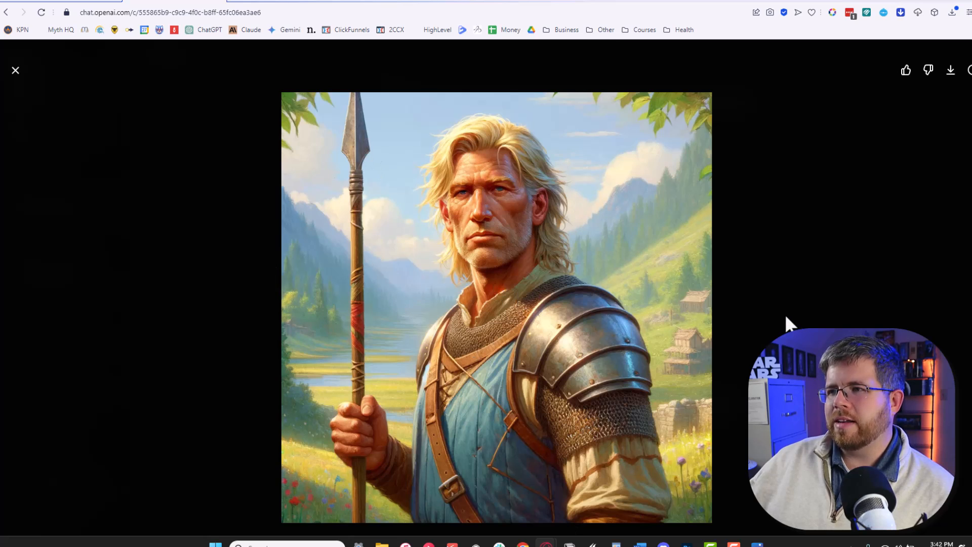
pyautogui.moveTo(23, 78)
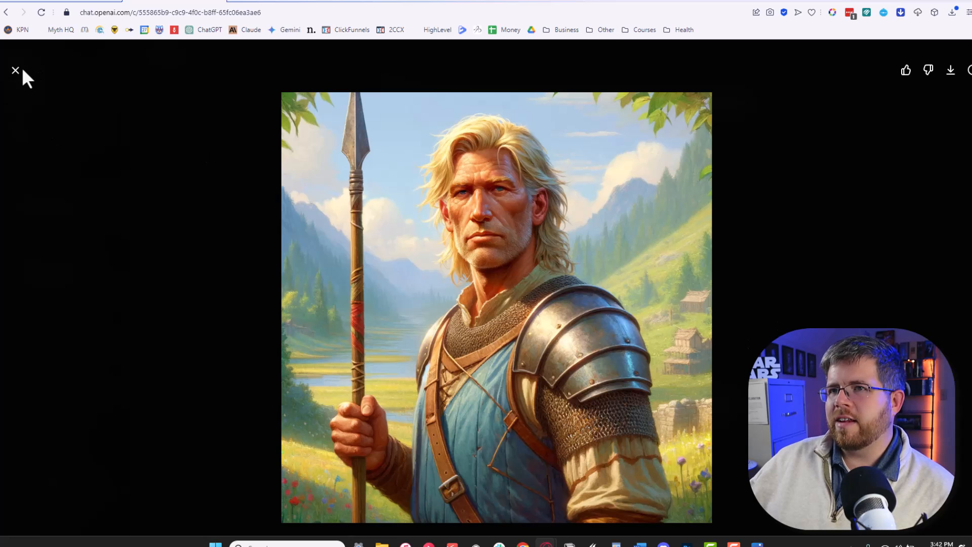
pyautogui.click(15, 70)
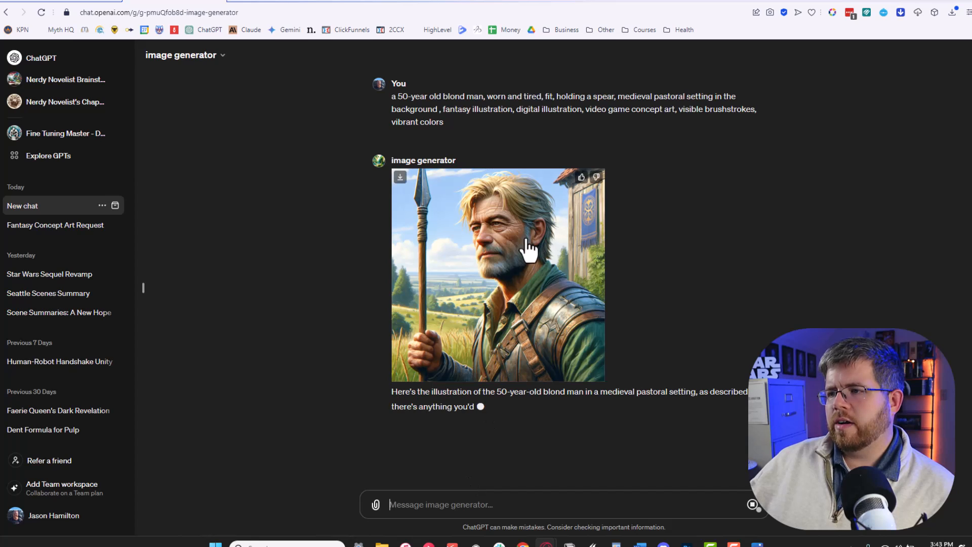
pyautogui.moveTo(499, 358)
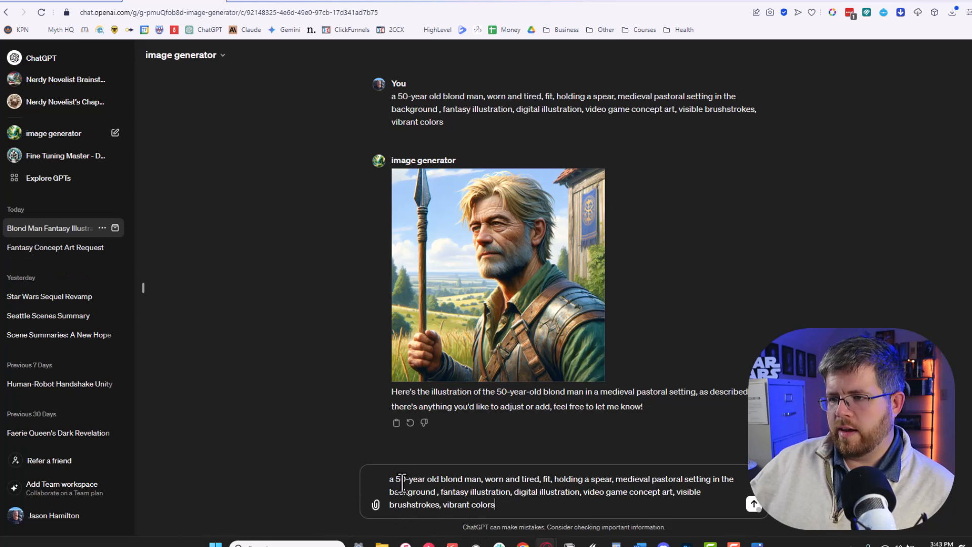
# Resend the prompt with the spearman aged 45 instead of 50.
pyautogui.write('45')
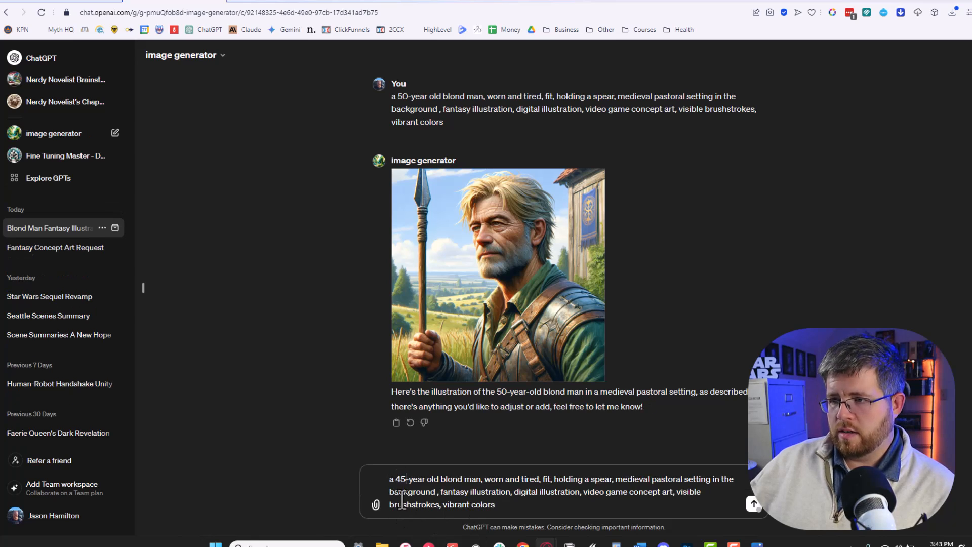
pyautogui.click(752, 504)
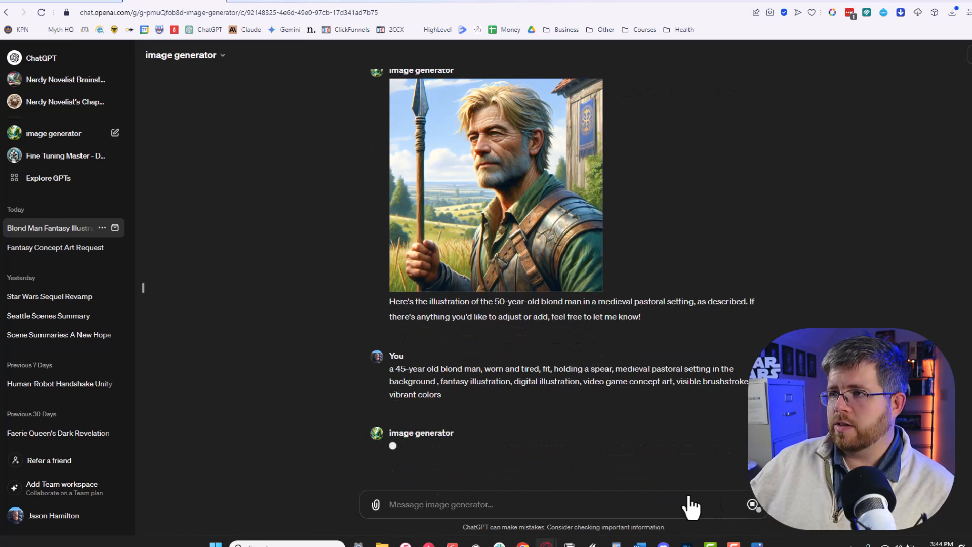
pyautogui.scroll(-3)
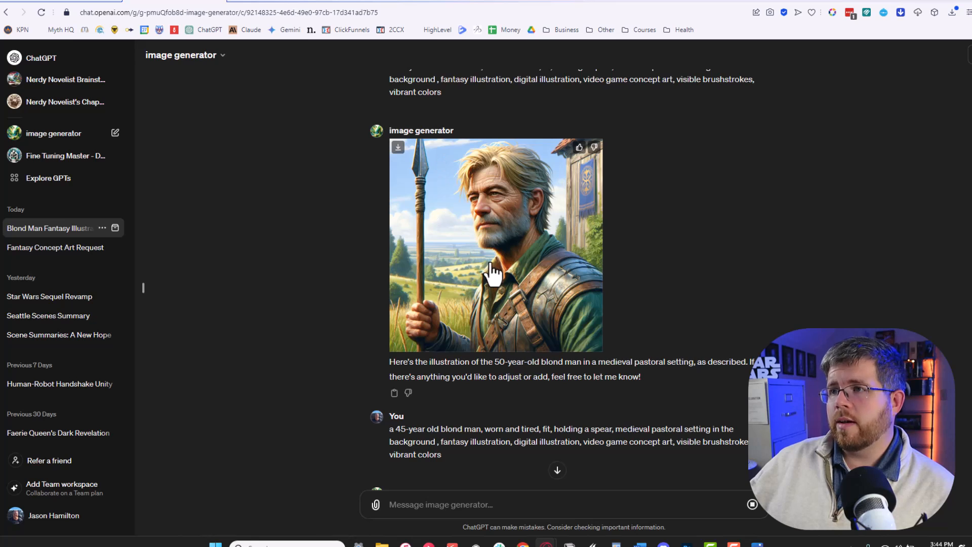
pyautogui.moveTo(483, 263)
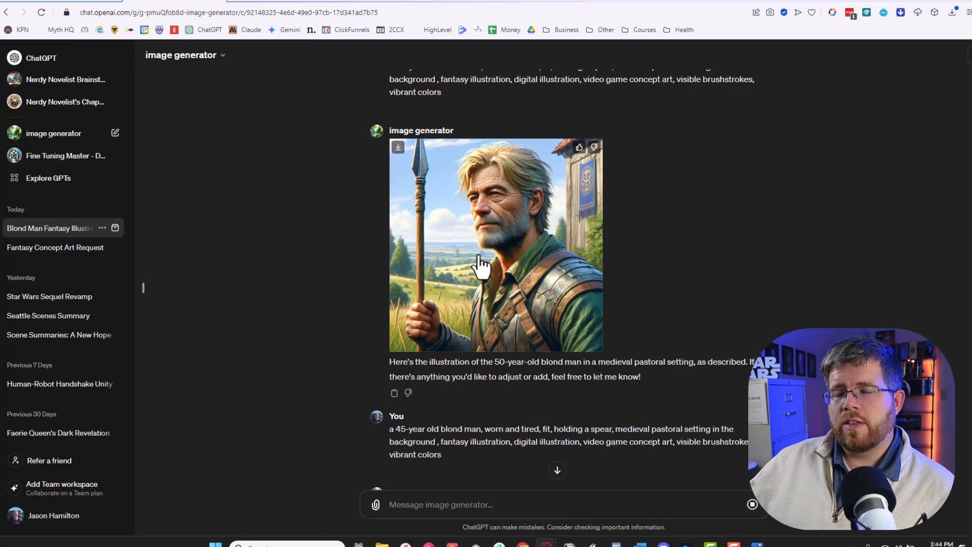
pyautogui.moveTo(474, 275)
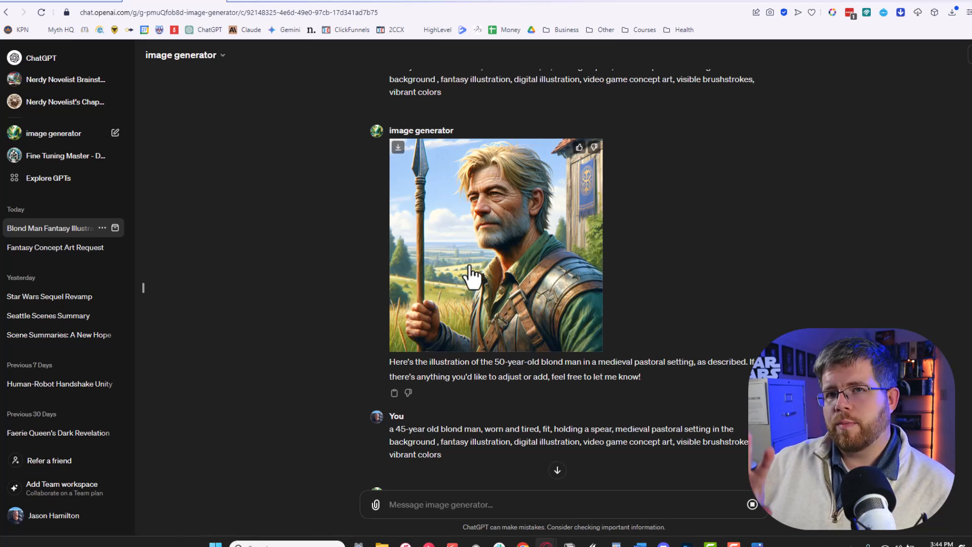
pyautogui.moveTo(466, 282)
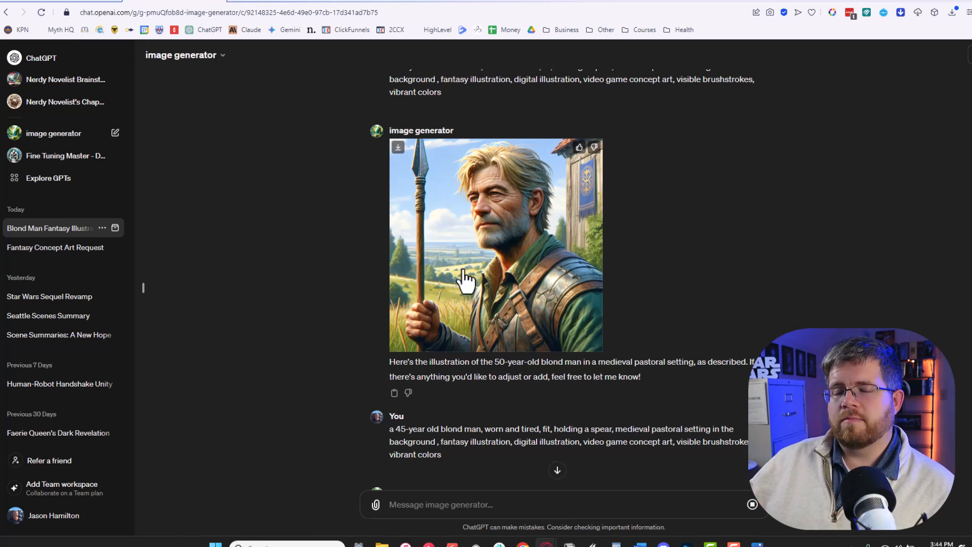
pyautogui.moveTo(425, 292)
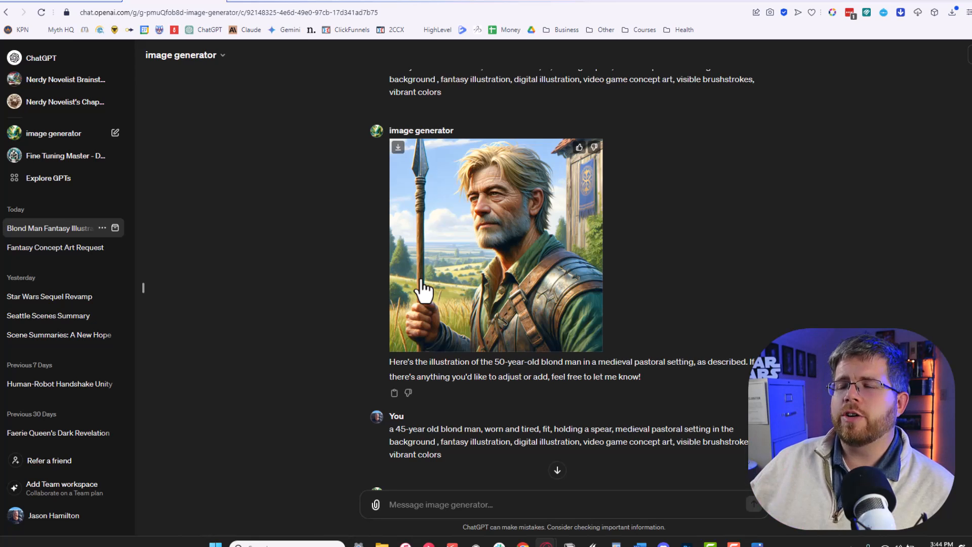
pyautogui.moveTo(372, 282)
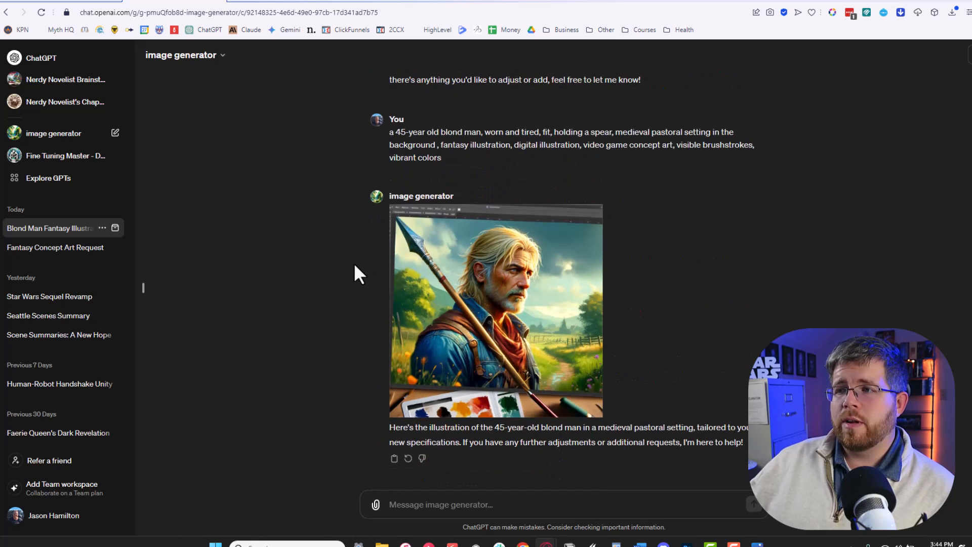
pyautogui.moveTo(507, 340)
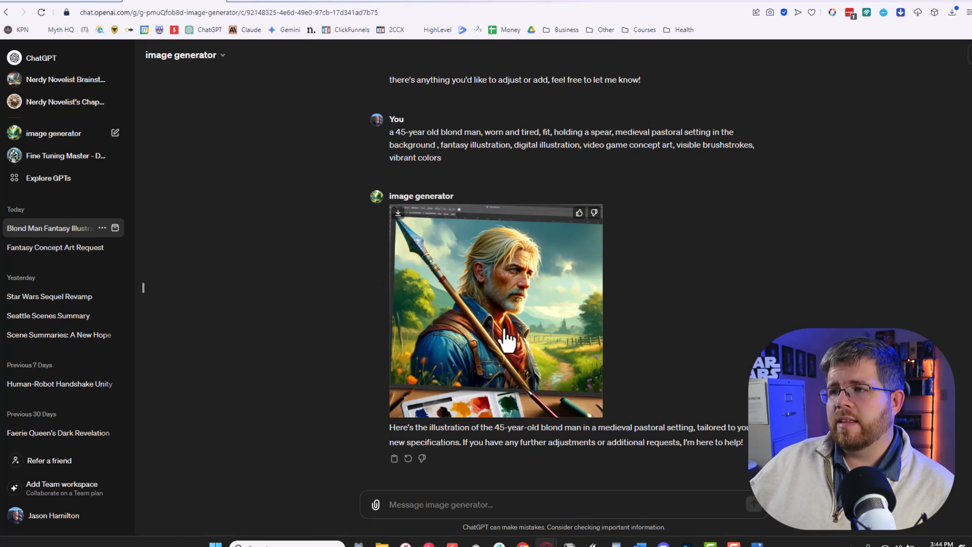
pyautogui.moveTo(439, 363)
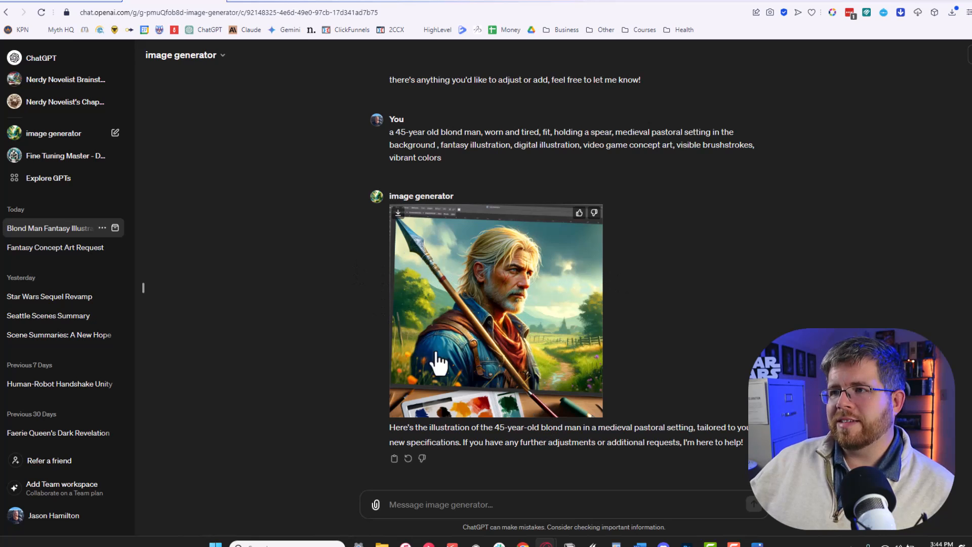
pyautogui.moveTo(489, 298)
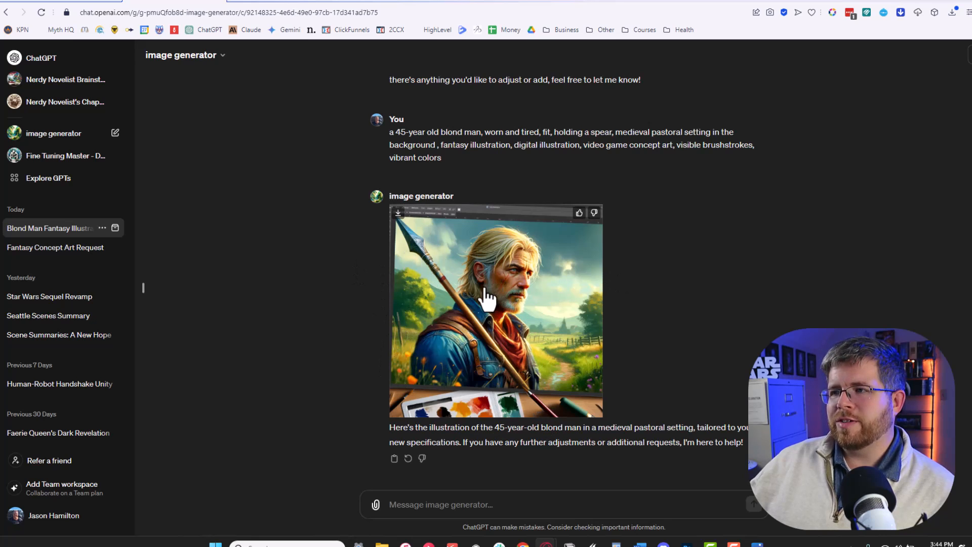
pyautogui.moveTo(587, 308)
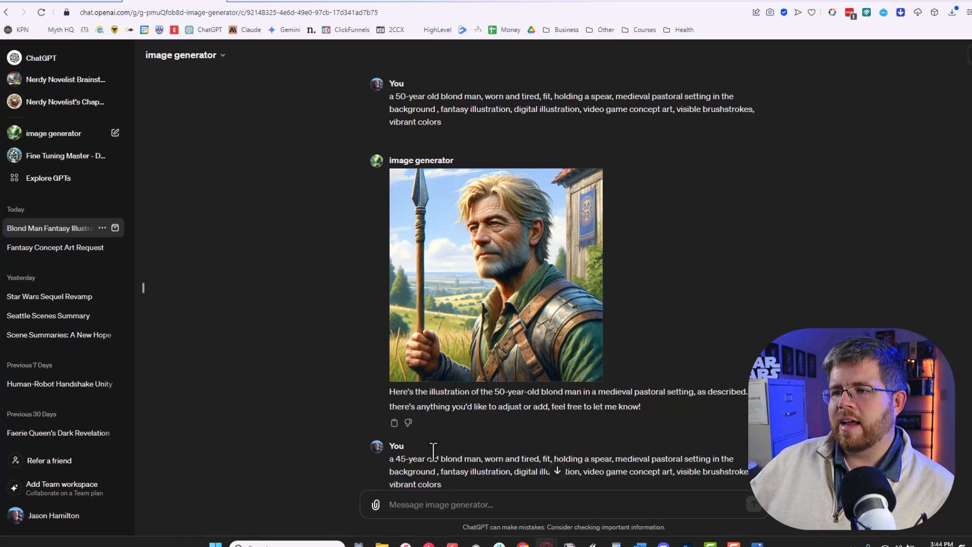
# Ask for a portrait-mode version and inspect the enlarged 45-year-old spearman illustration.
pyautogui.write('make it in portrait')
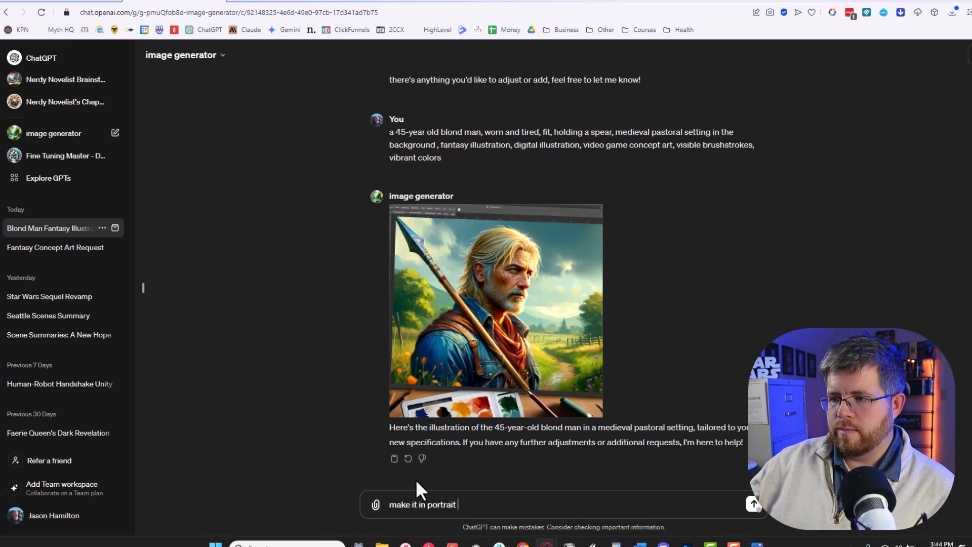
pyautogui.click(496, 310)
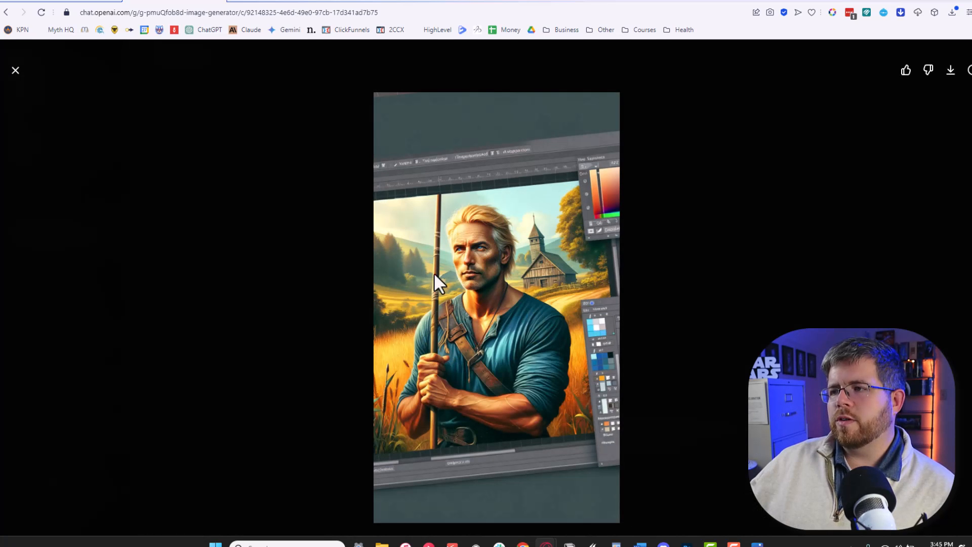
pyautogui.moveTo(520, 406)
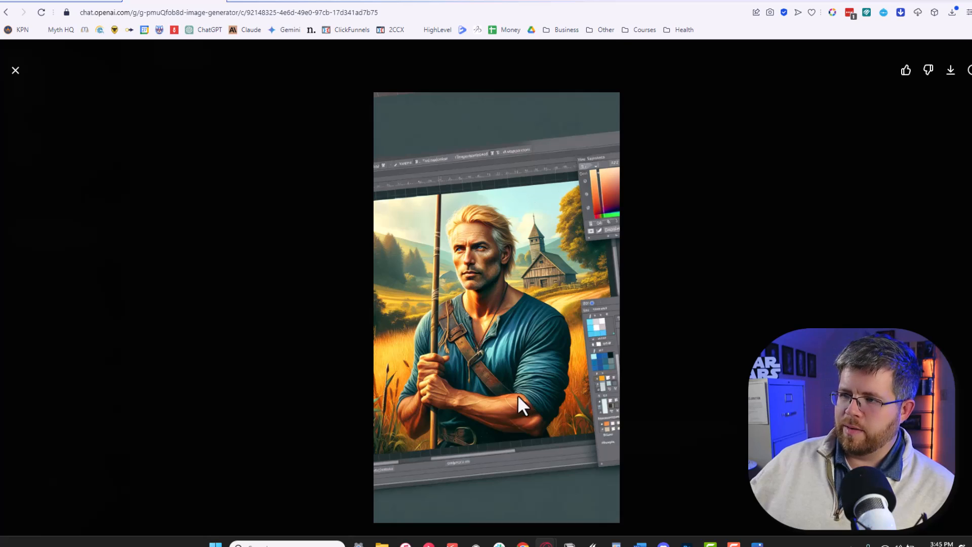
pyautogui.moveTo(544, 358)
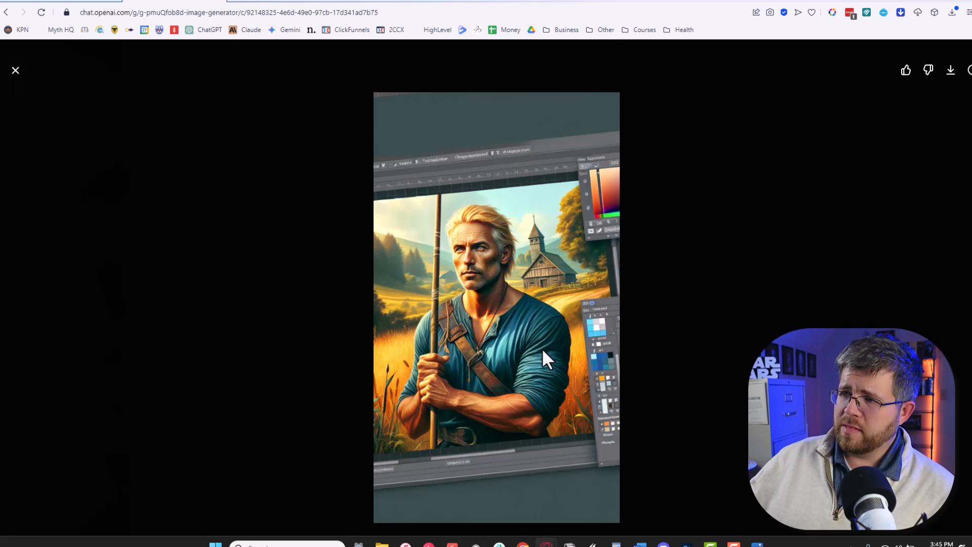
pyautogui.moveTo(581, 274)
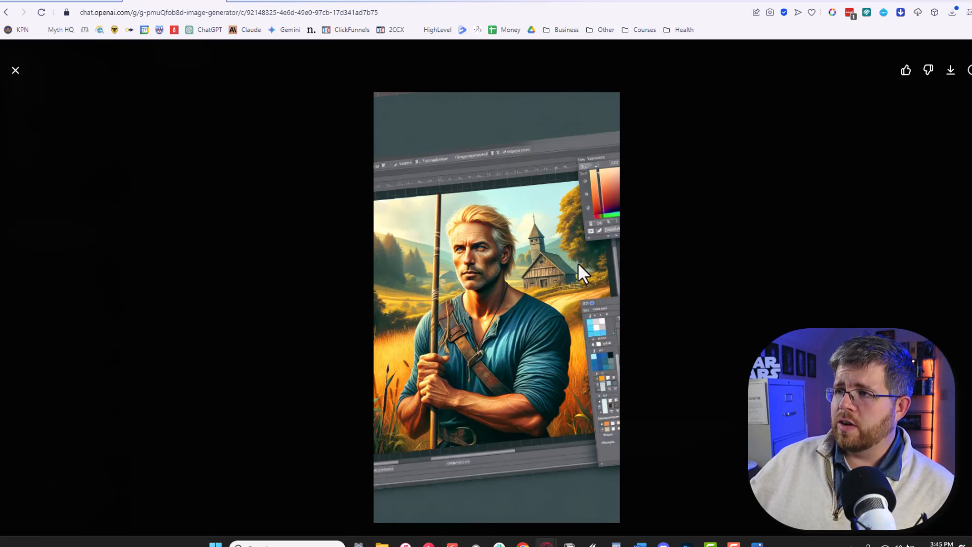
pyautogui.moveTo(535, 242)
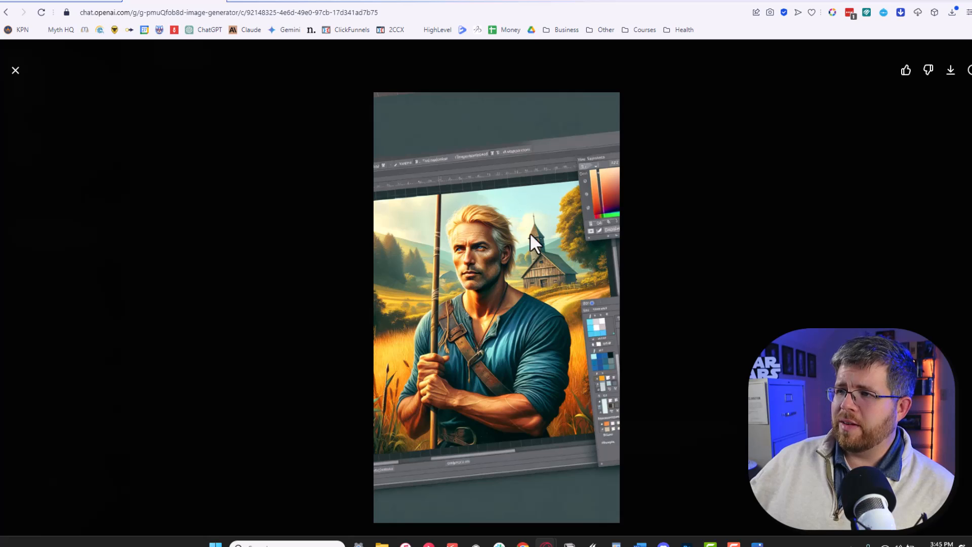
pyautogui.moveTo(595, 241)
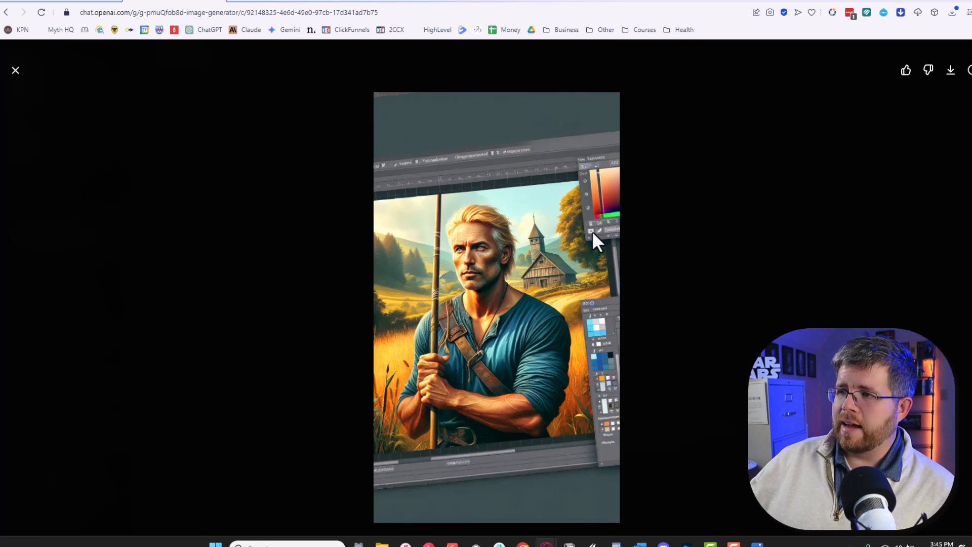
pyautogui.moveTo(523, 254)
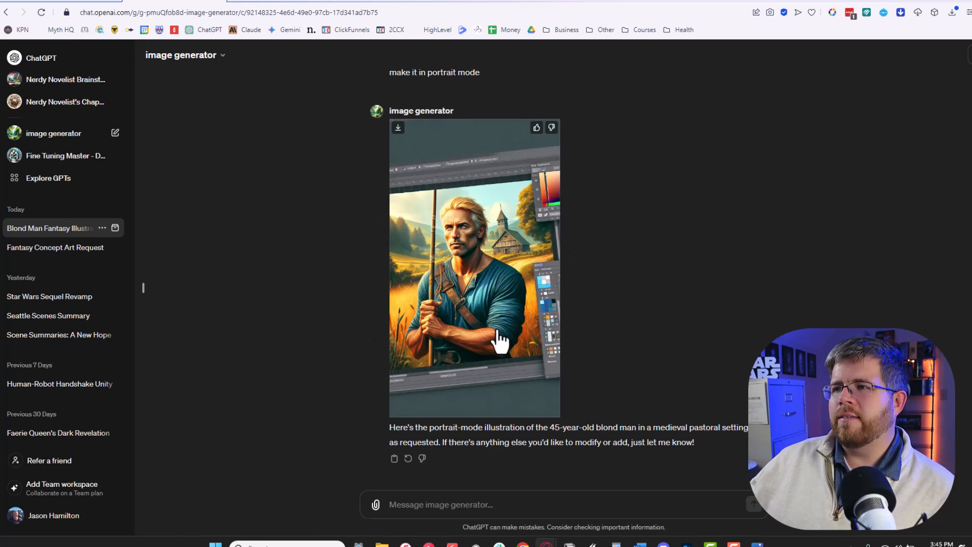
pyautogui.moveTo(464, 235)
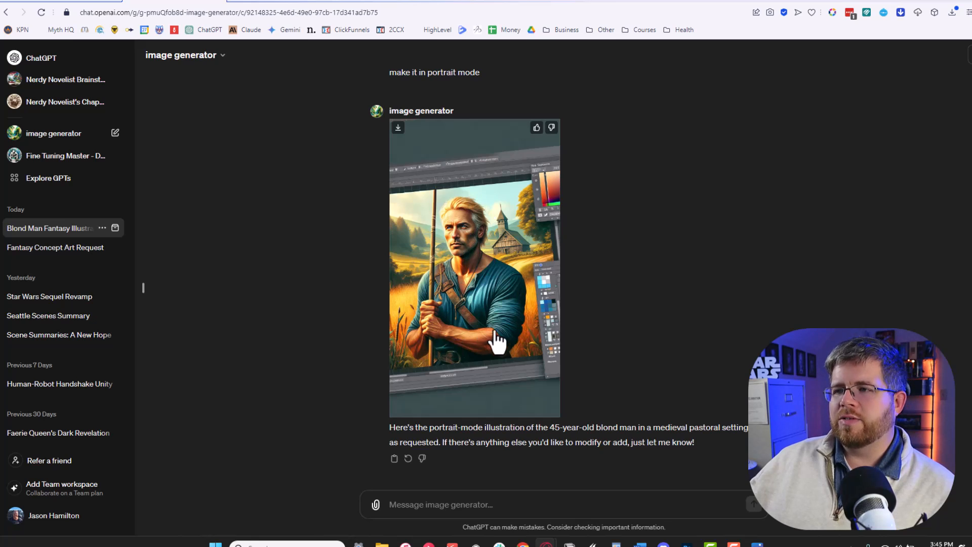
pyautogui.moveTo(382, 366)
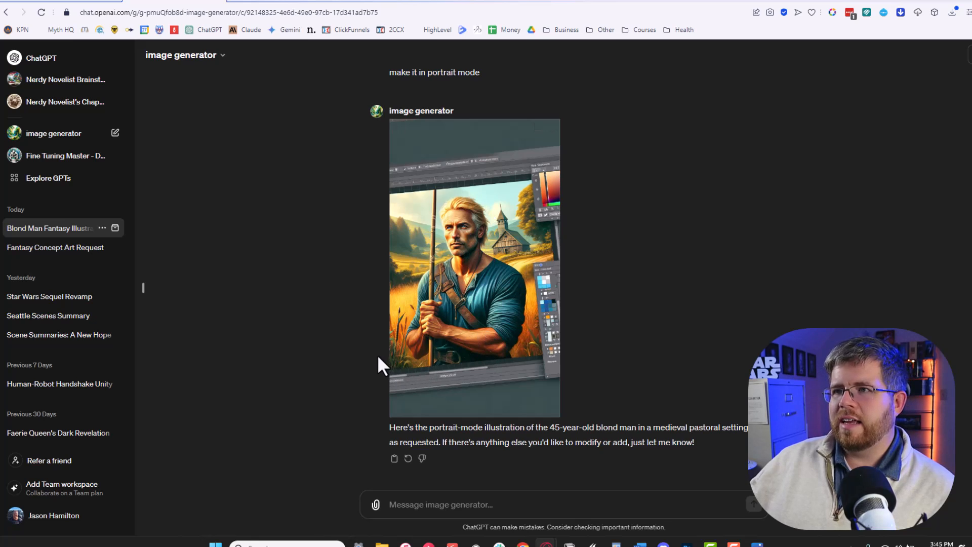
pyautogui.moveTo(355, 368)
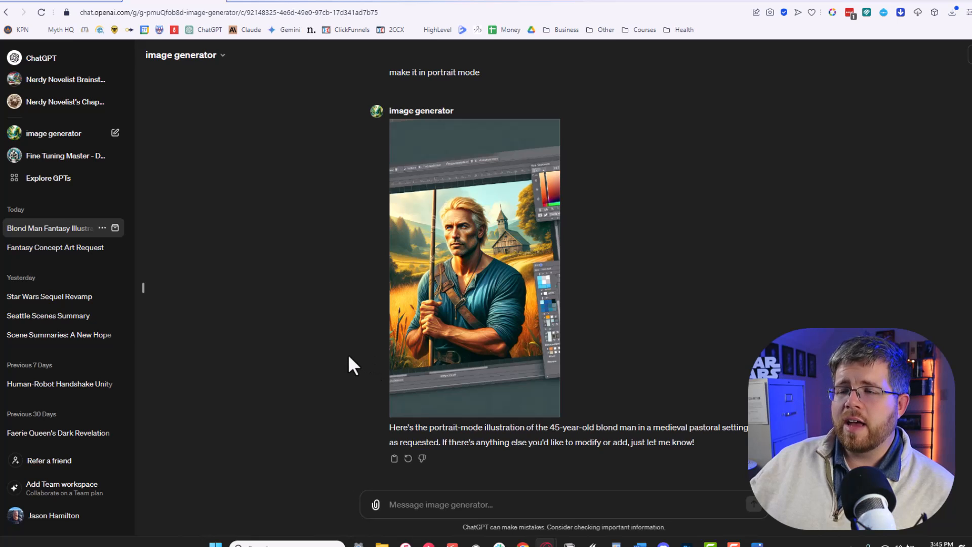
pyautogui.moveTo(343, 354)
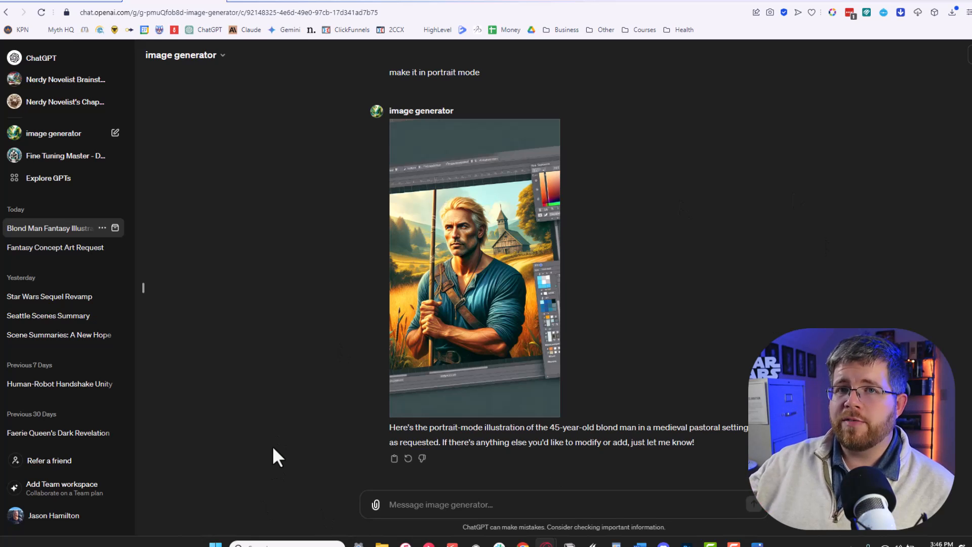
pyautogui.scroll(-3)
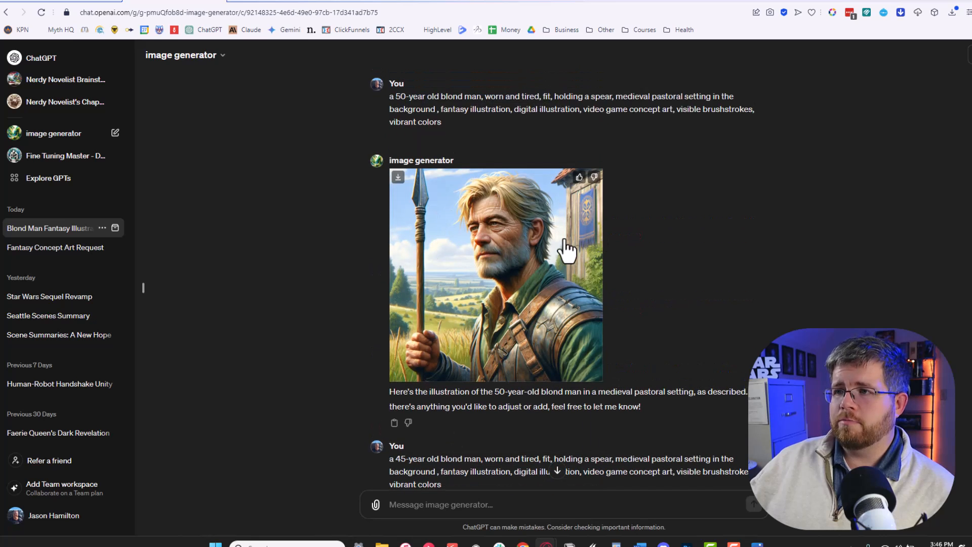
pyautogui.scroll(-3)
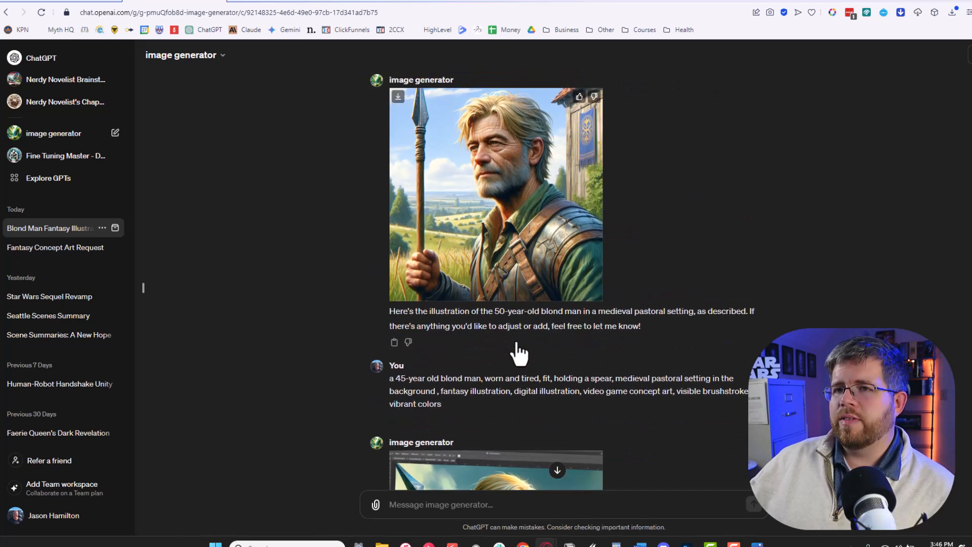
pyautogui.scroll(-3)
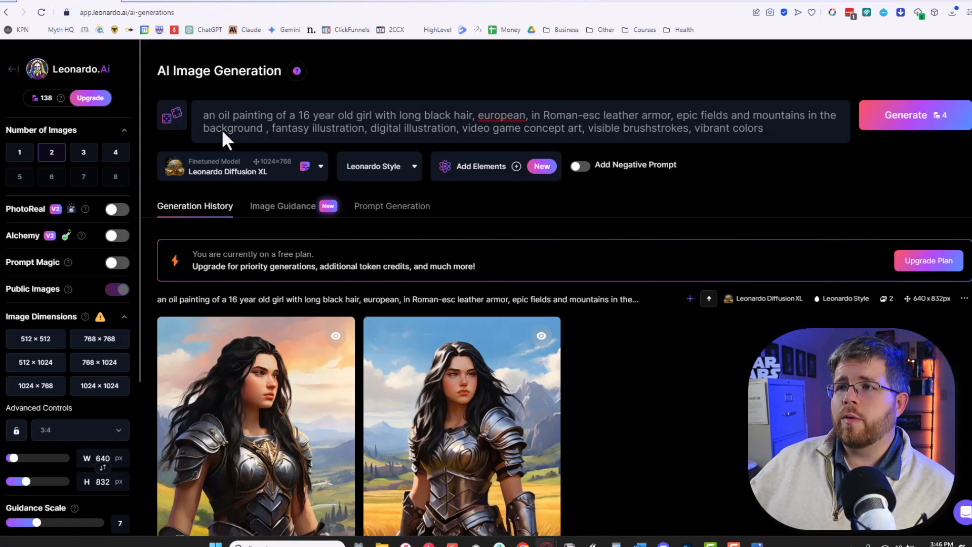
# Generate Leonardo.Ai images from the 50-year-old blond spearman, medieval pastoral setting prompt.
pyautogui.scroll(-3)
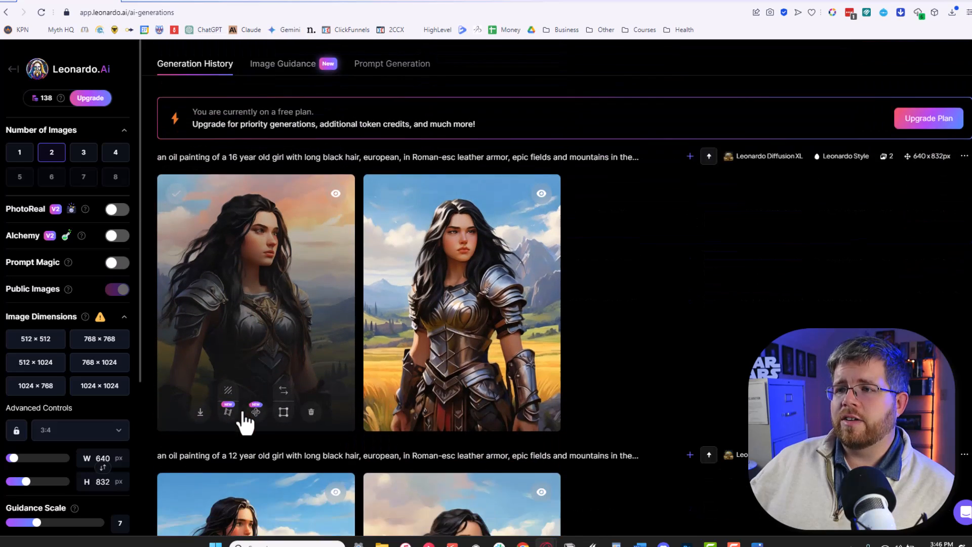
pyautogui.scroll(-3)
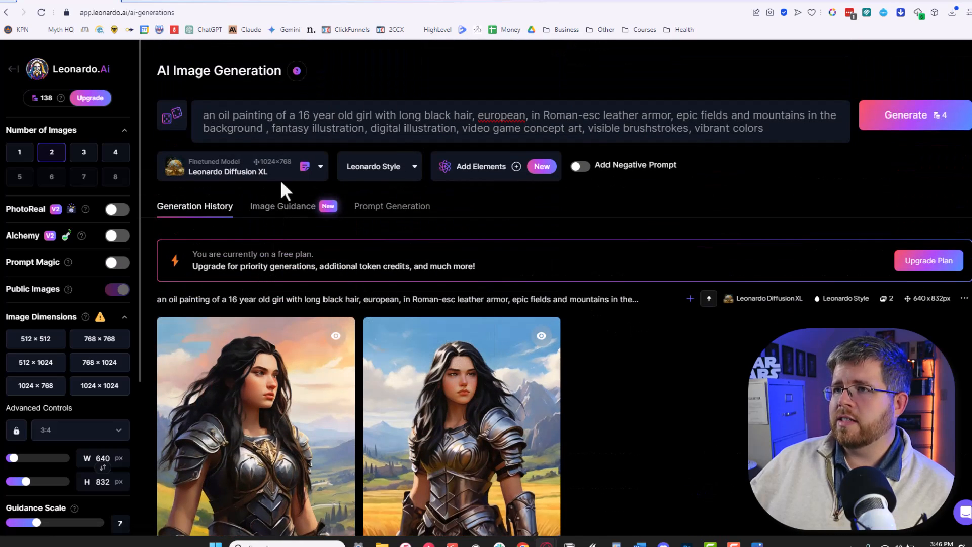
pyautogui.write('a 50-year old blond man, worn and tired, fit, holding a spear, medieval pastoral setting in the background , fantasy illustration, digital illustration, video game concept art, visible brushstrokes, vibrant colors')
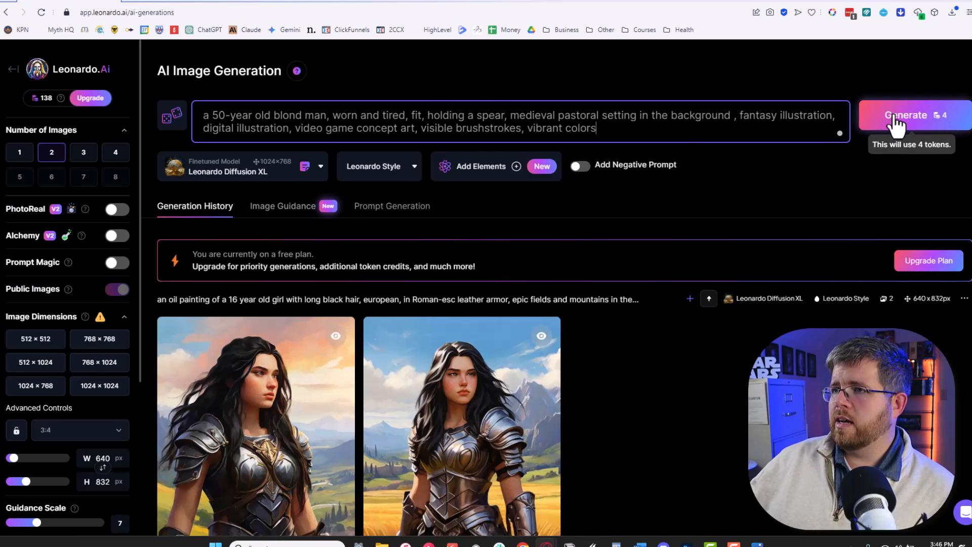
pyautogui.click(905, 115)
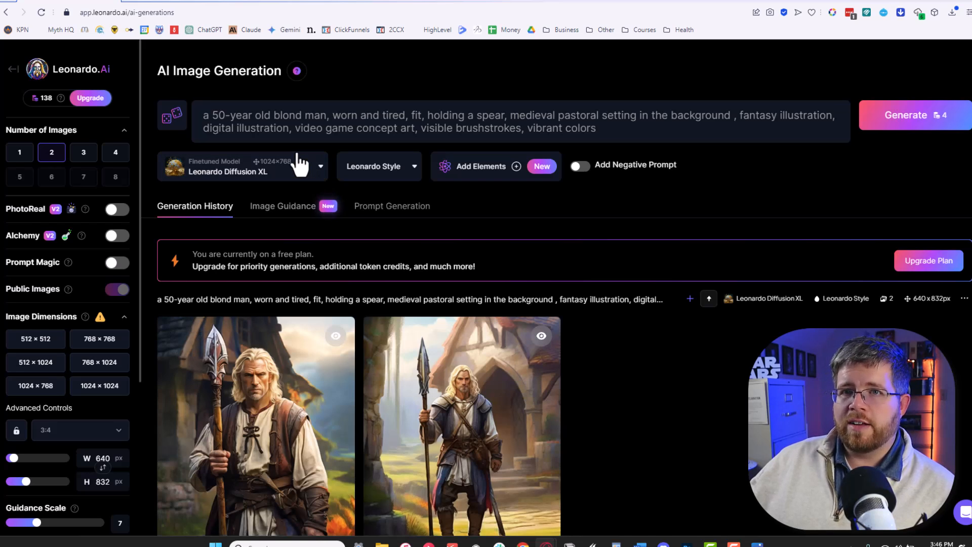
# Scroll through the new batch of four spearman images.
pyautogui.scroll(-3)
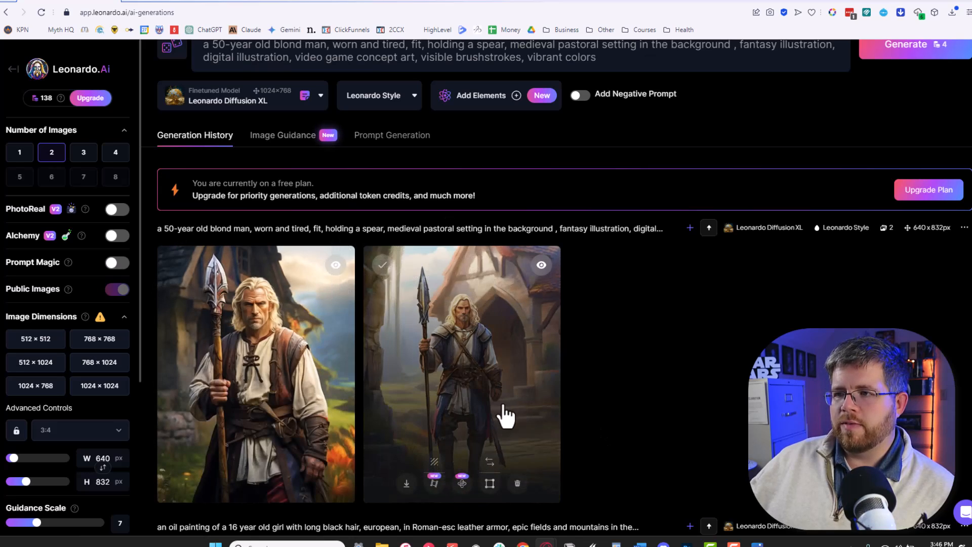
pyautogui.moveTo(642, 391)
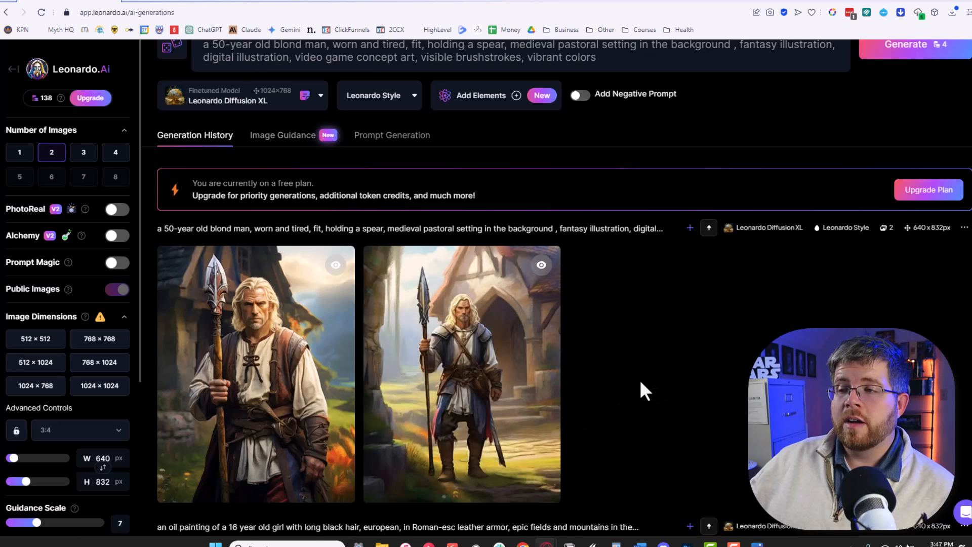
pyautogui.moveTo(590, 374)
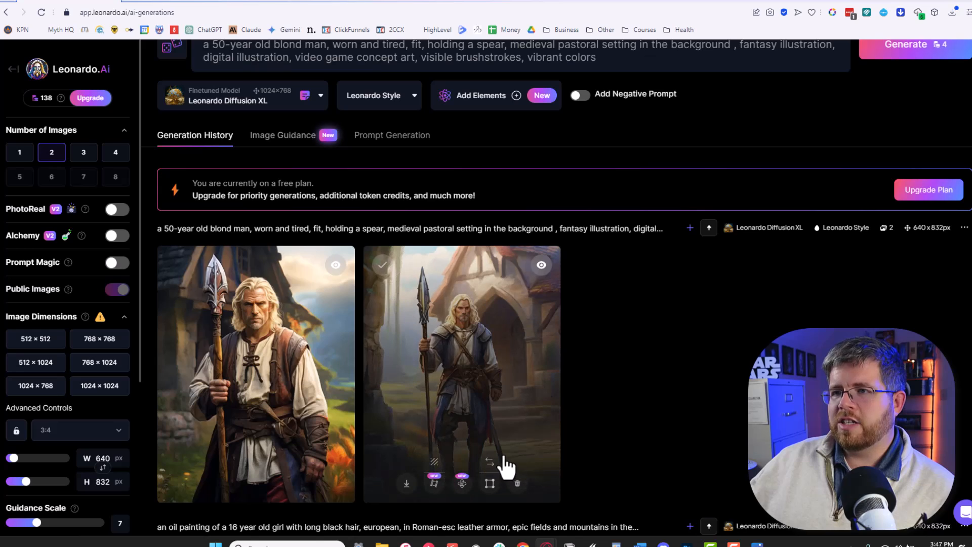
pyautogui.scroll(-3)
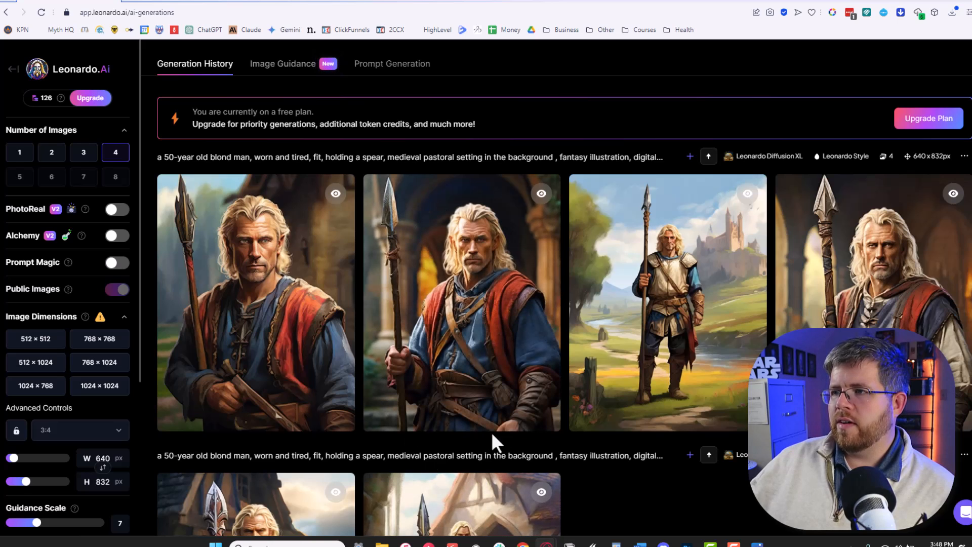
pyautogui.moveTo(446, 350)
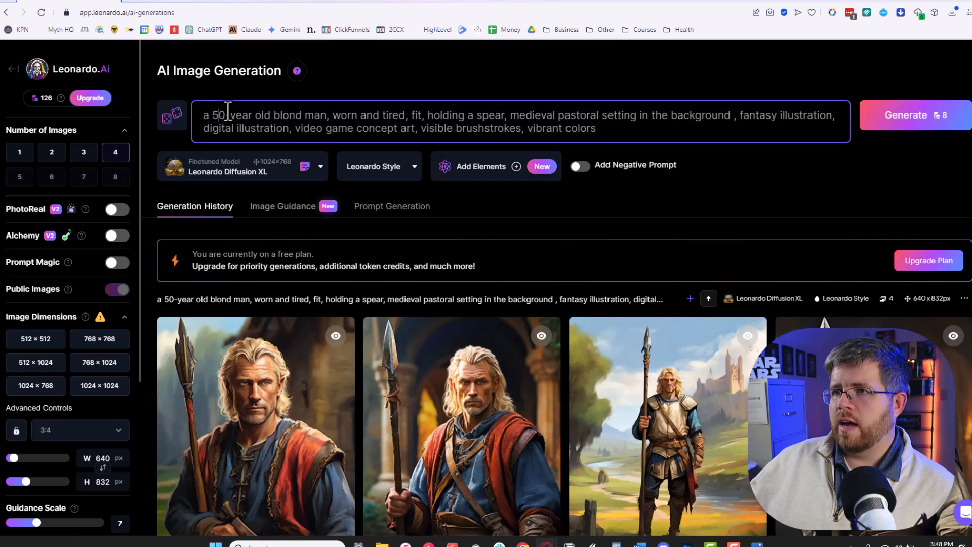
# Change the prompt's age to 45, generate again and review an enlarged result.
pyautogui.doubleClick(218, 115)
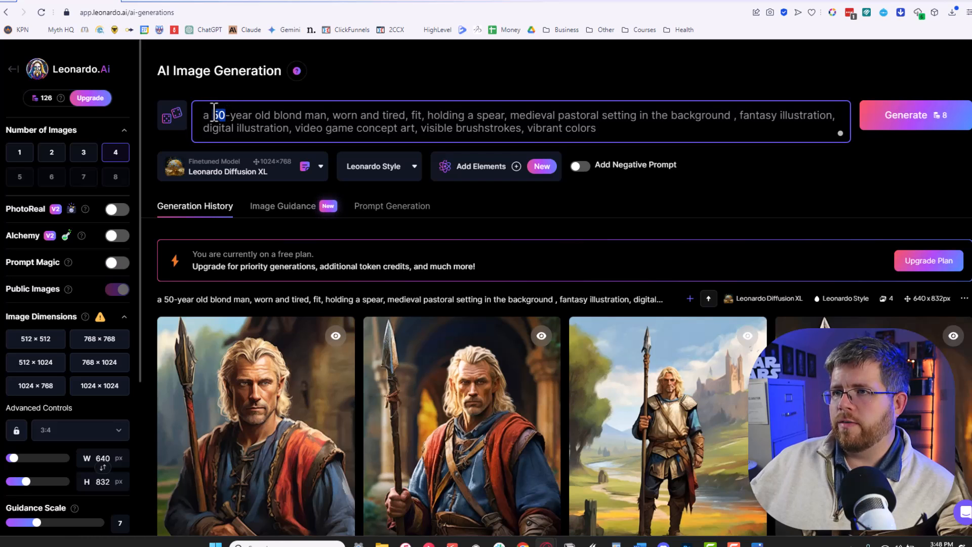
pyautogui.write('45')
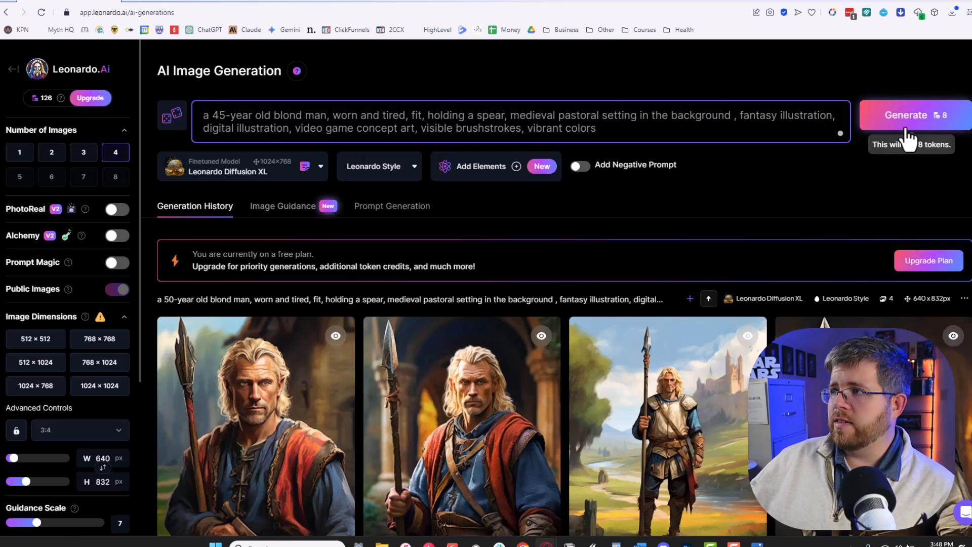
pyautogui.click(905, 114)
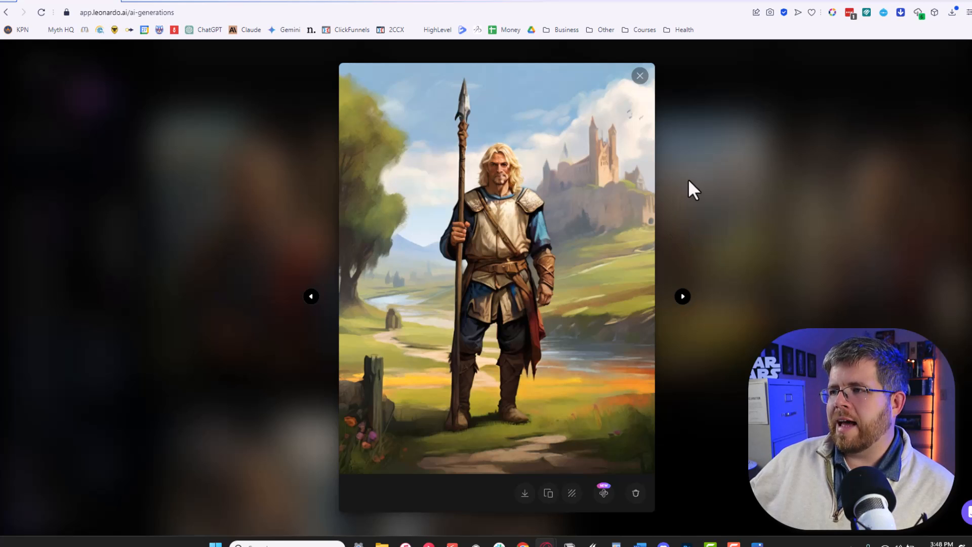
pyautogui.click(639, 76)
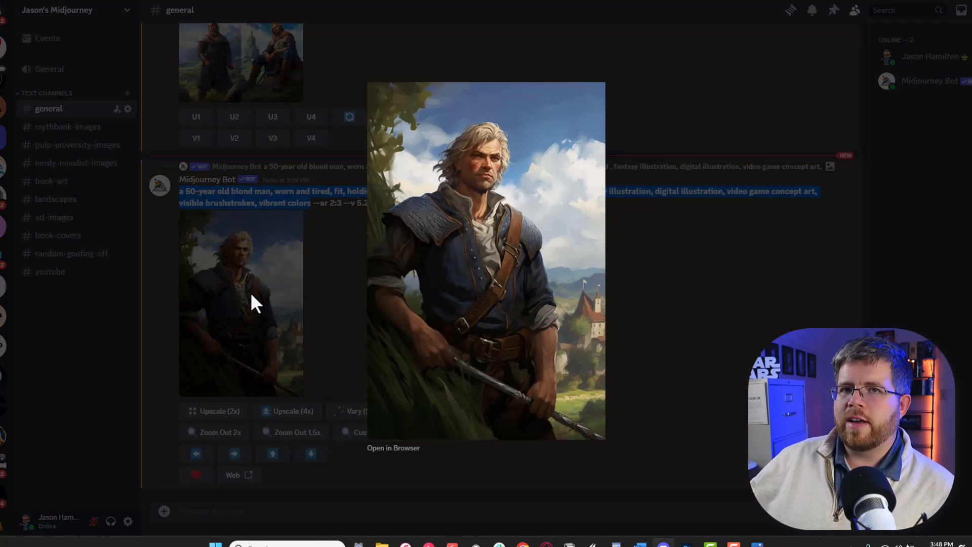
pyautogui.moveTo(477, 354)
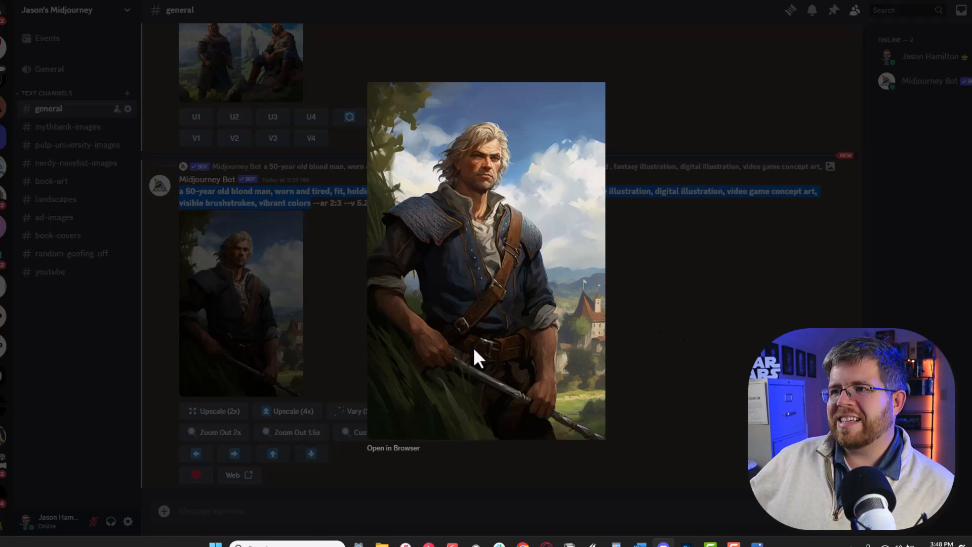
pyautogui.moveTo(421, 96)
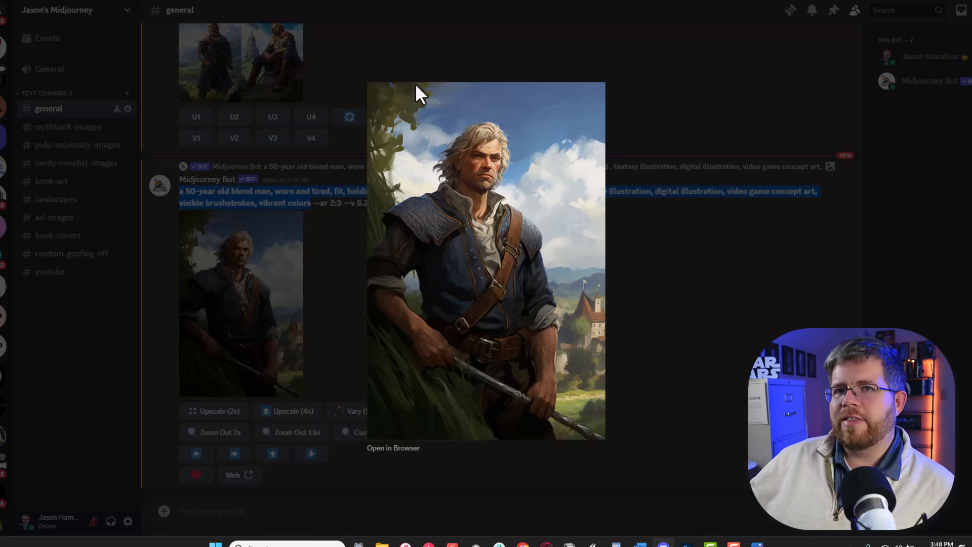
pyautogui.moveTo(728, 279)
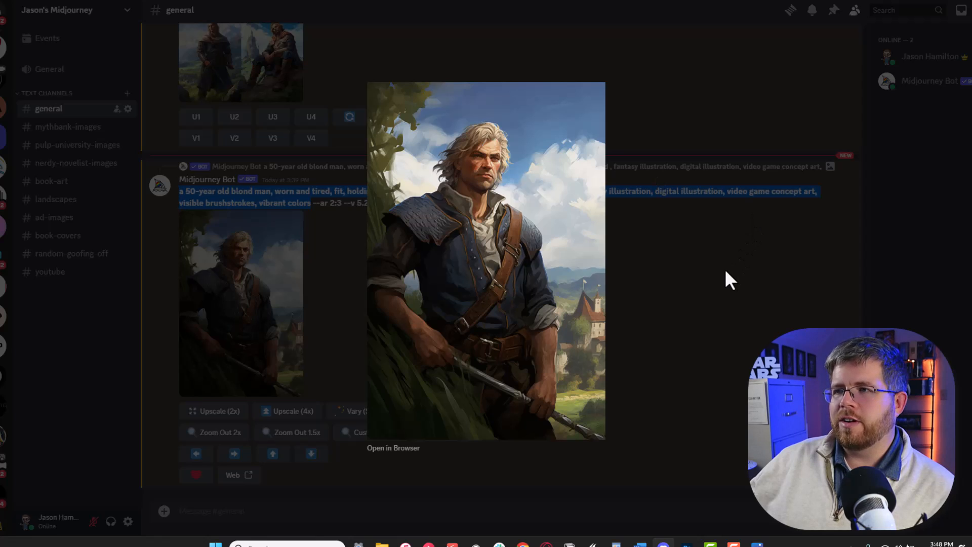
pyautogui.moveTo(709, 269)
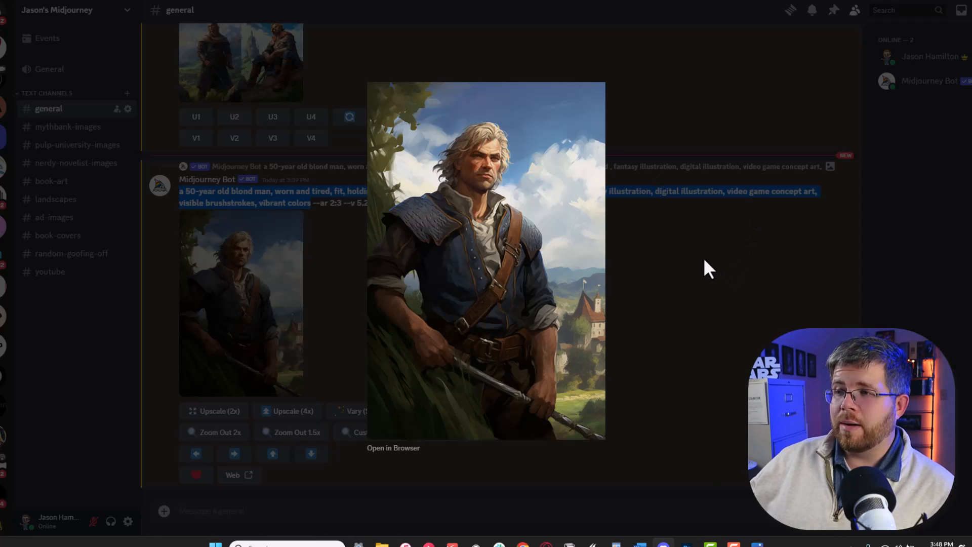
pyautogui.moveTo(681, 241)
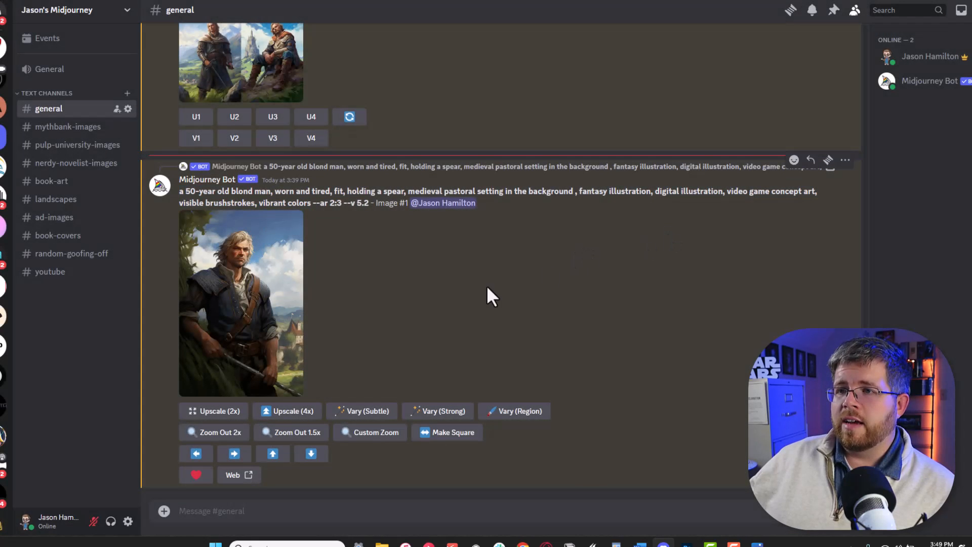
pyautogui.moveTo(180, 325)
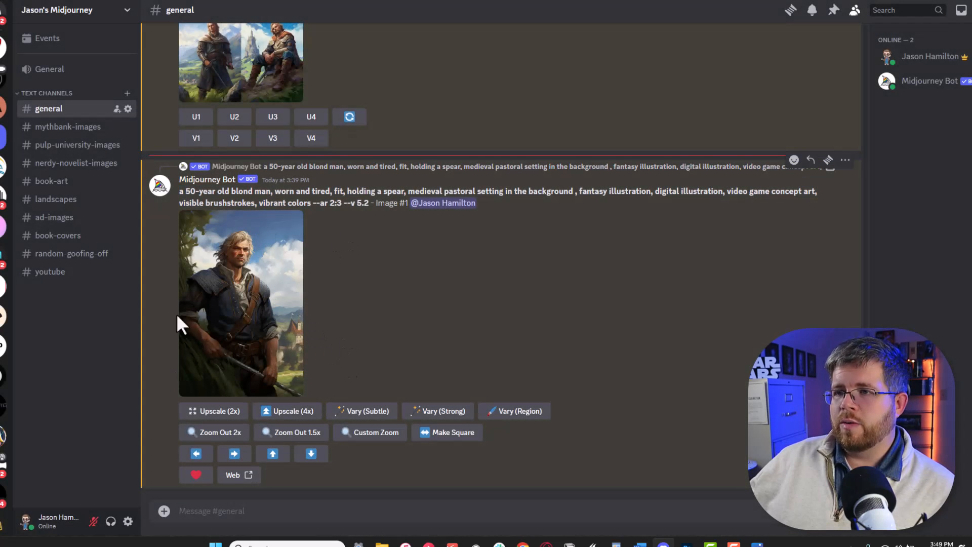
pyautogui.moveTo(201, 275)
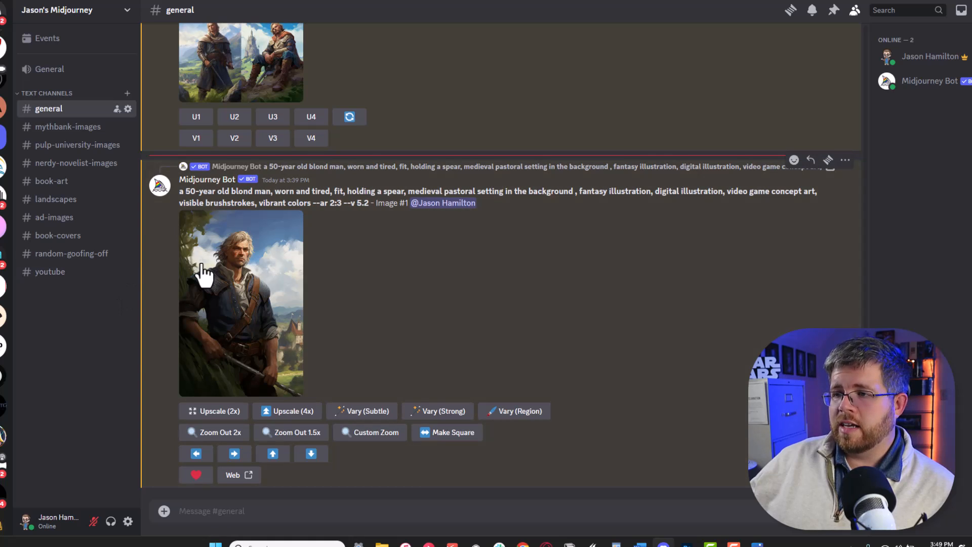
pyautogui.moveTo(206, 318)
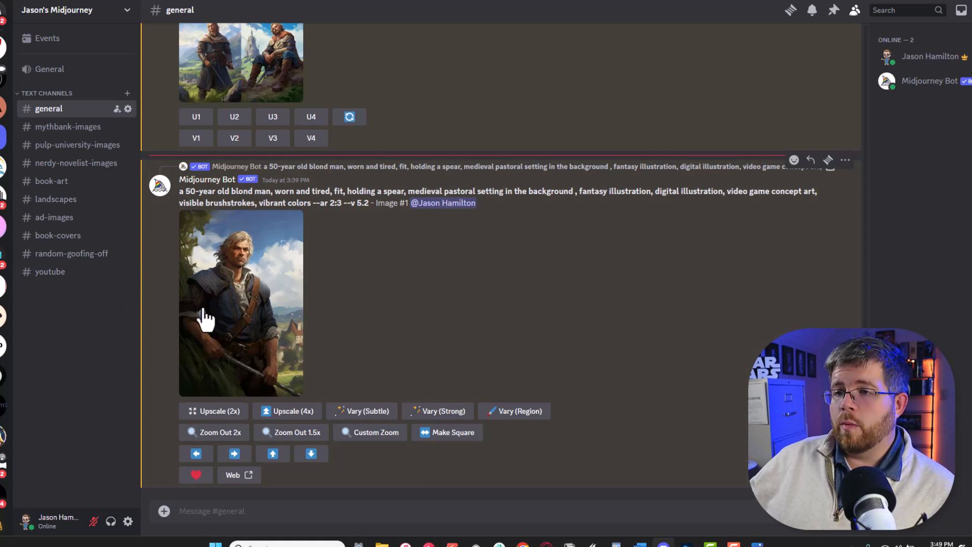
pyautogui.moveTo(189, 289)
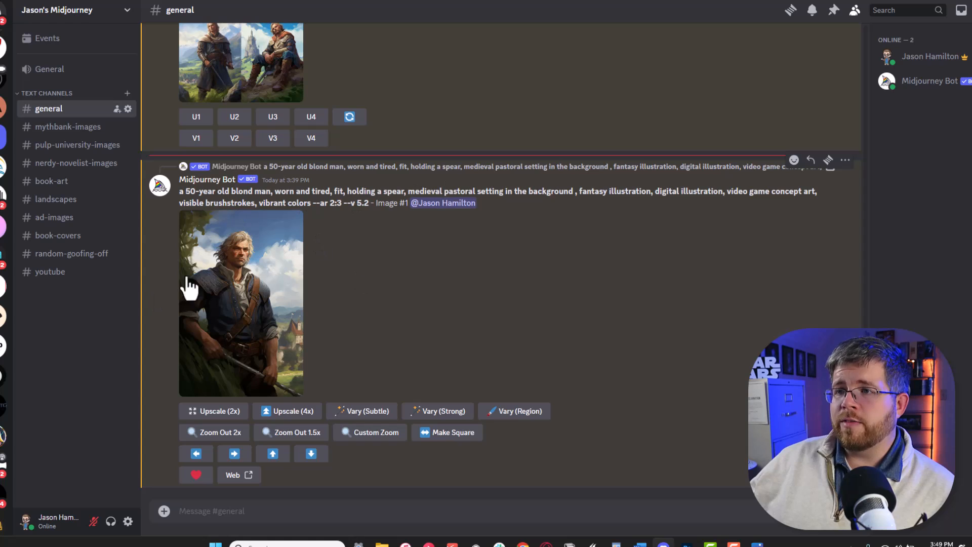
pyautogui.moveTo(223, 239)
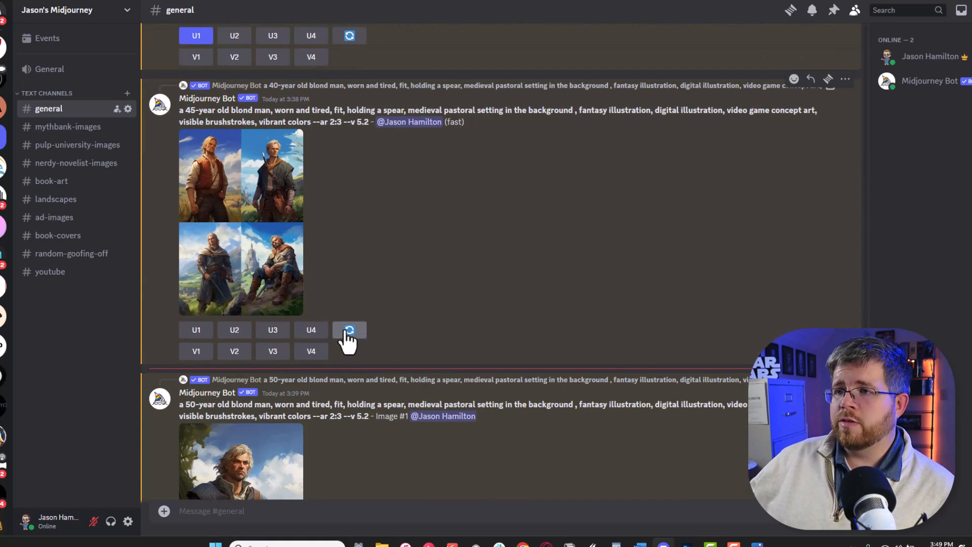
# Scroll the Midjourney channel back down to the upscaled blond spearman portrait.
pyautogui.scroll(-3)
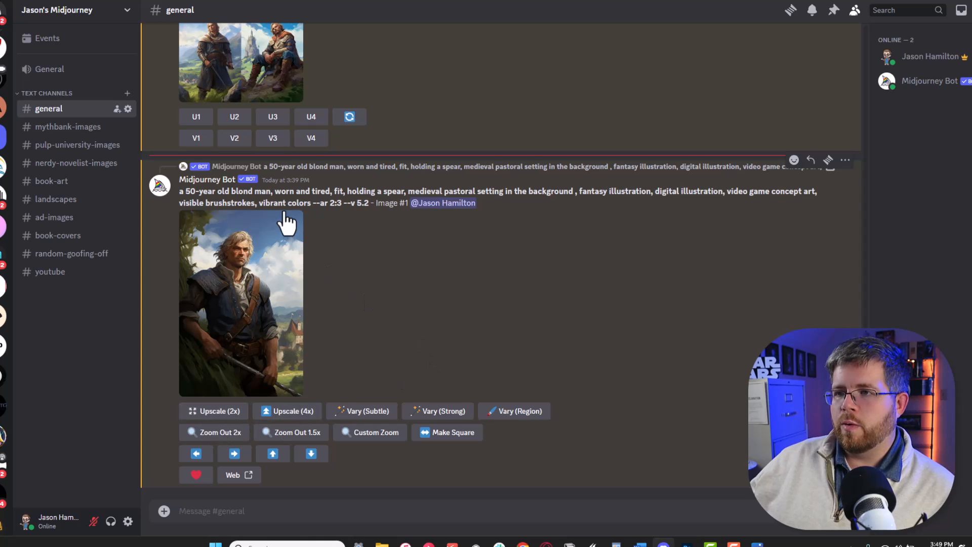
pyautogui.scroll(-3)
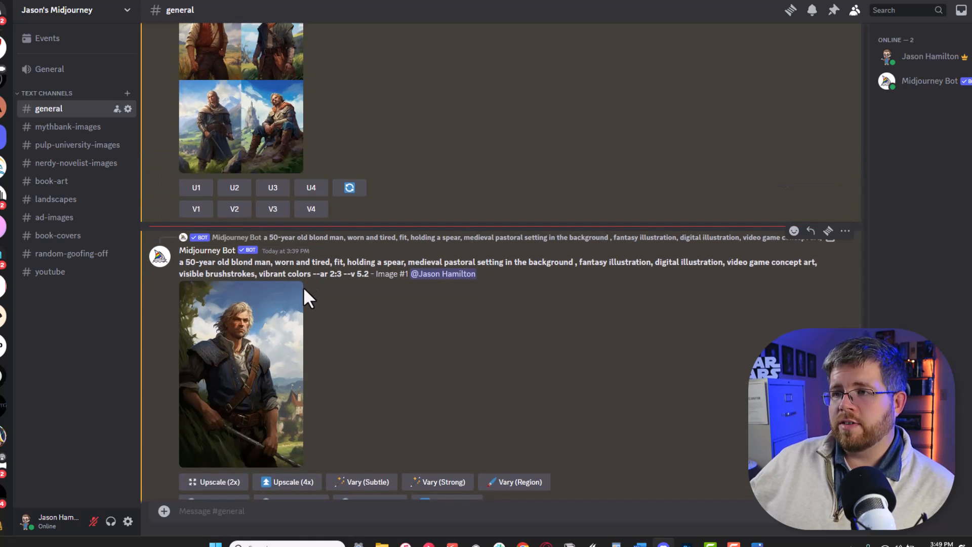
pyautogui.moveTo(335, 285)
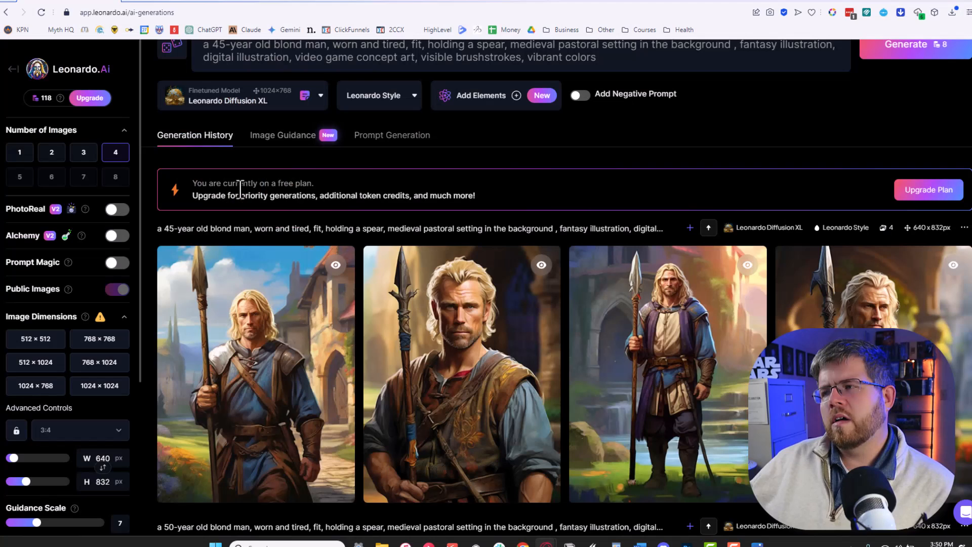
# Enlarge the first blond spearman image from the generated results to view it full size.
pyautogui.scroll(-3)
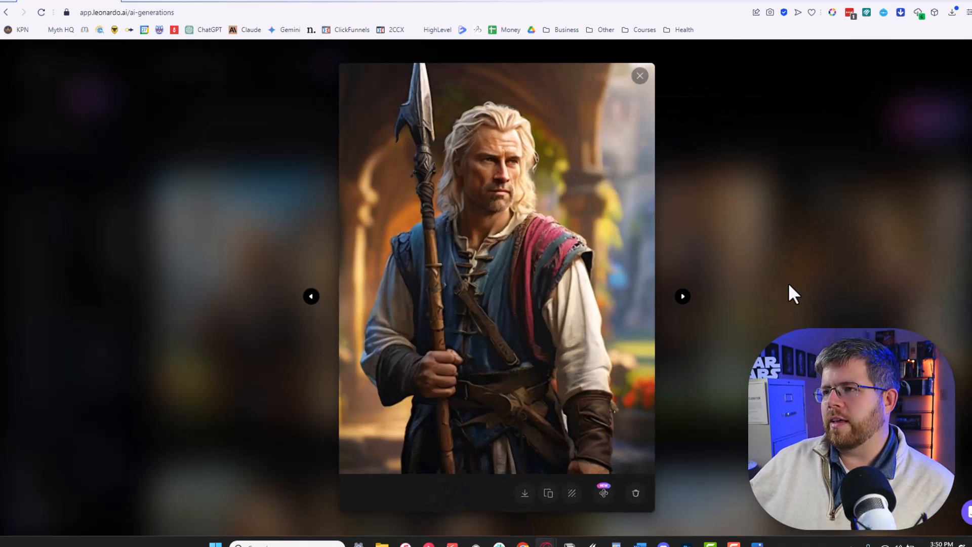
pyautogui.moveTo(674, 253)
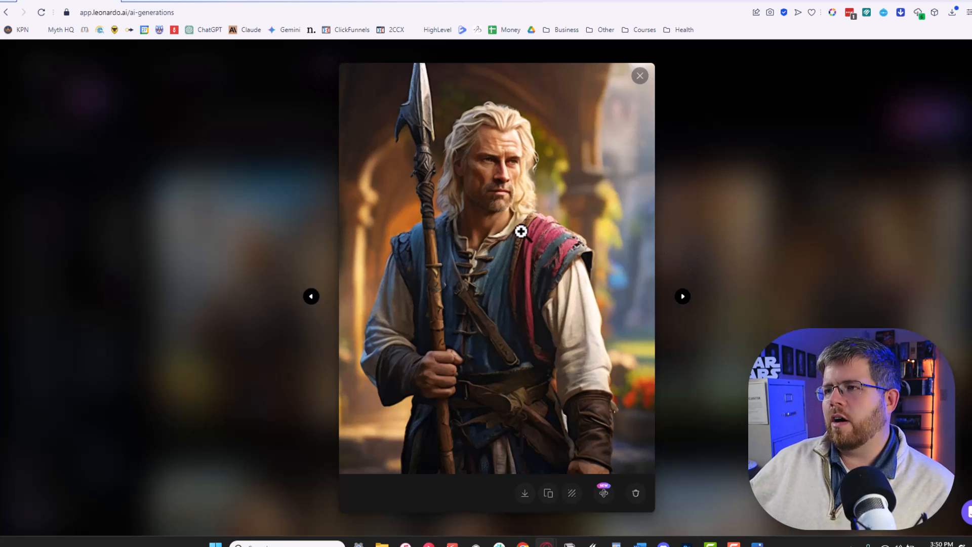
pyautogui.moveTo(484, 268)
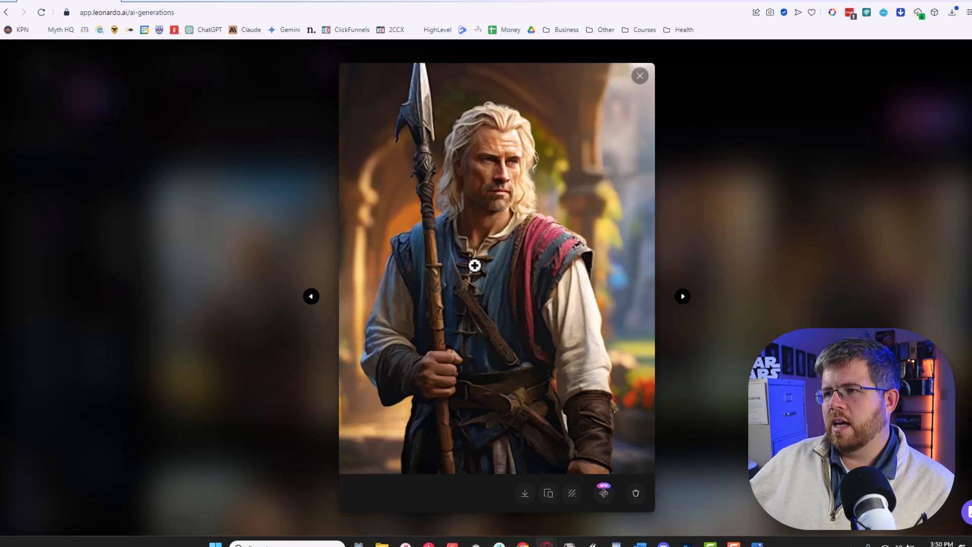
pyautogui.moveTo(601, 283)
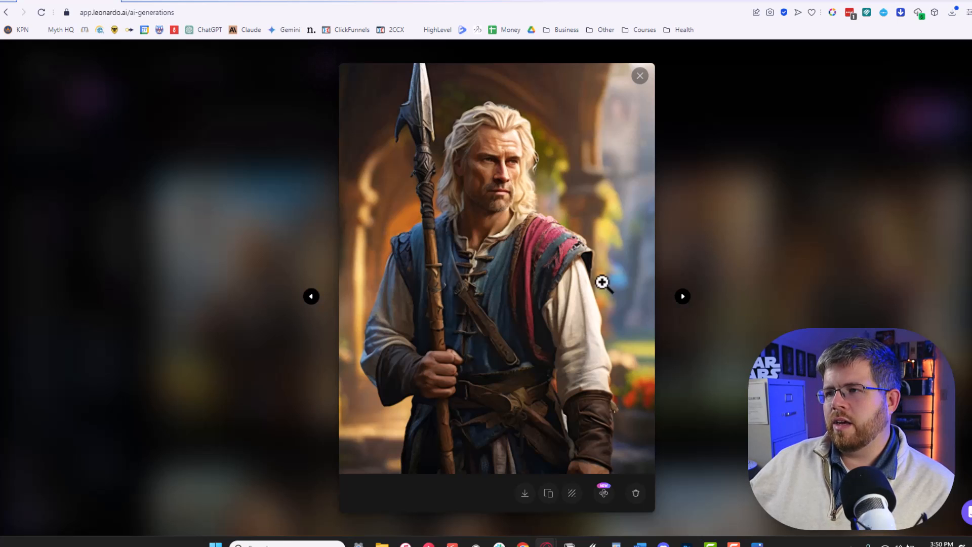
pyautogui.moveTo(775, 310)
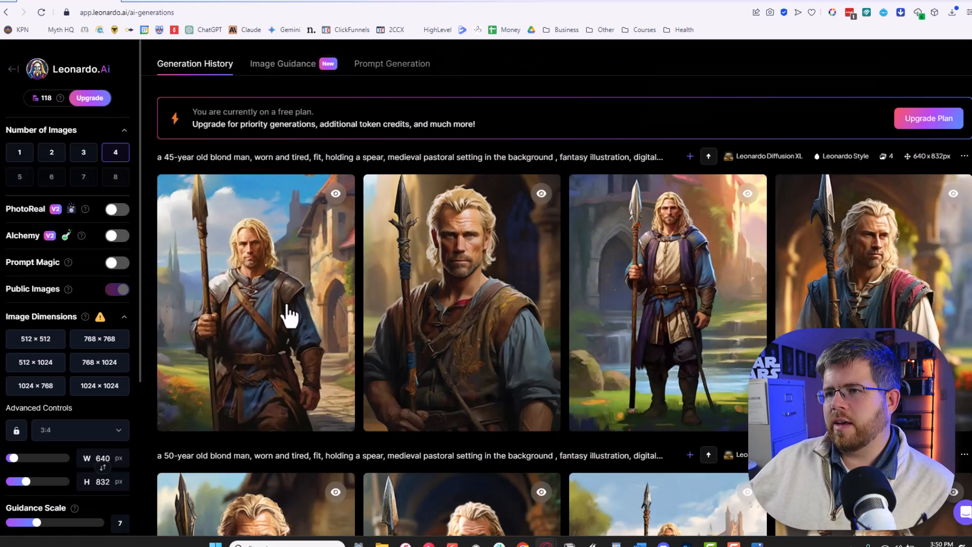
pyautogui.click(255, 303)
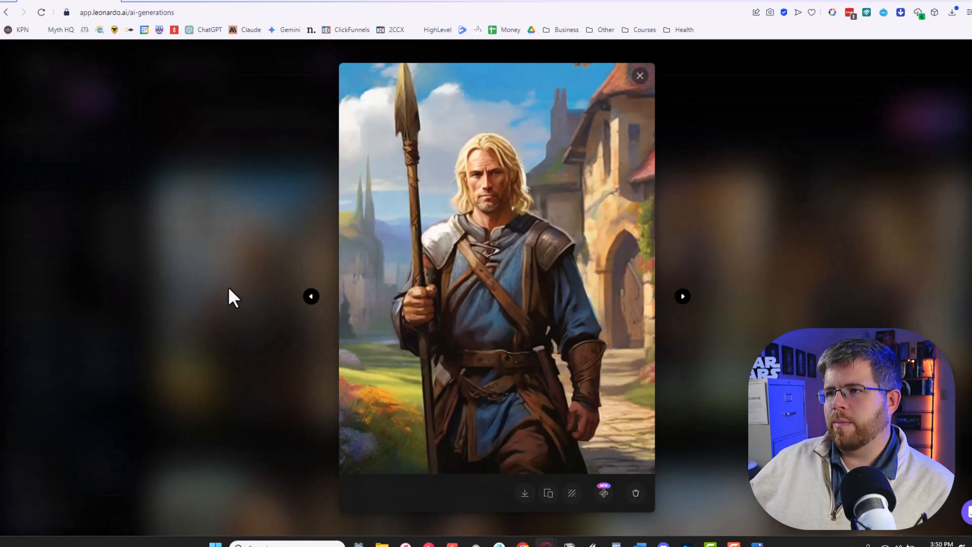
pyautogui.moveTo(371, 328)
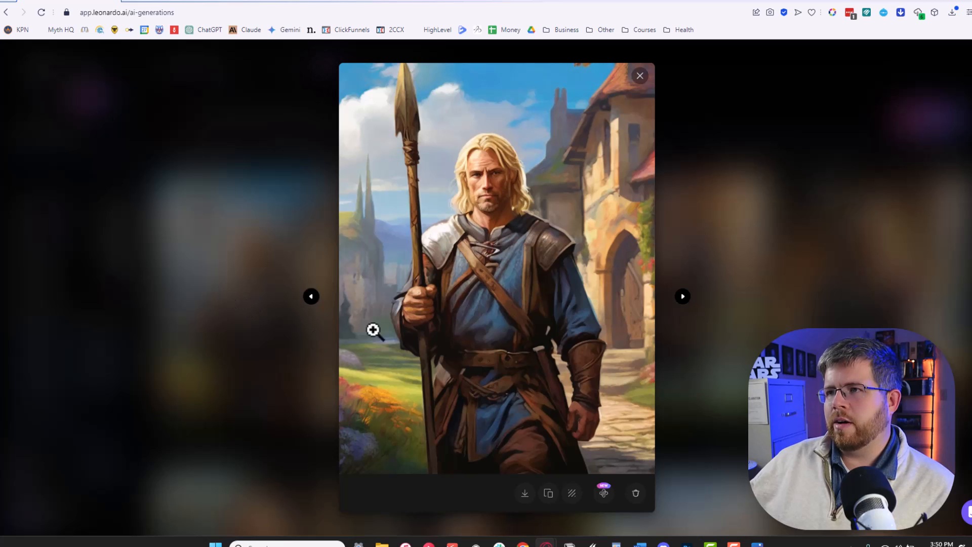
pyautogui.moveTo(423, 136)
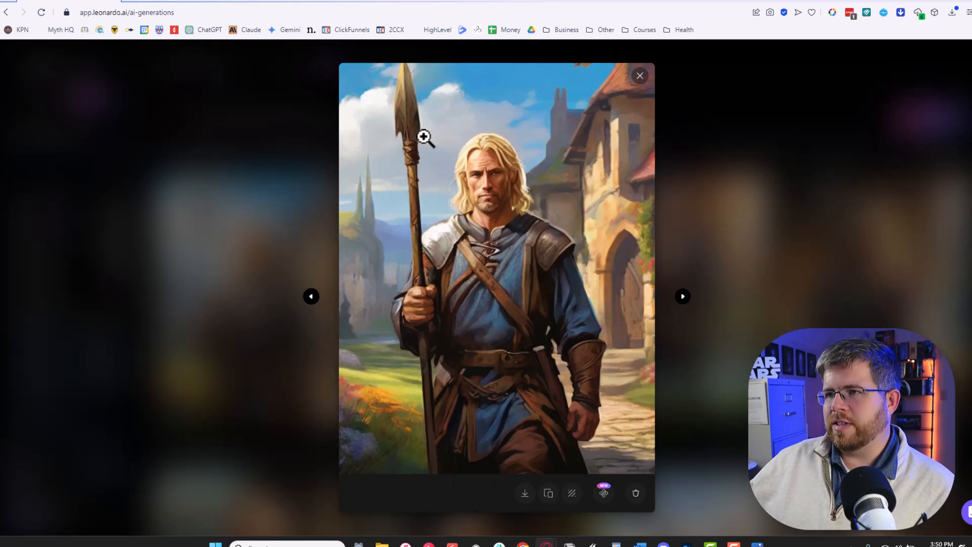
pyautogui.click(640, 75)
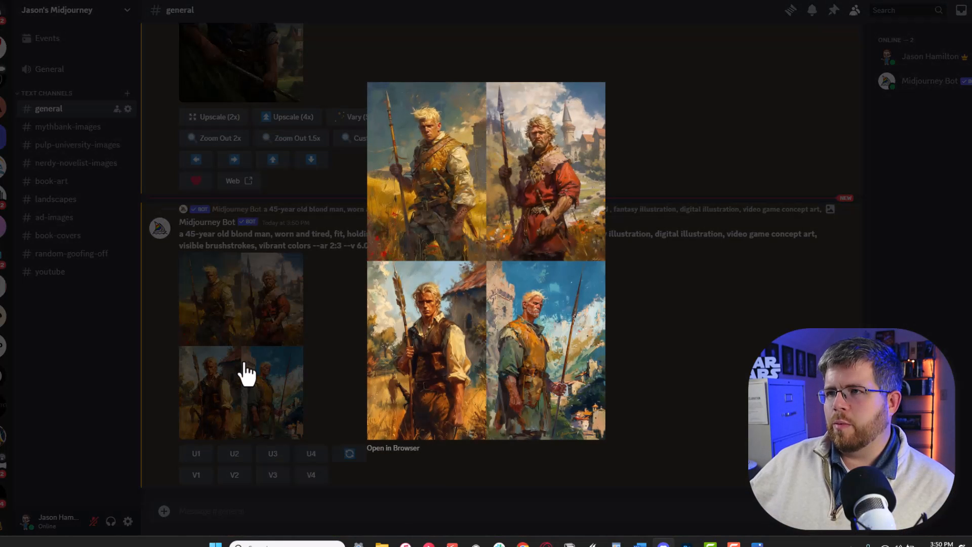
pyautogui.moveTo(518, 344)
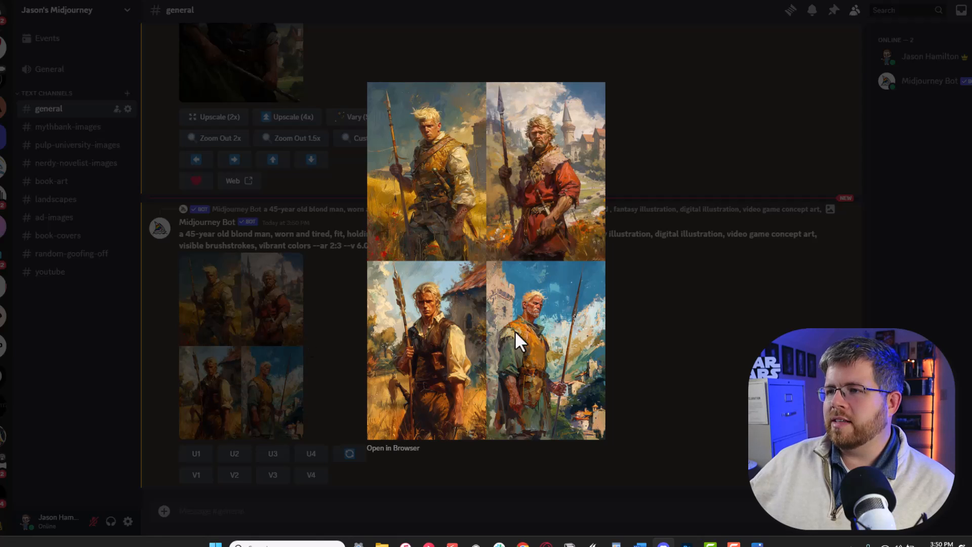
pyautogui.moveTo(576, 216)
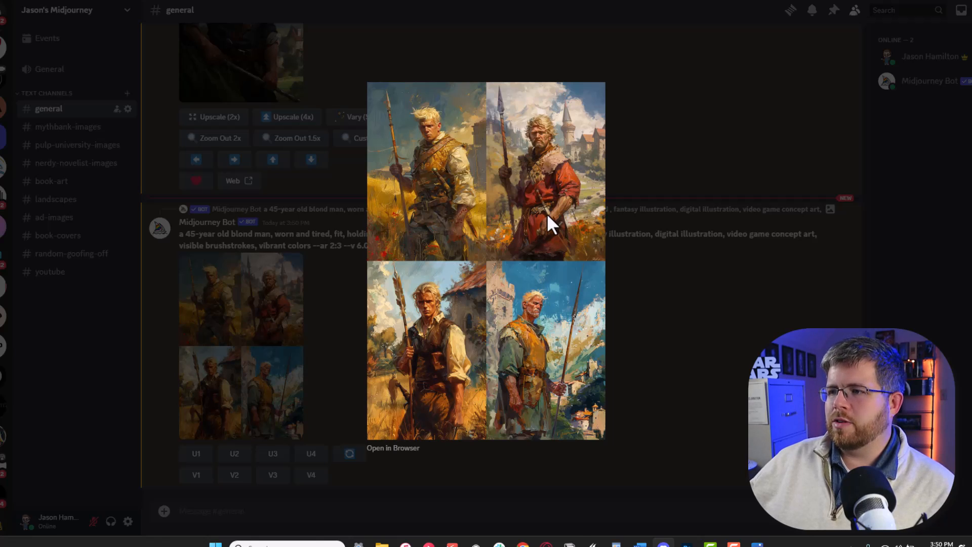
pyautogui.moveTo(275, 368)
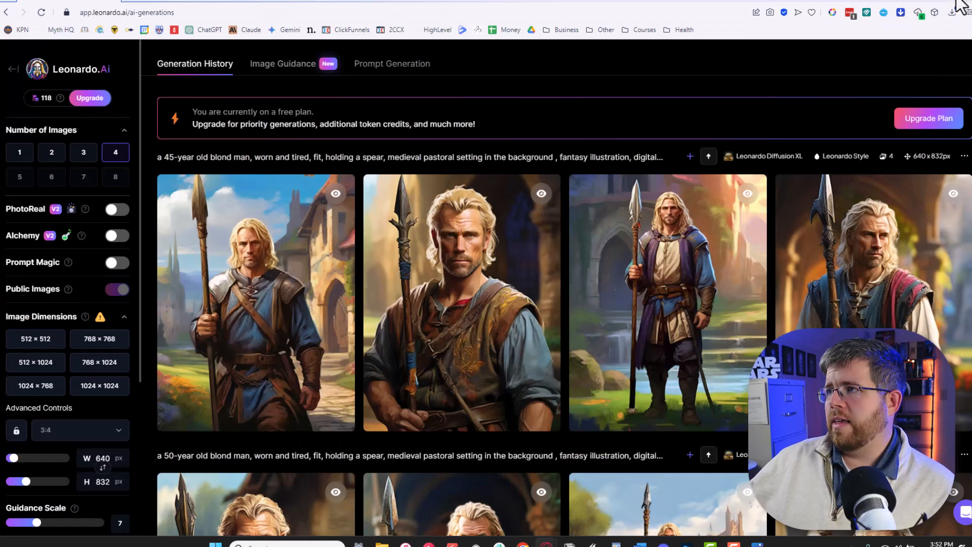
pyautogui.moveTo(319, 257)
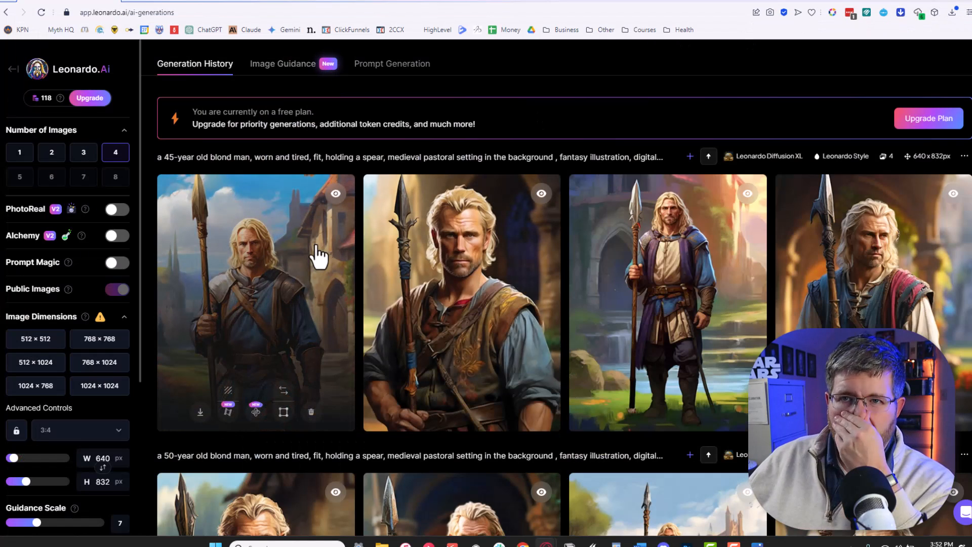
pyautogui.moveTo(322, 248)
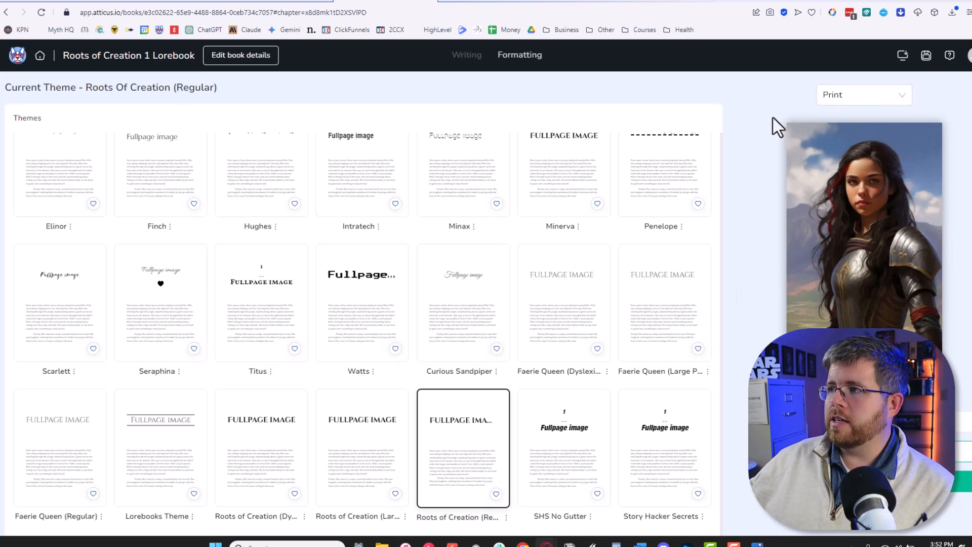
pyautogui.moveTo(543, 85)
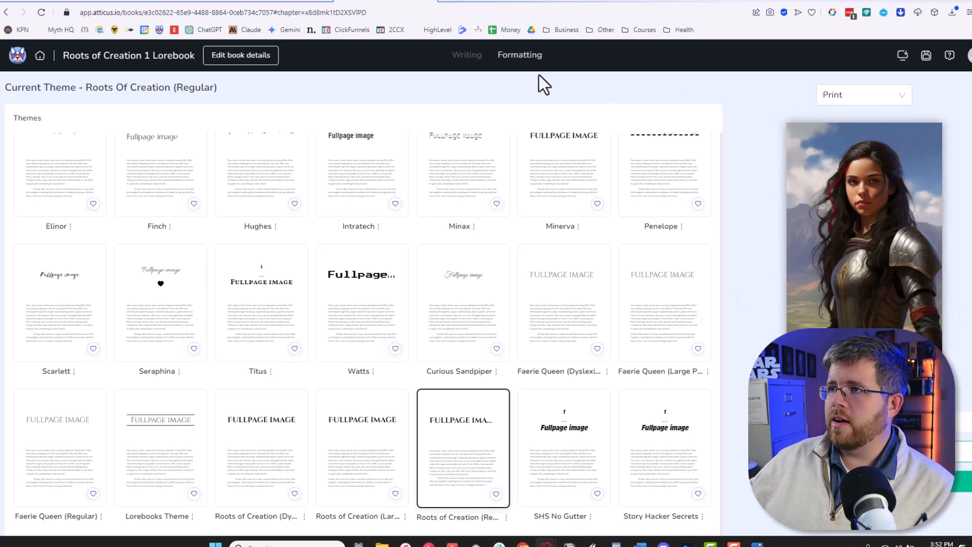
# Switch to the Writing view, view the Jak chapter, then show the Fullpage image chapter.
pyautogui.click(466, 54)
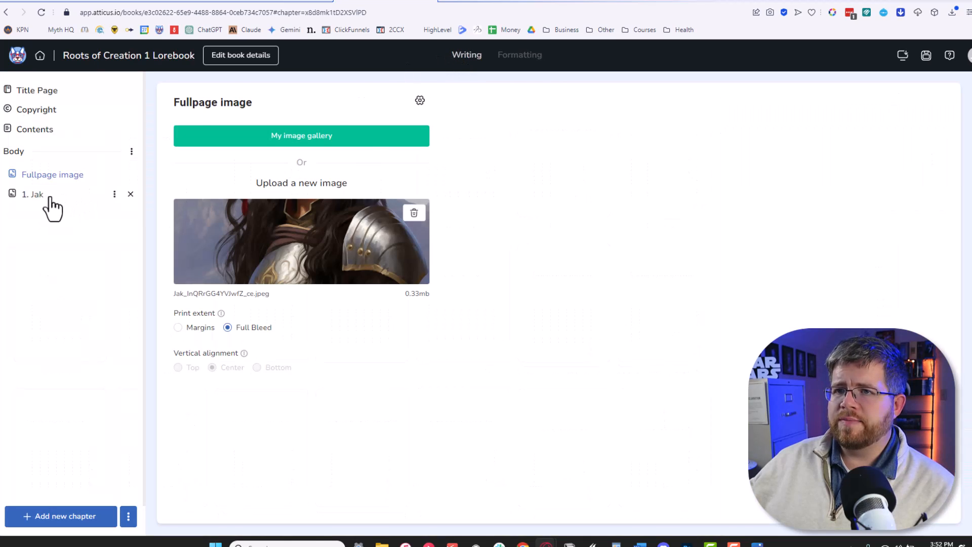
pyautogui.click(33, 194)
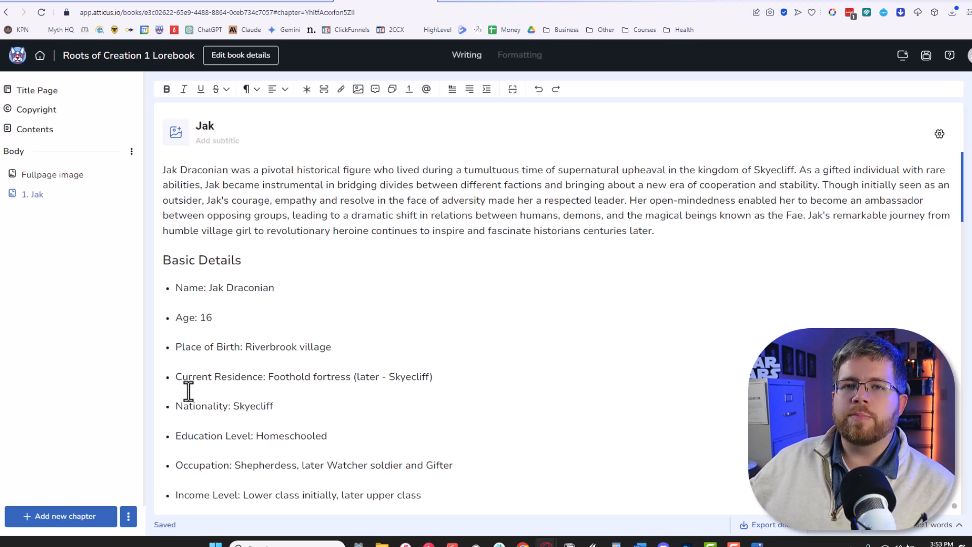
pyautogui.click(52, 175)
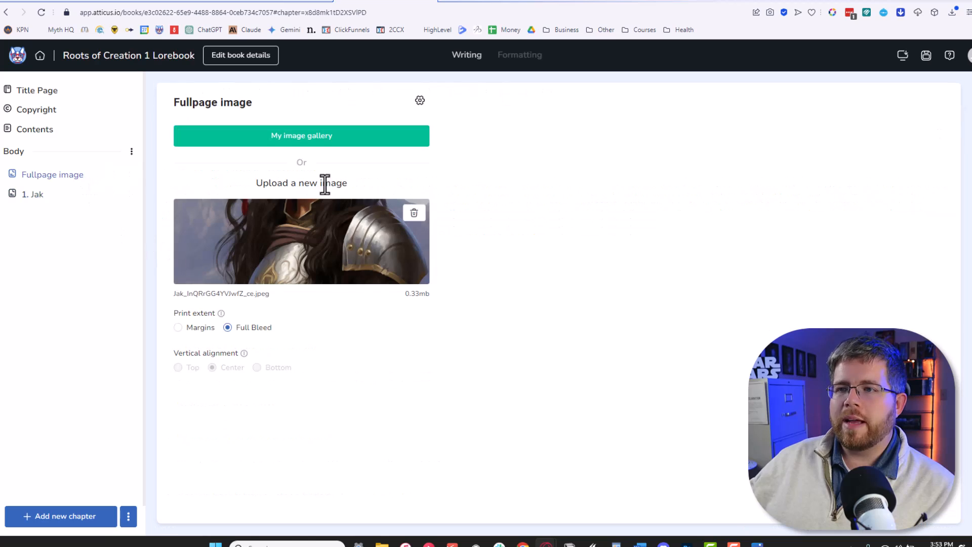
pyautogui.moveTo(443, 40)
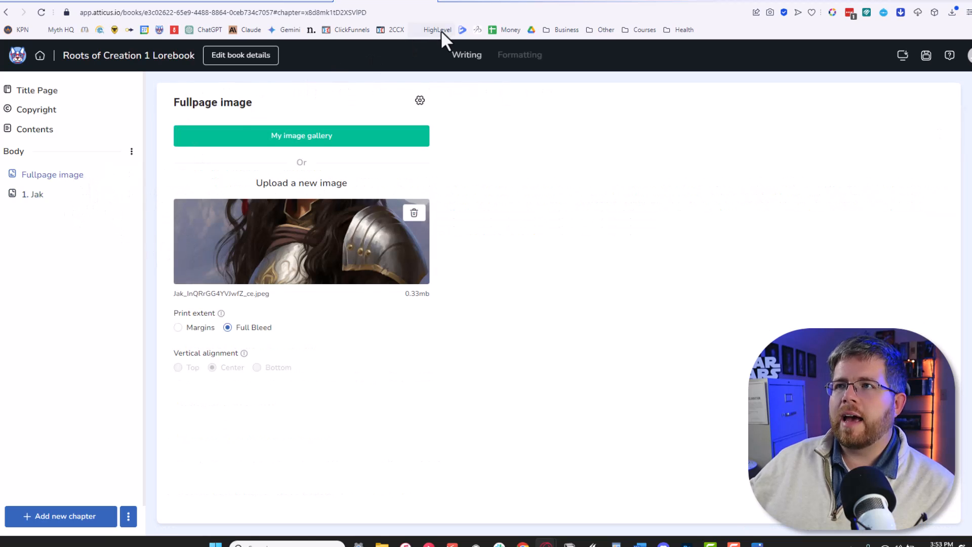
pyautogui.moveTo(462, 30)
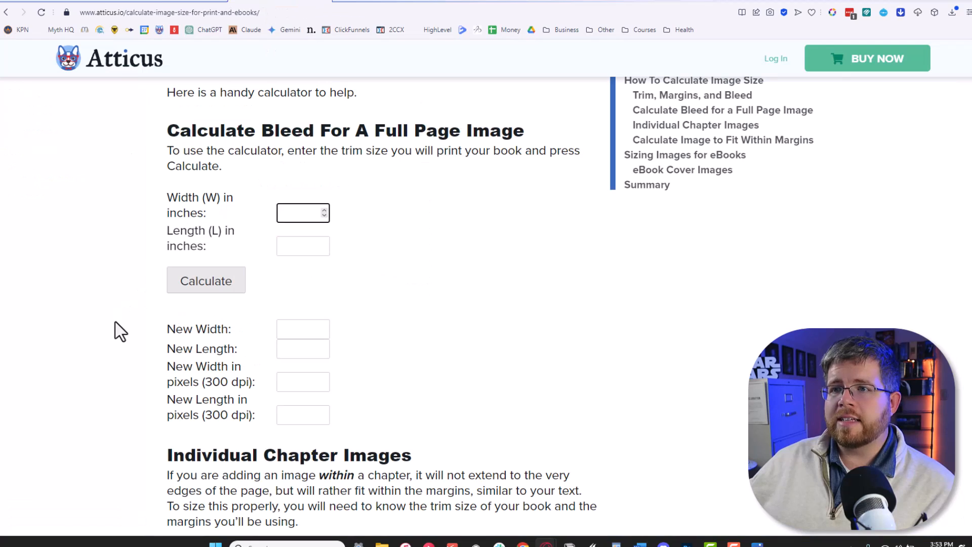
pyautogui.moveTo(265, 244)
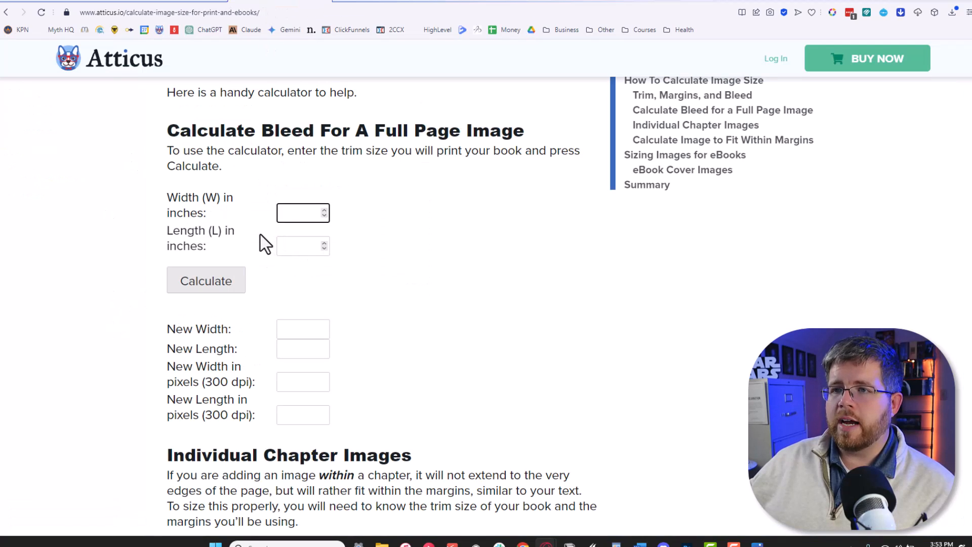
# Calculate the full-bleed size for a 5 x 8 trim: 5.125 x 8.25 in, 1538 x 2475 px.
pyautogui.click(302, 213)
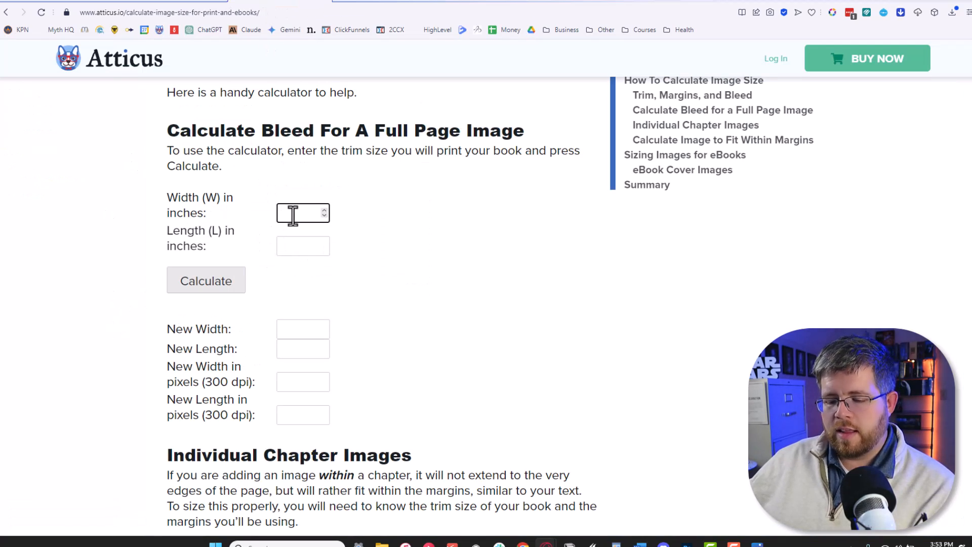
pyautogui.write('5')
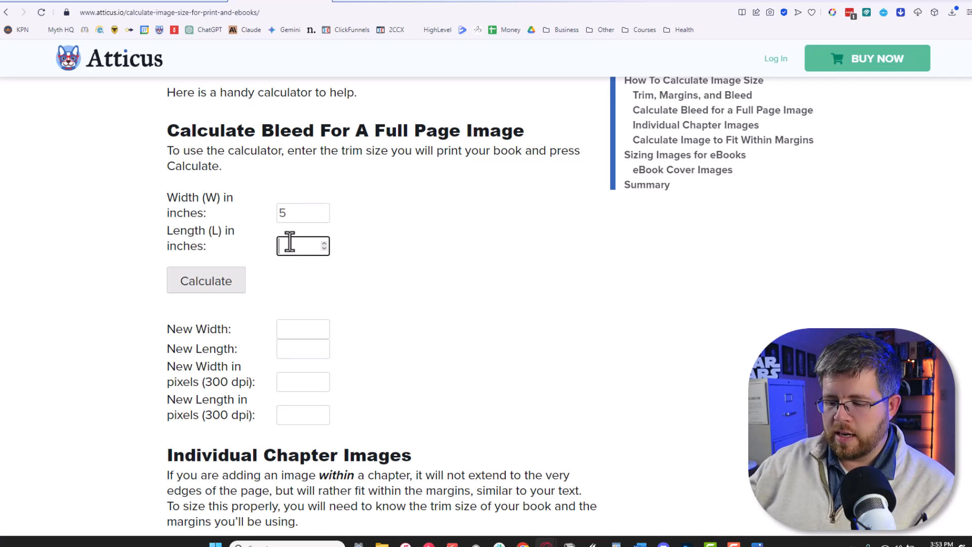
pyautogui.write('8')
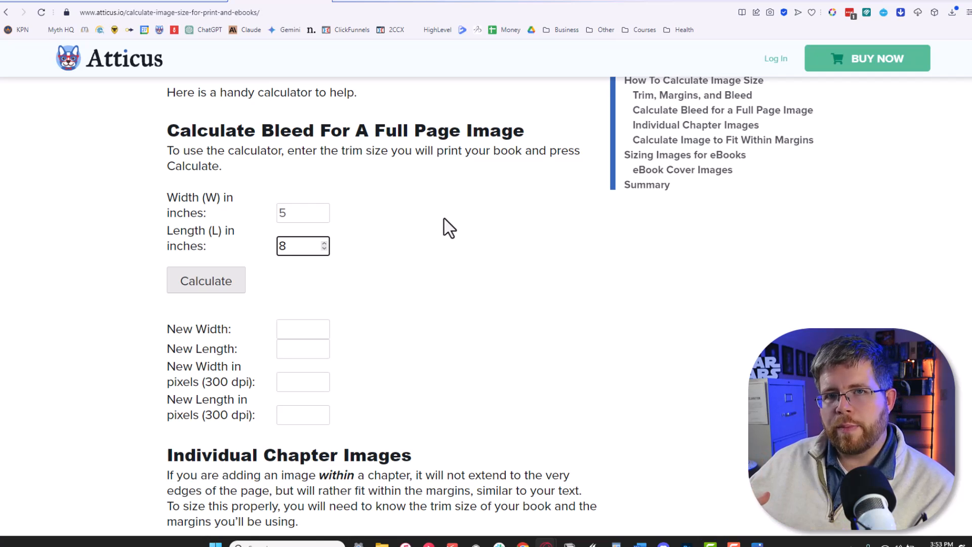
pyautogui.click(303, 212)
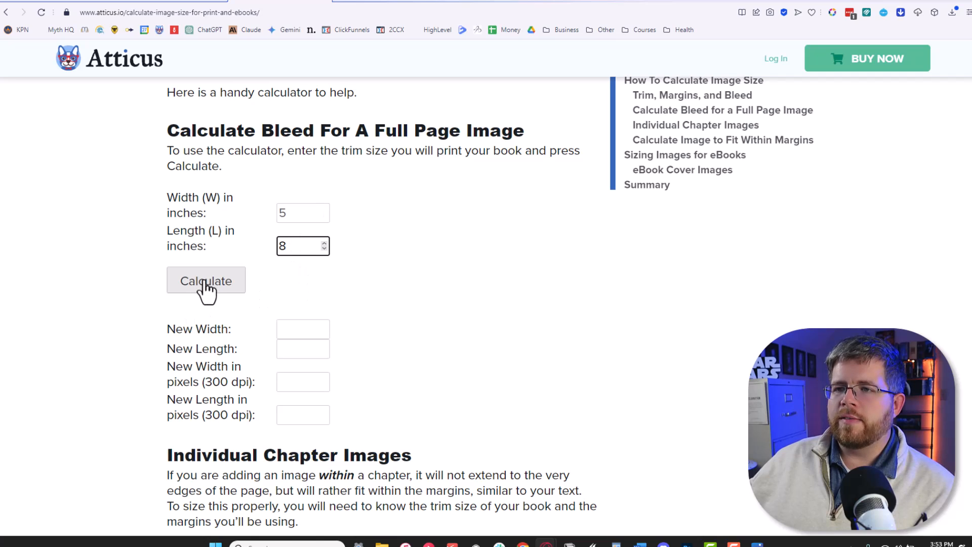
pyautogui.click(206, 280)
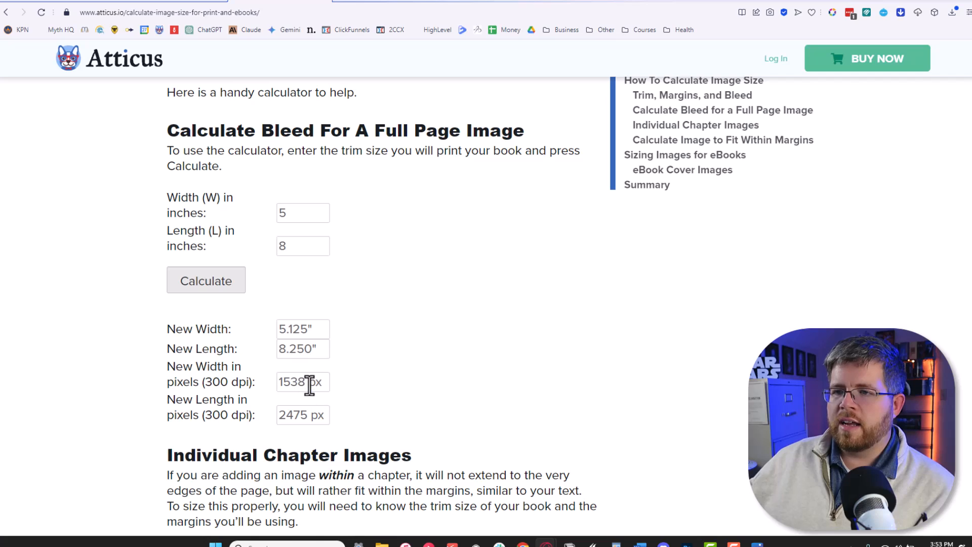
# Select the 1538 px width result to carry over to the Photoshop template.
pyautogui.click(303, 381)
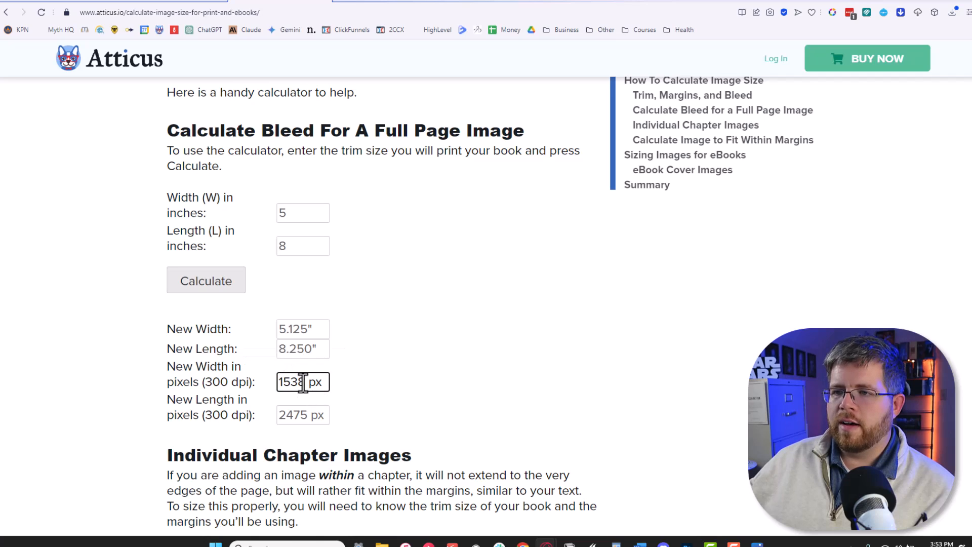
pyautogui.doubleClick(292, 382)
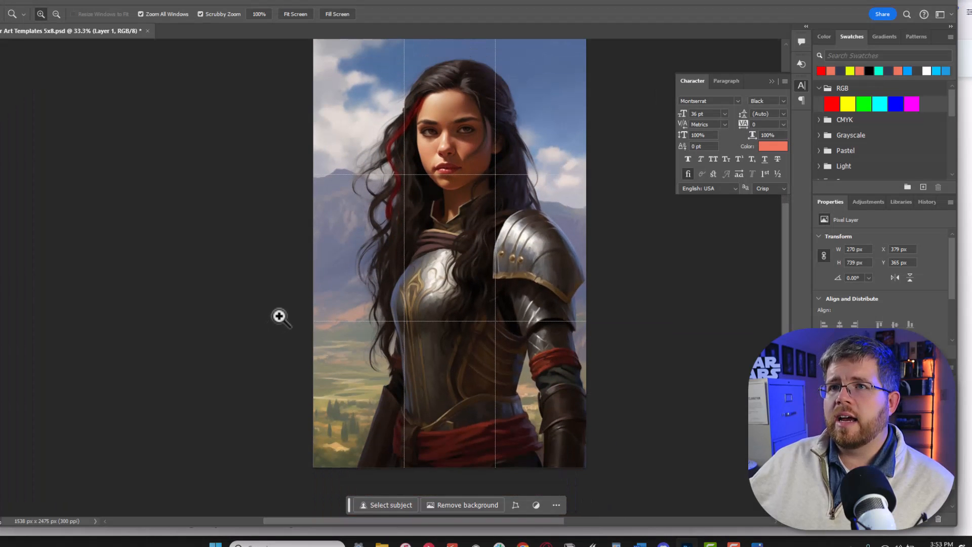
# Check in Image Size that the template canvas is 1538 x 2475 px at 300 ppi, then cancel.
pyautogui.click(38, 13)
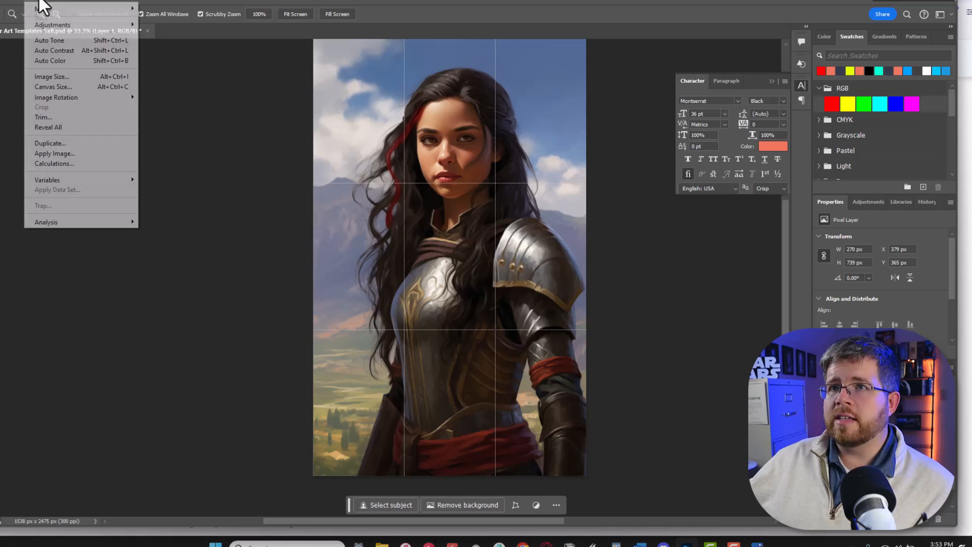
pyautogui.click(52, 76)
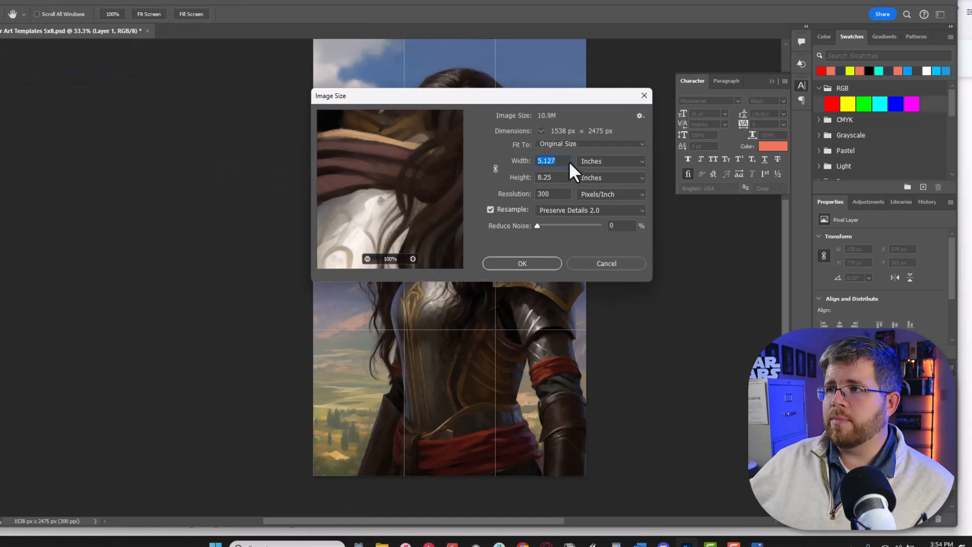
pyautogui.click(641, 161)
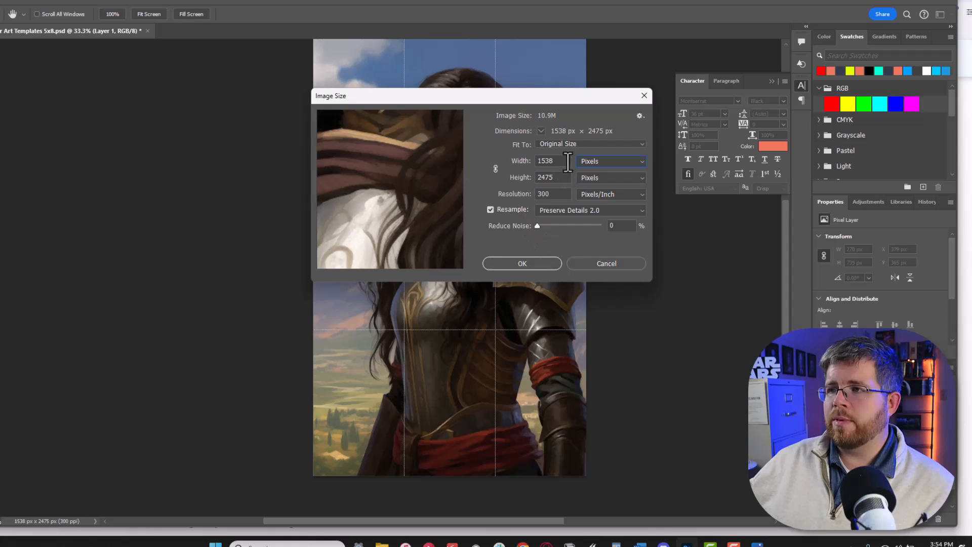
pyautogui.moveTo(607, 263)
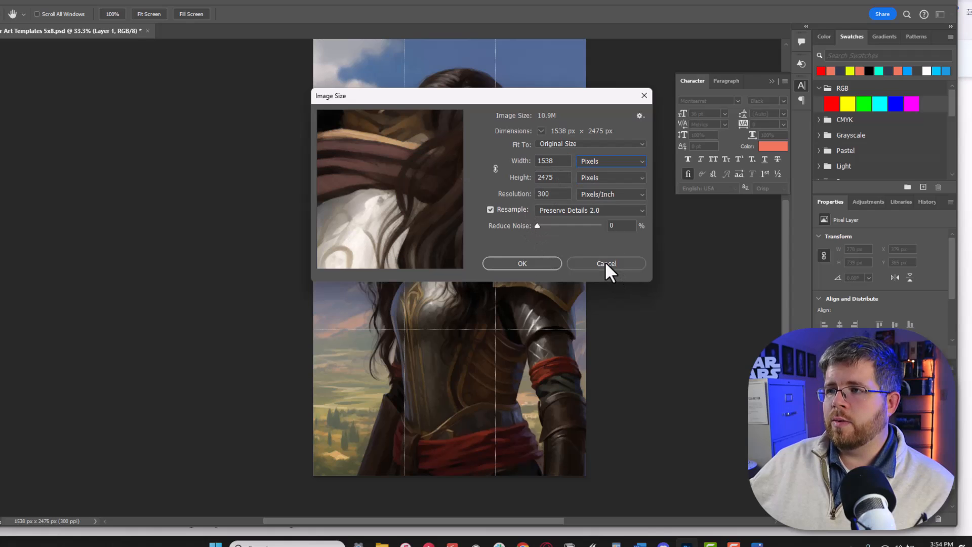
pyautogui.click(605, 263)
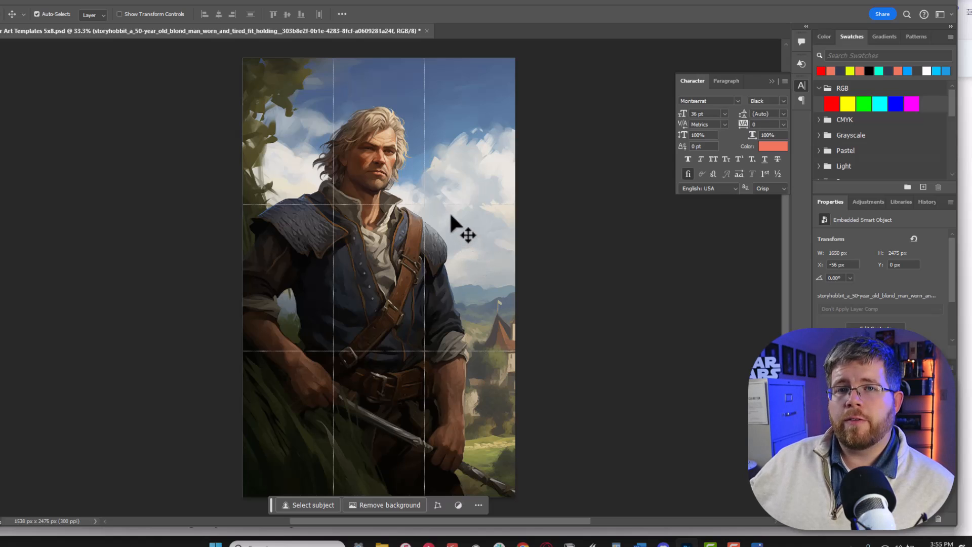
pyautogui.moveTo(436, 244)
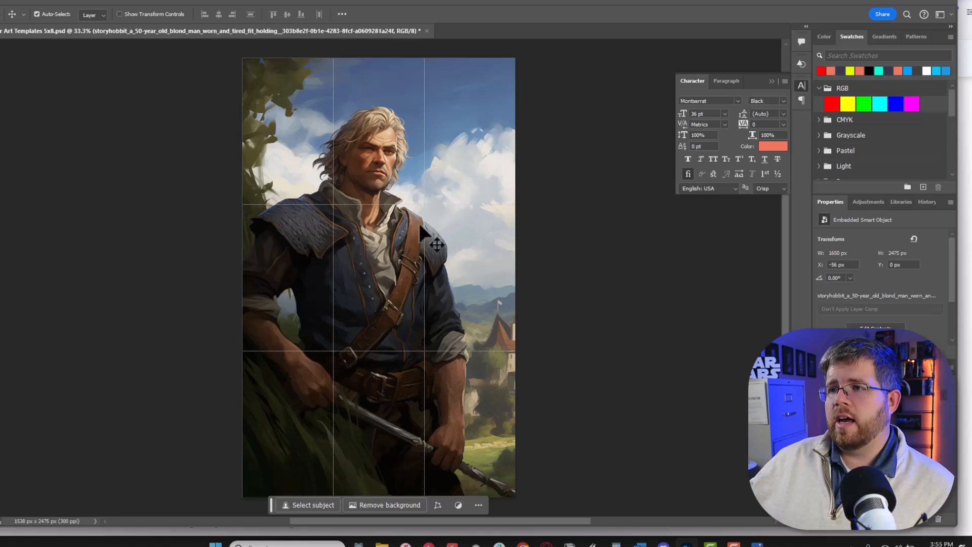
pyautogui.moveTo(279, 450)
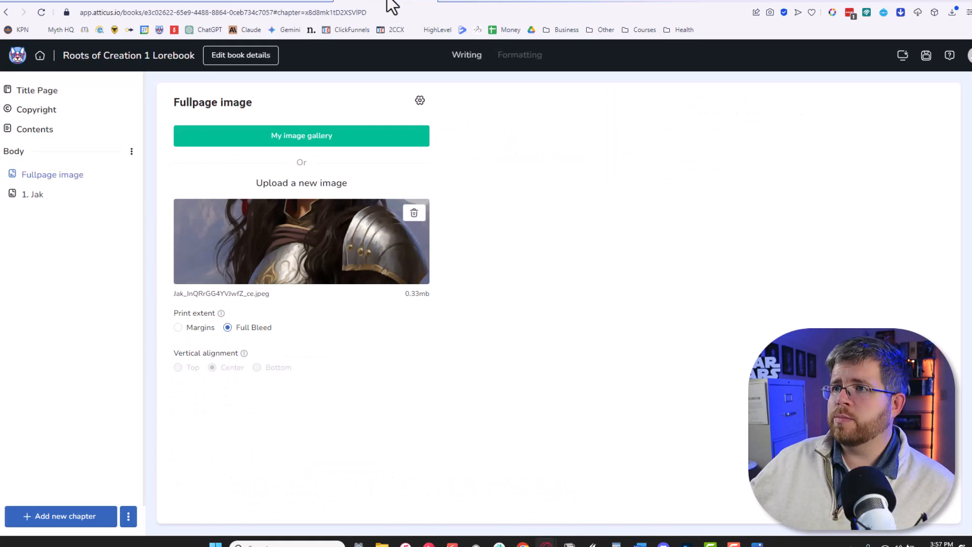
pyautogui.moveTo(61, 516)
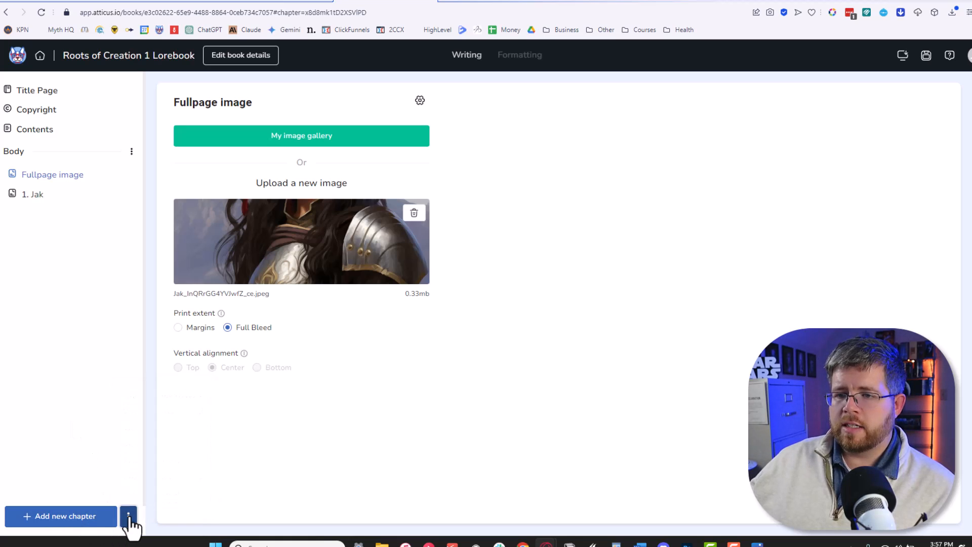
# Add a Full page image chapter with the blond man's artwork set to Full Bleed and preview its formatting.
pyautogui.click(129, 515)
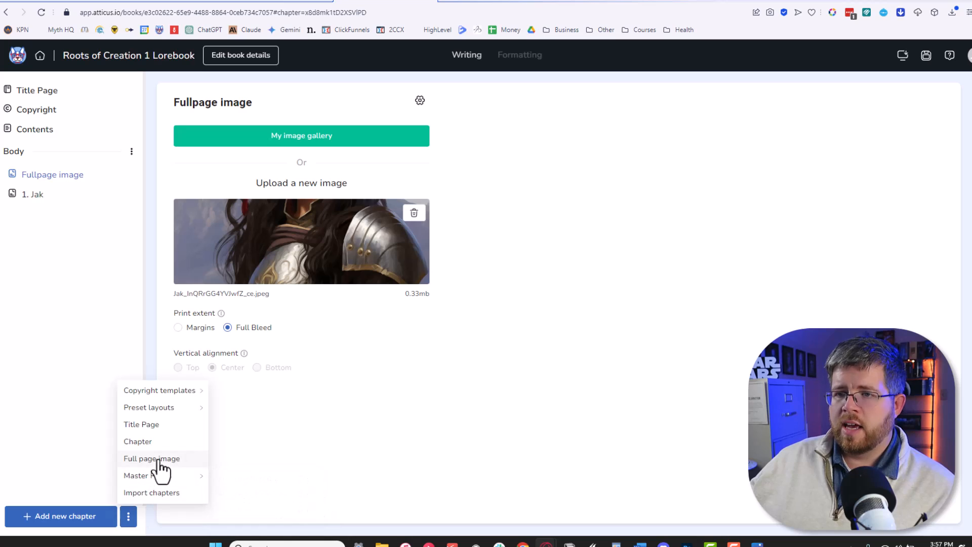
pyautogui.moveTo(167, 467)
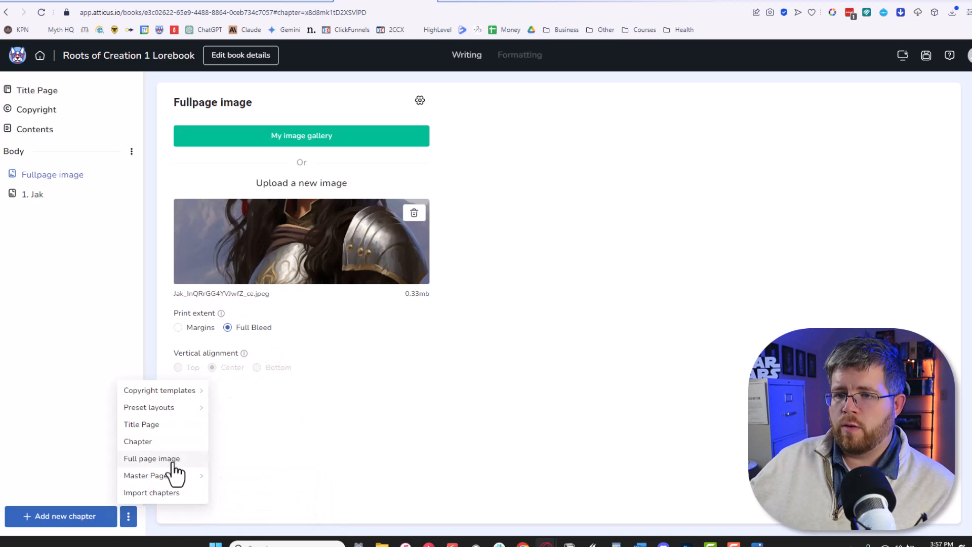
pyautogui.click(150, 457)
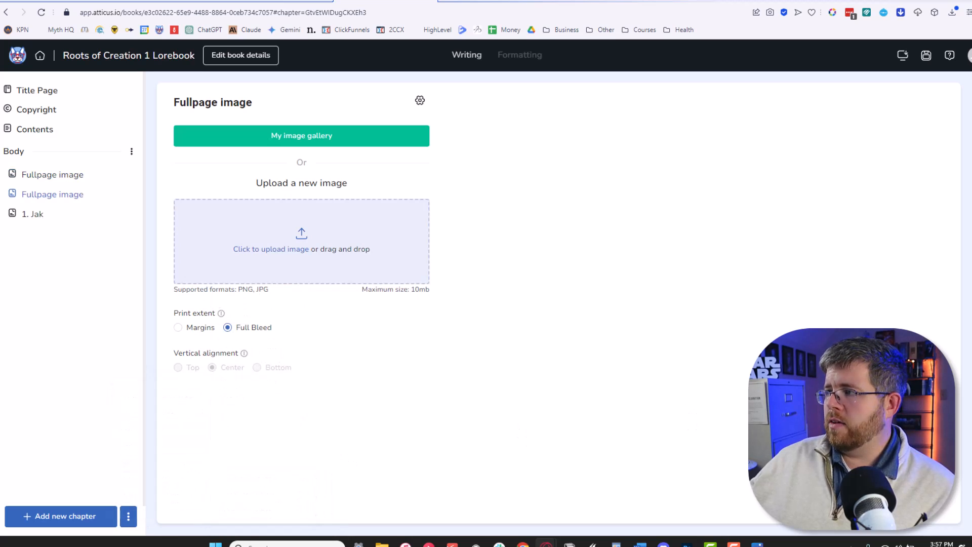
pyautogui.click(301, 249)
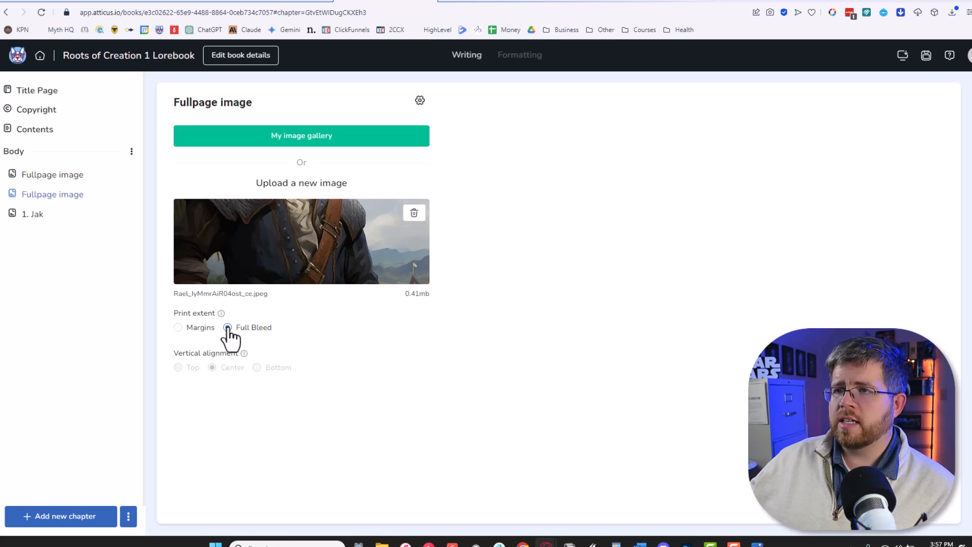
pyautogui.click(227, 327)
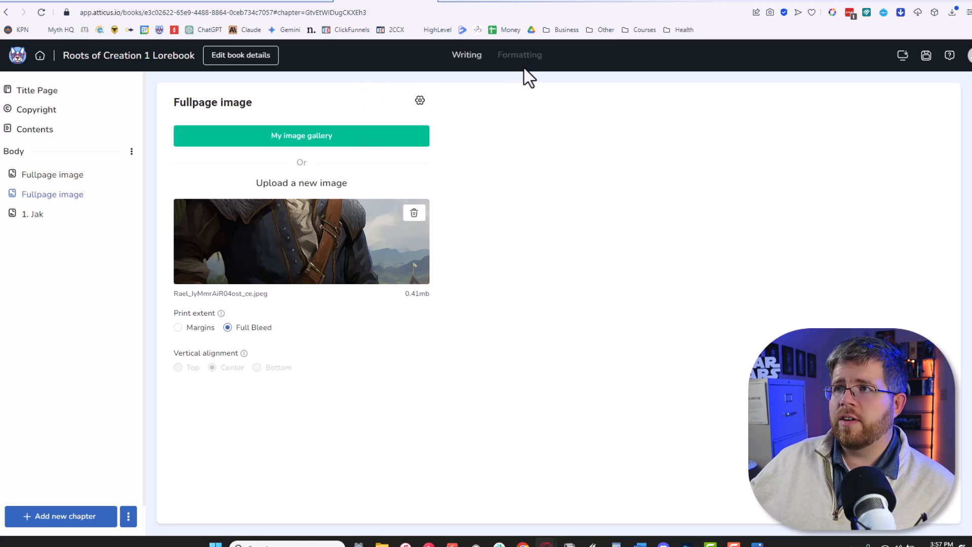
pyautogui.click(520, 54)
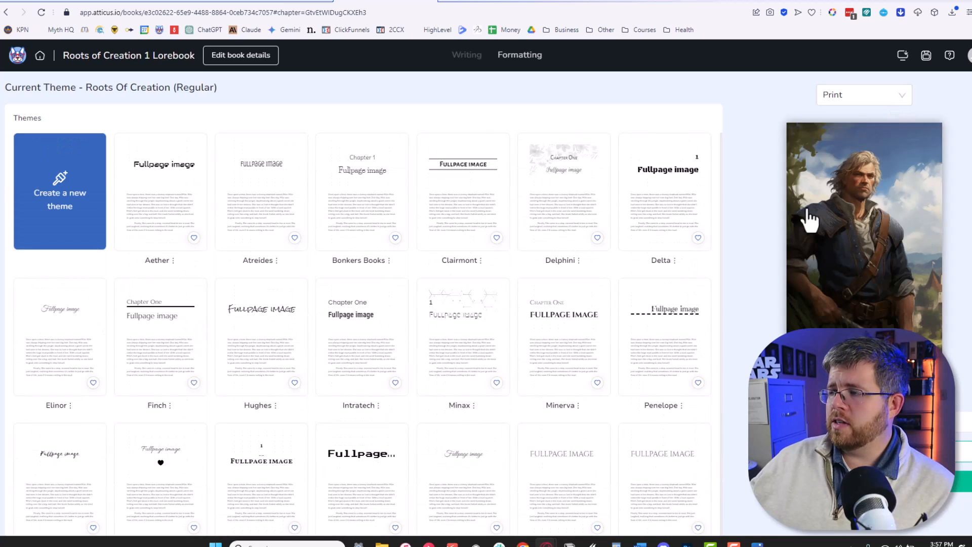
pyautogui.moveTo(906, 164)
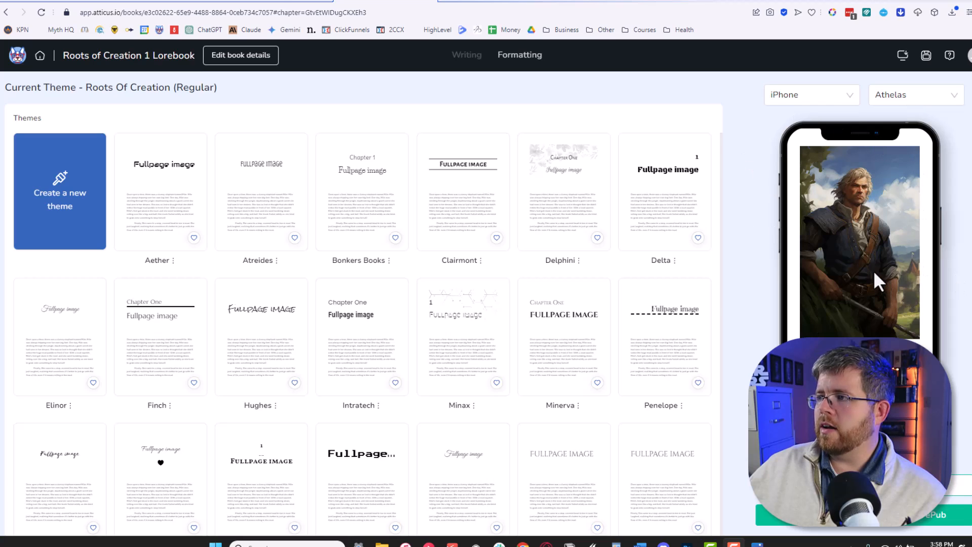
# Preview the blond man's full-page image on iPhone and then iPad layouts.
pyautogui.click(811, 94)
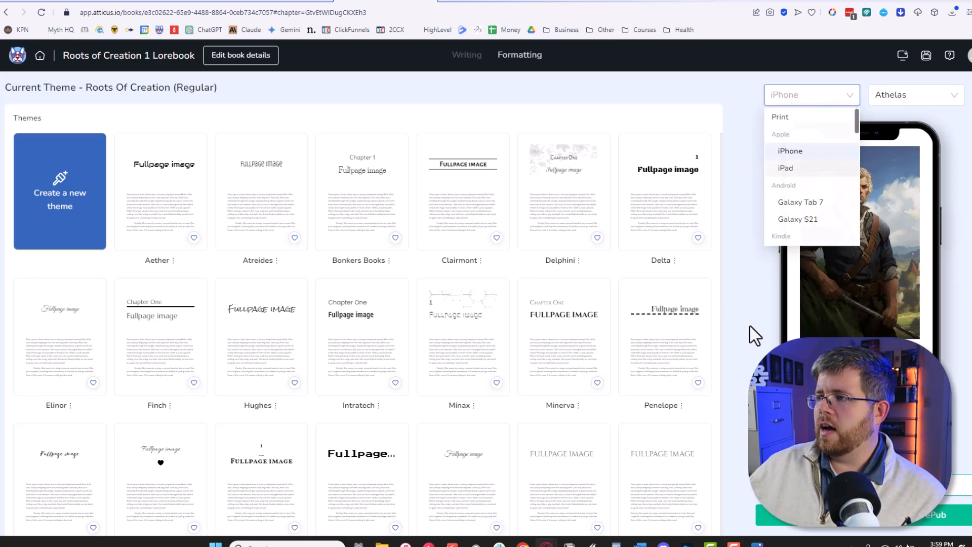
pyautogui.click(790, 151)
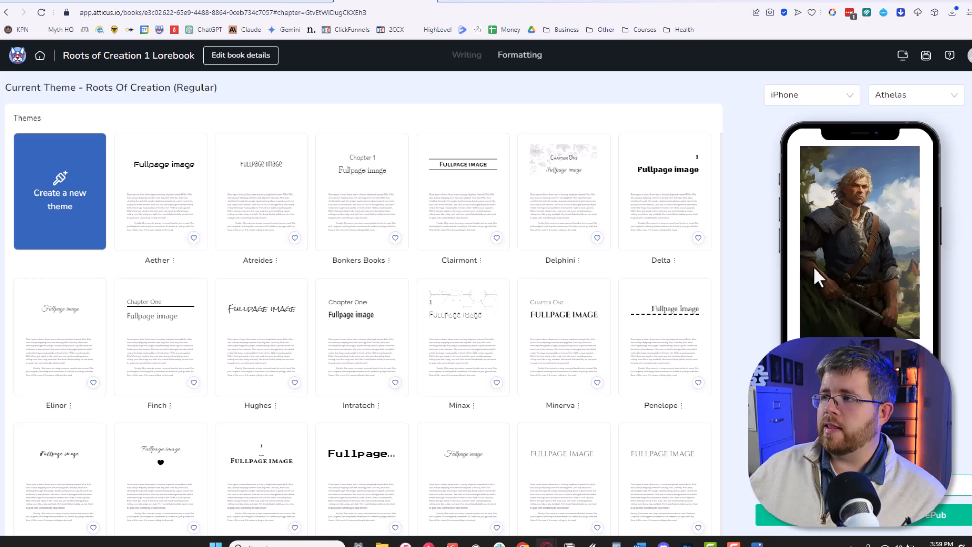
pyautogui.click(808, 94)
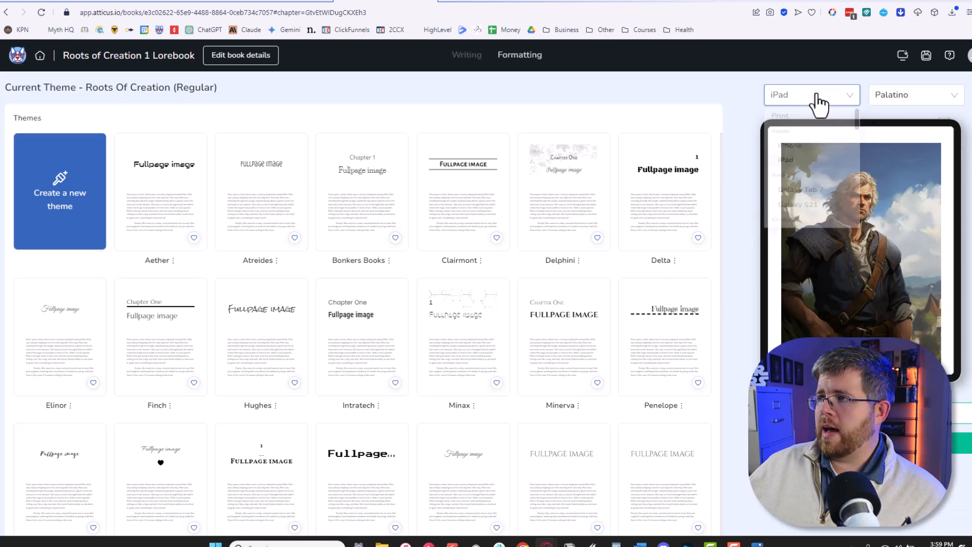
pyautogui.click(811, 95)
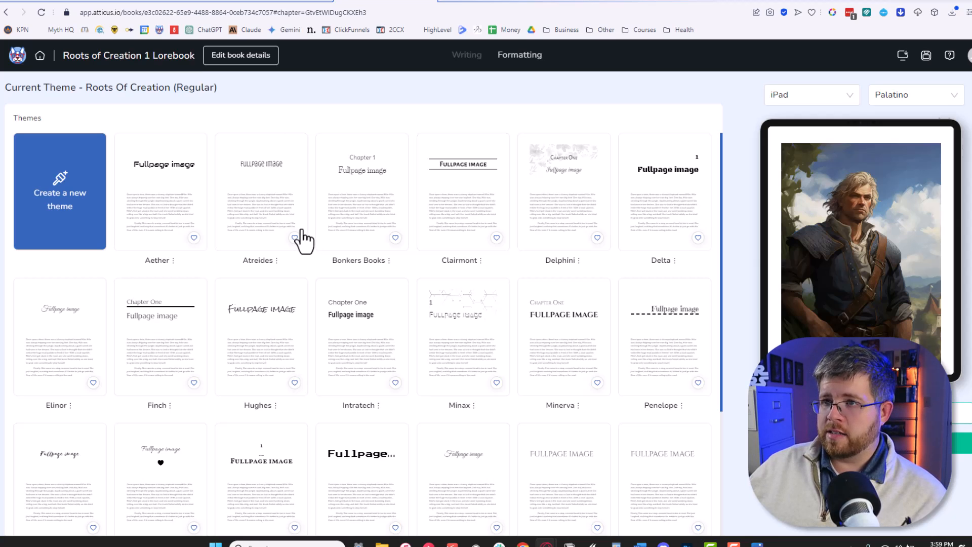
pyautogui.moveTo(292, 235)
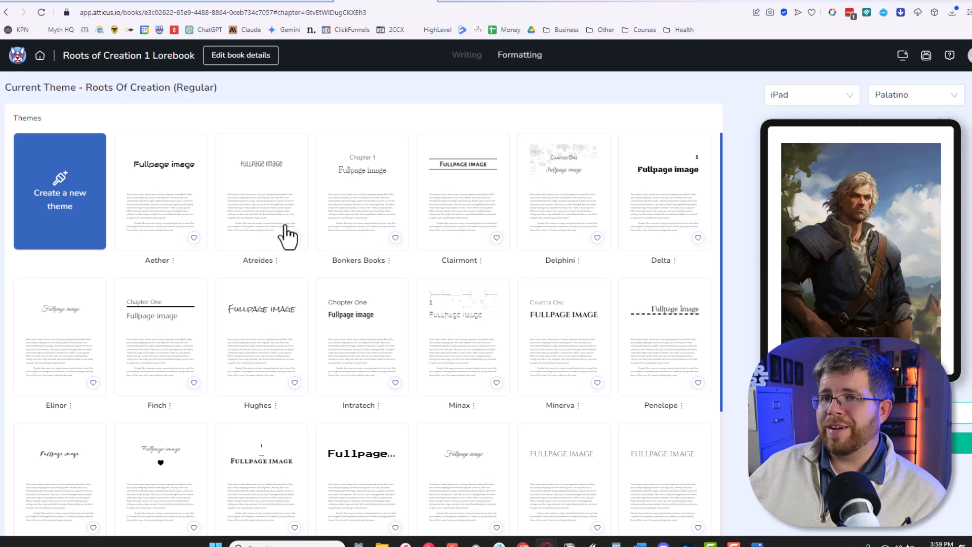
pyautogui.moveTo(264, 226)
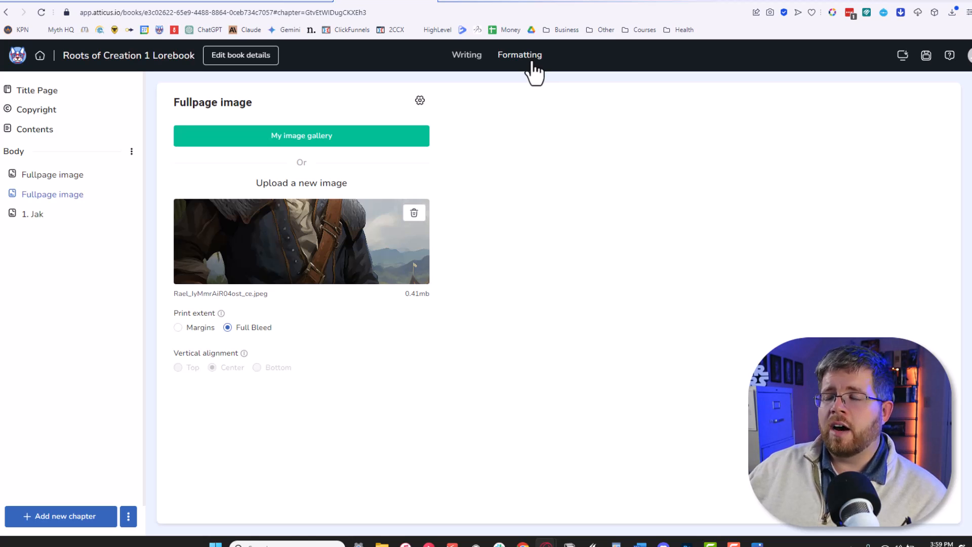
pyautogui.moveTo(516, 65)
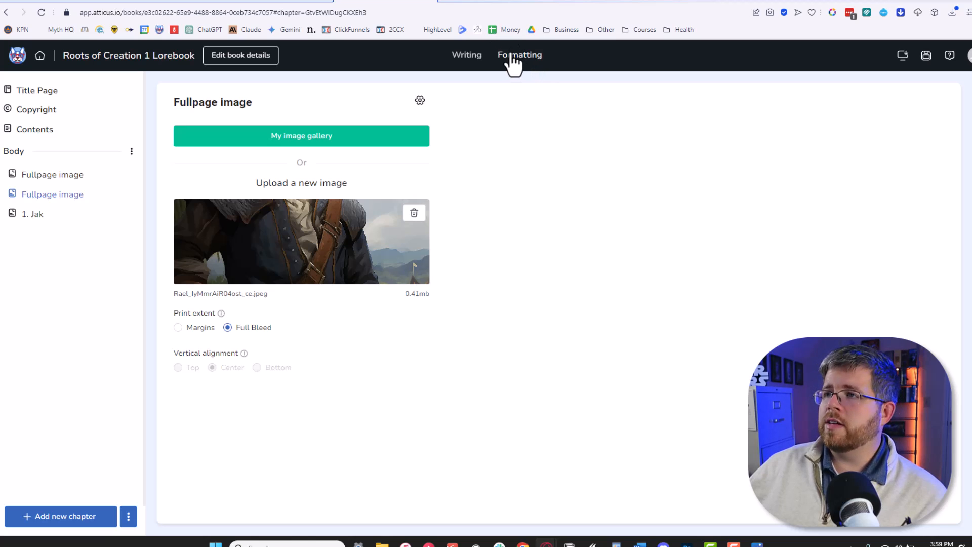
pyautogui.click(519, 55)
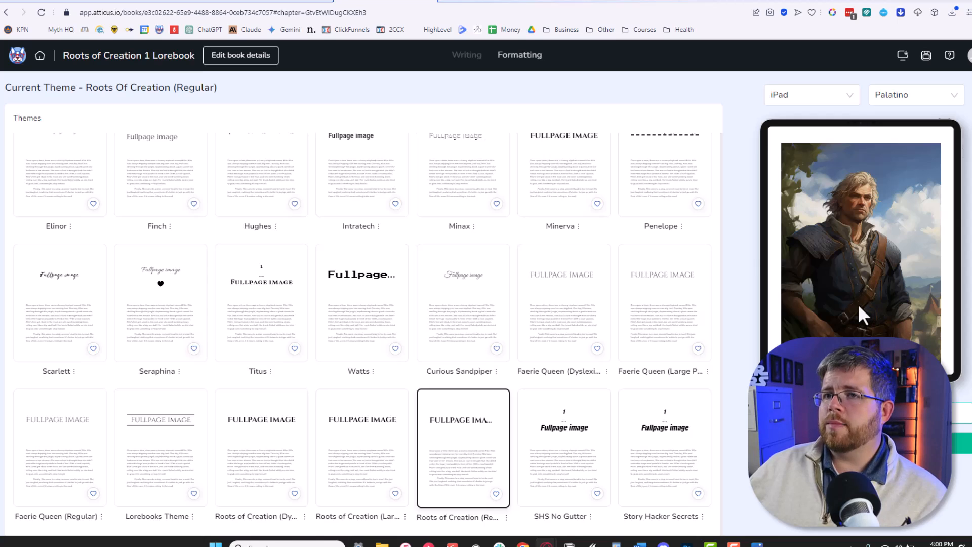
pyautogui.moveTo(849, 317)
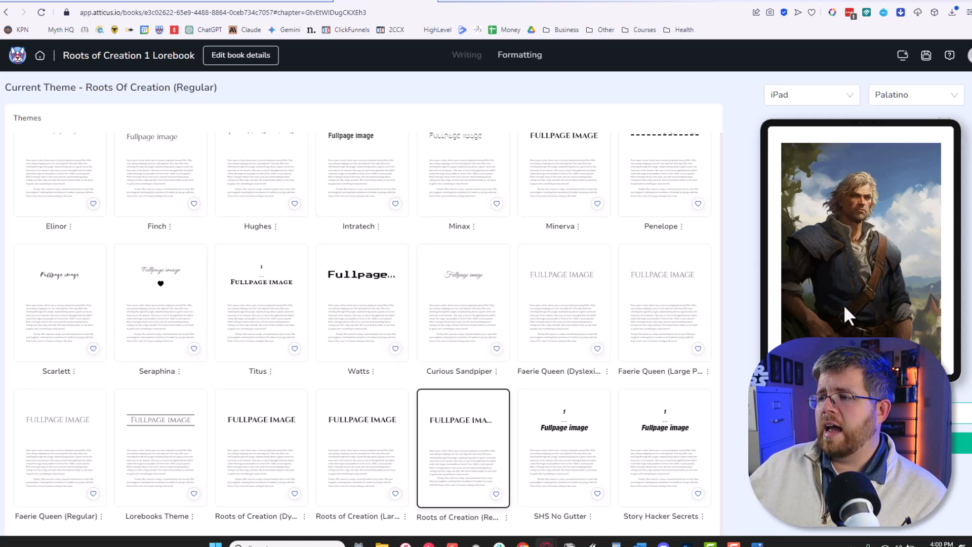